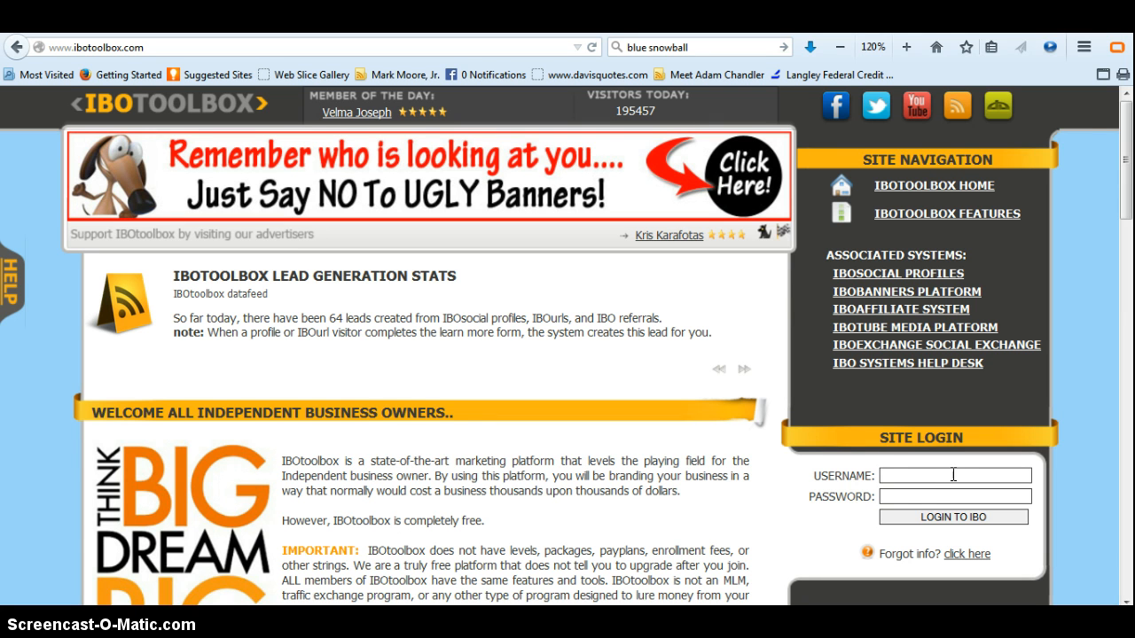
# Step: Sign in to IBOtoolbox with the username and password to reach the member dashboard
pyautogui.write('tracied')
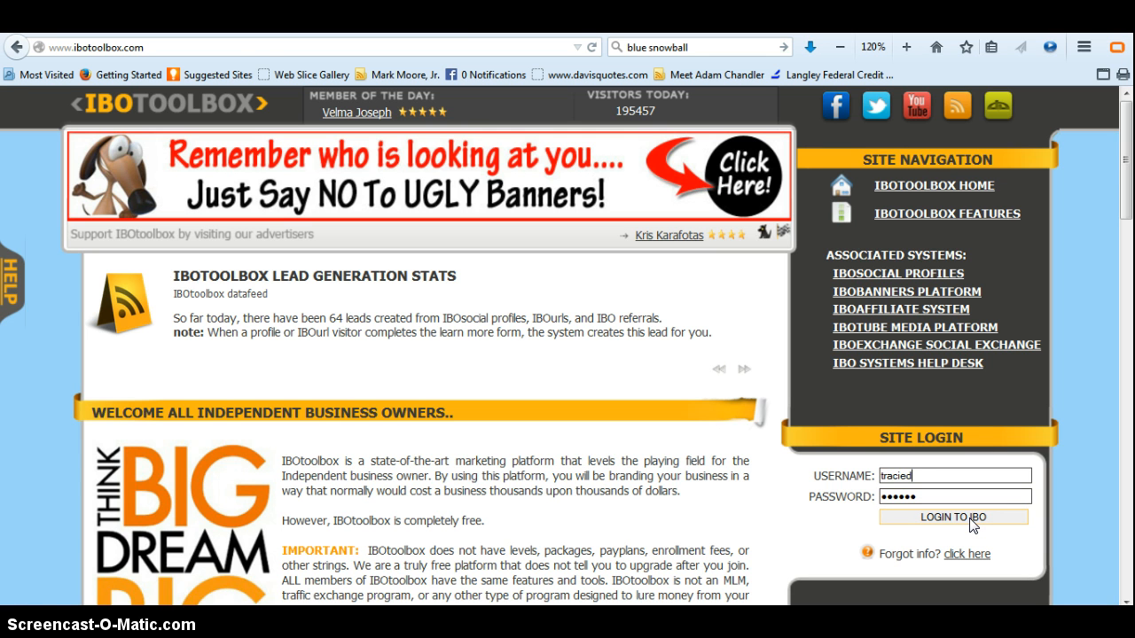
pyautogui.click(958, 518)
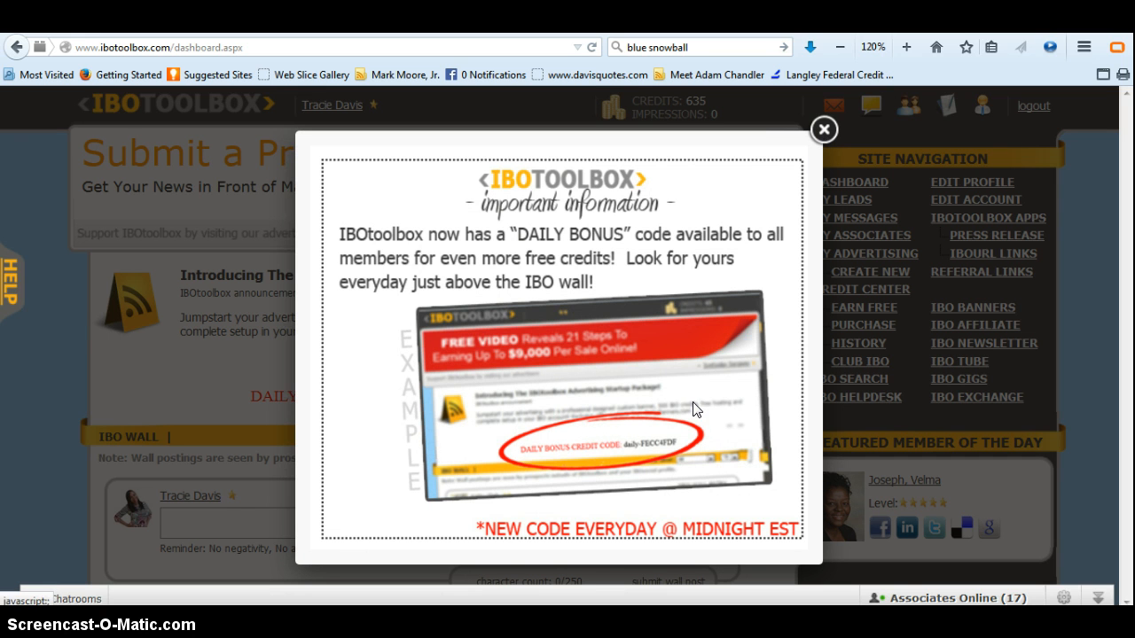
pyautogui.moveTo(695, 241)
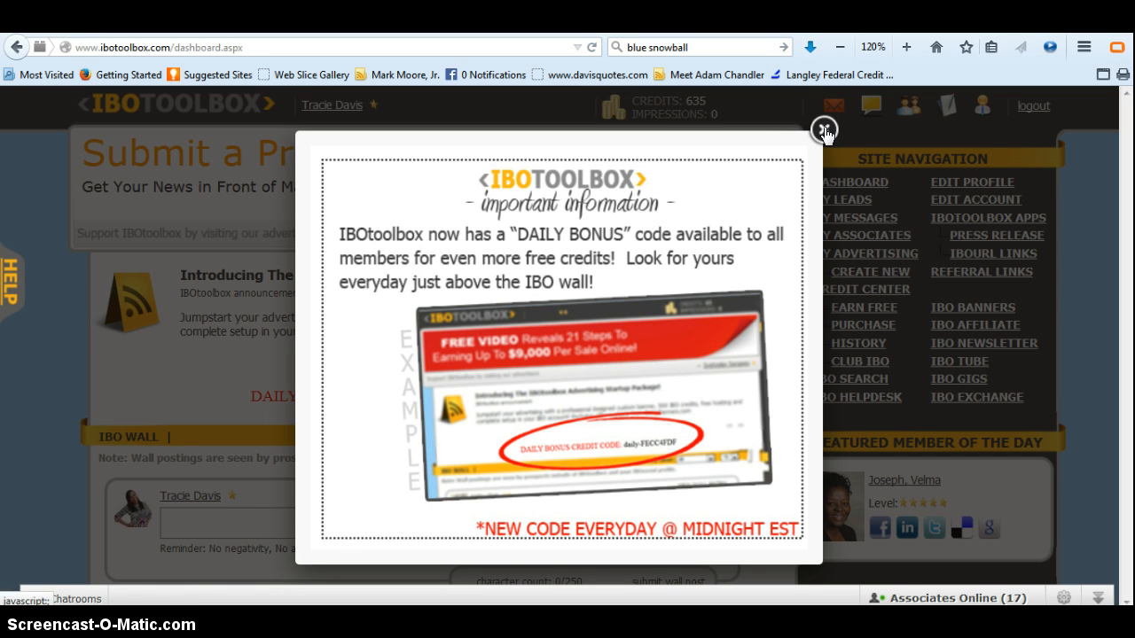
# Step: Dismiss the Important Information popup and scroll through the dashboard and IBO wall
pyautogui.click(824, 131)
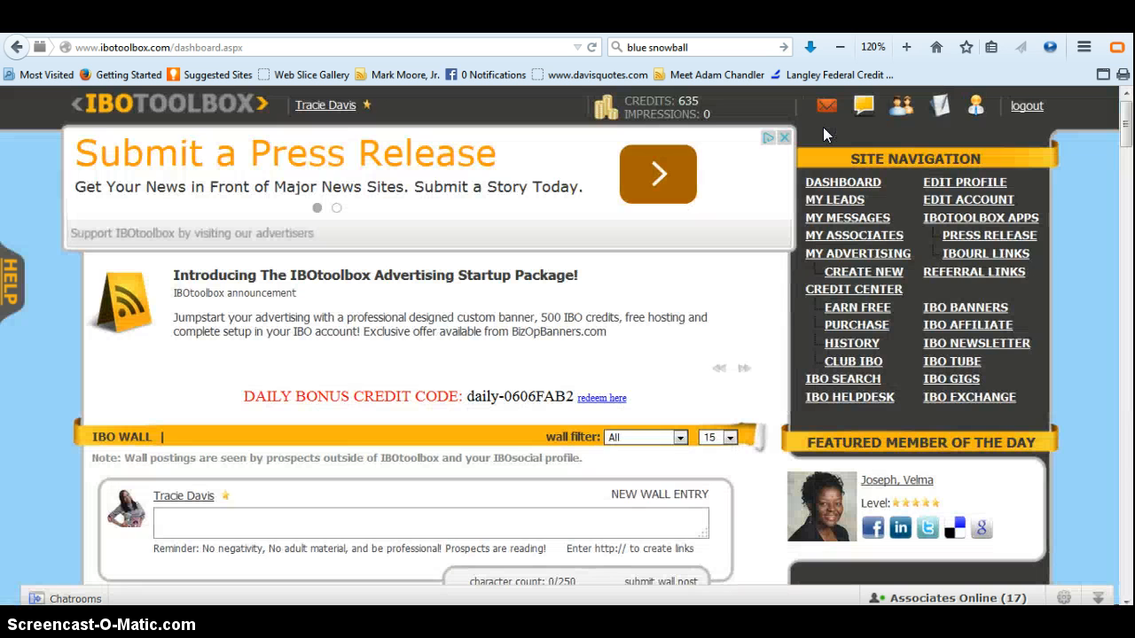
pyautogui.moveTo(724, 106)
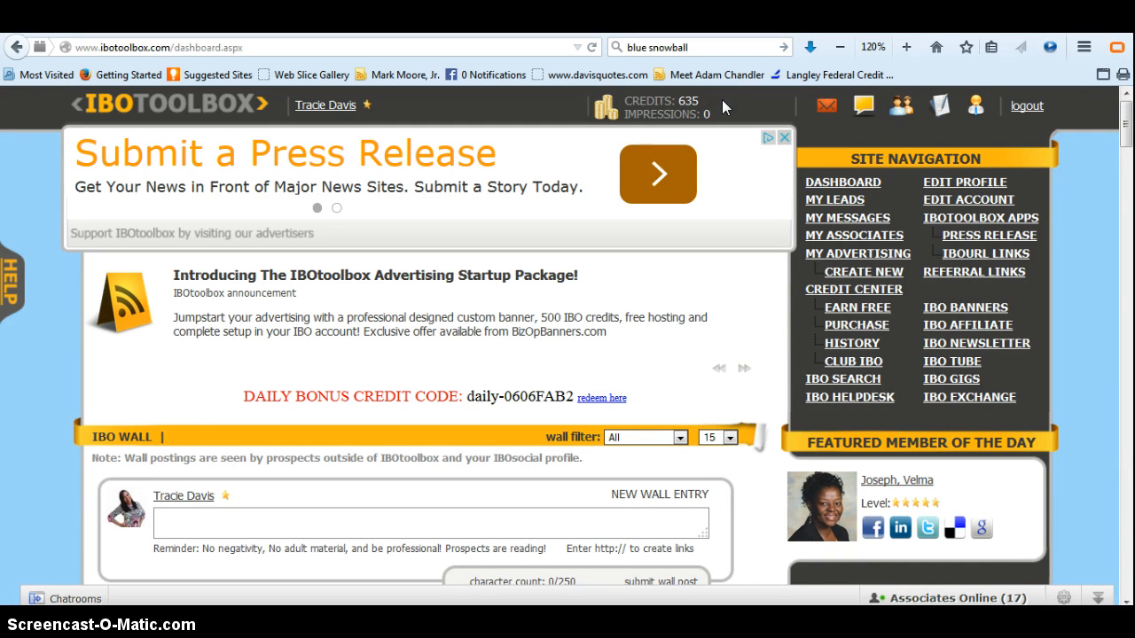
pyautogui.moveTo(716, 108)
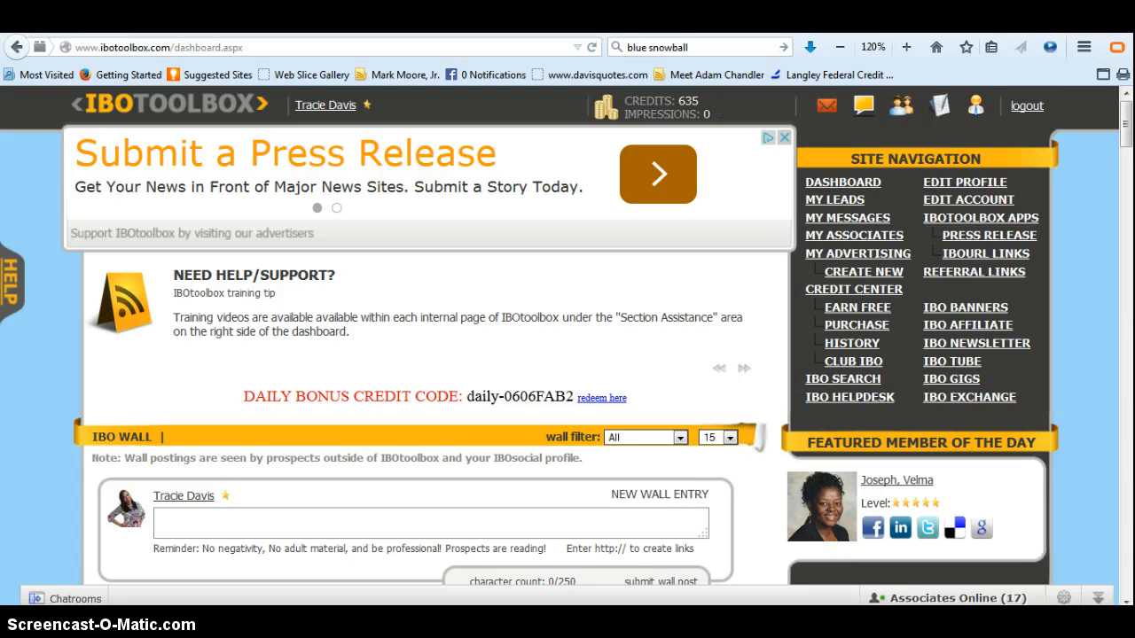
pyautogui.moveTo(1126, 603)
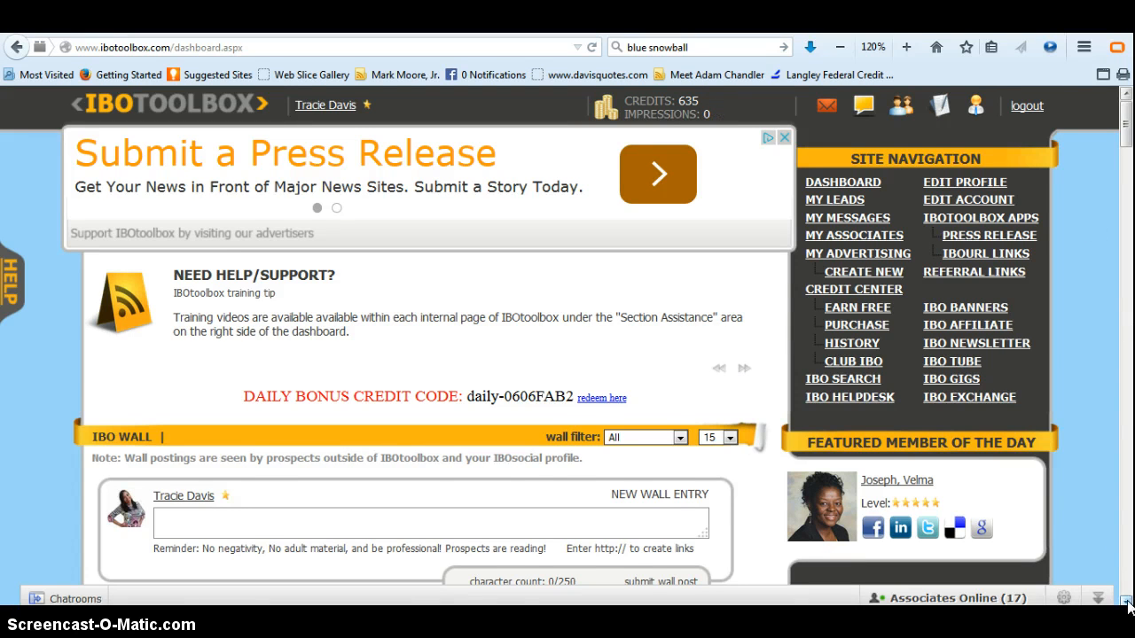
pyautogui.scroll(-3)
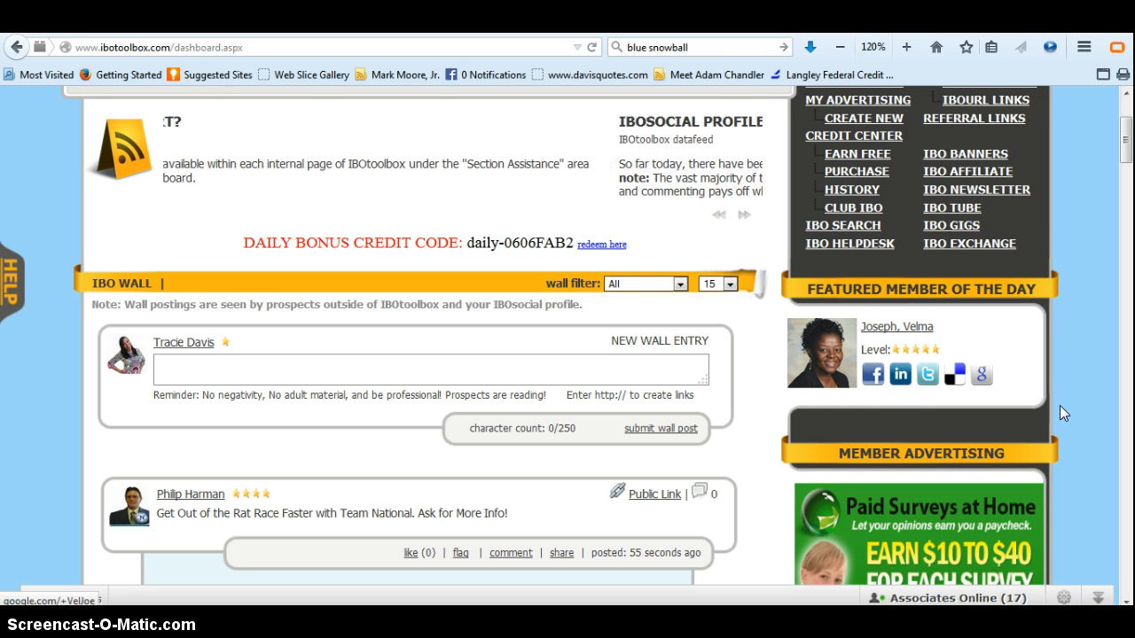
pyautogui.scroll(3)
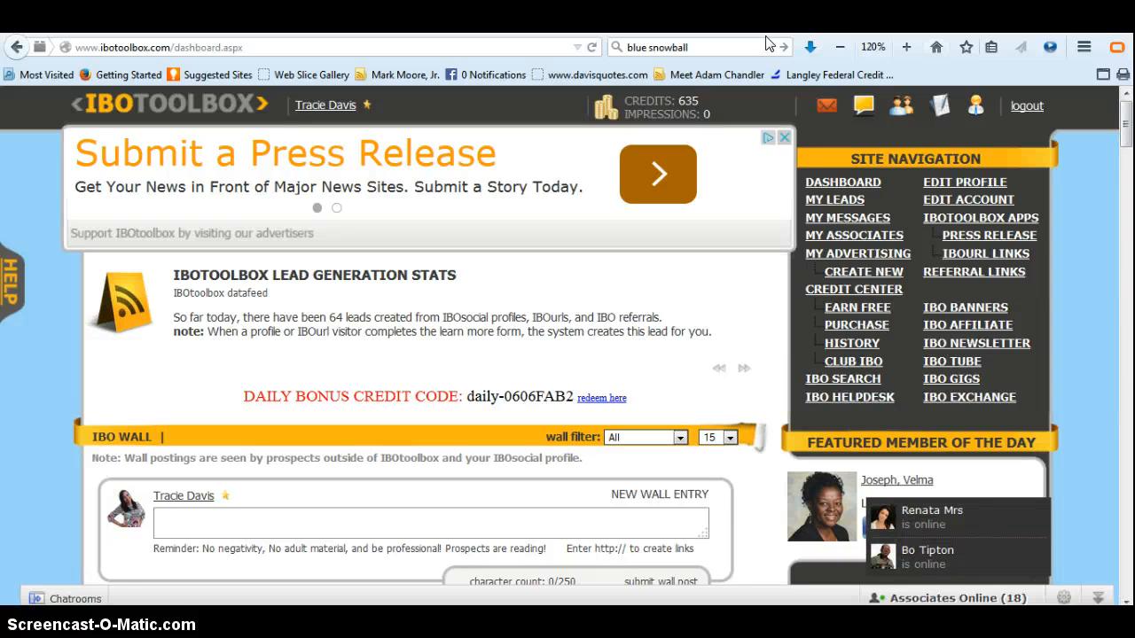
pyautogui.moveTo(858, 202)
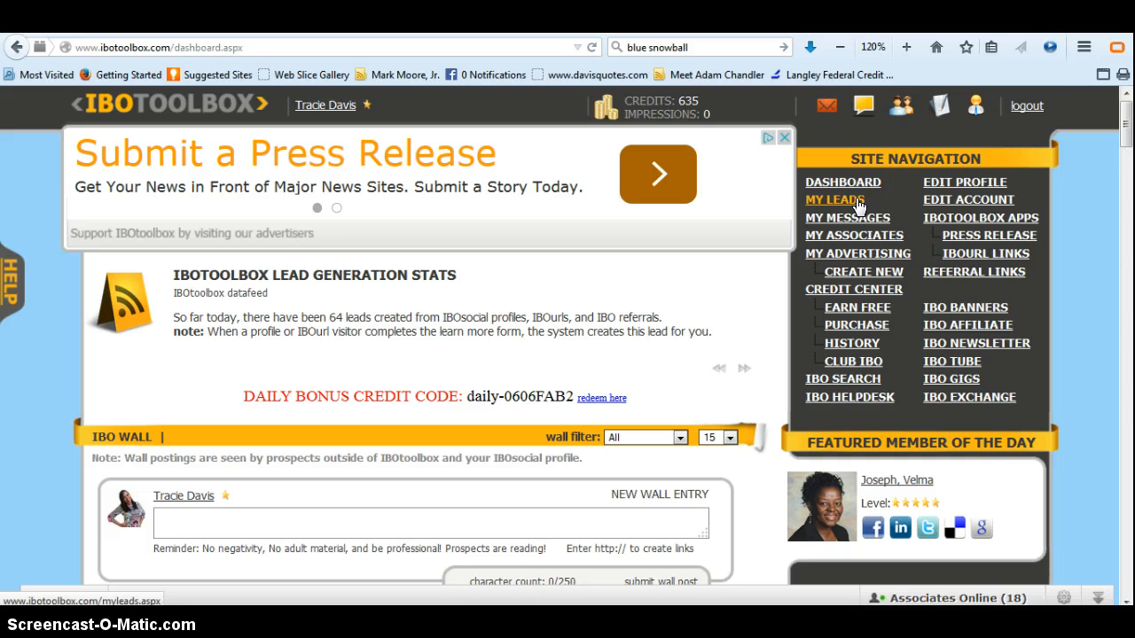
pyautogui.moveTo(975, 273)
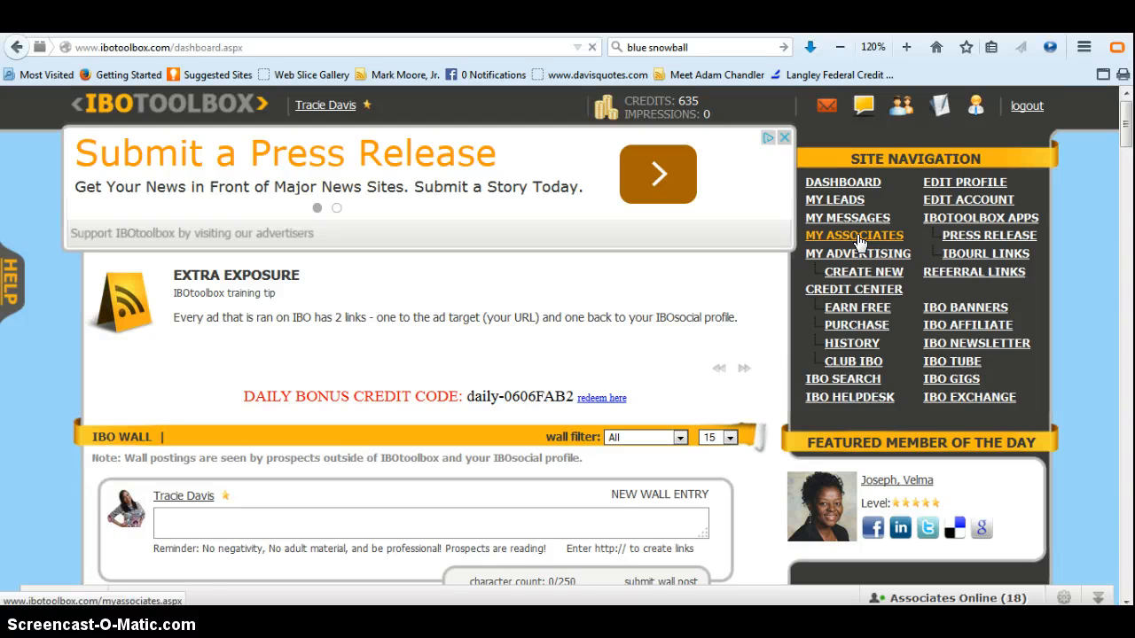
# Step: Go to My Associates and scroll the pending IBO Associate Requests list
pyautogui.click(853, 234)
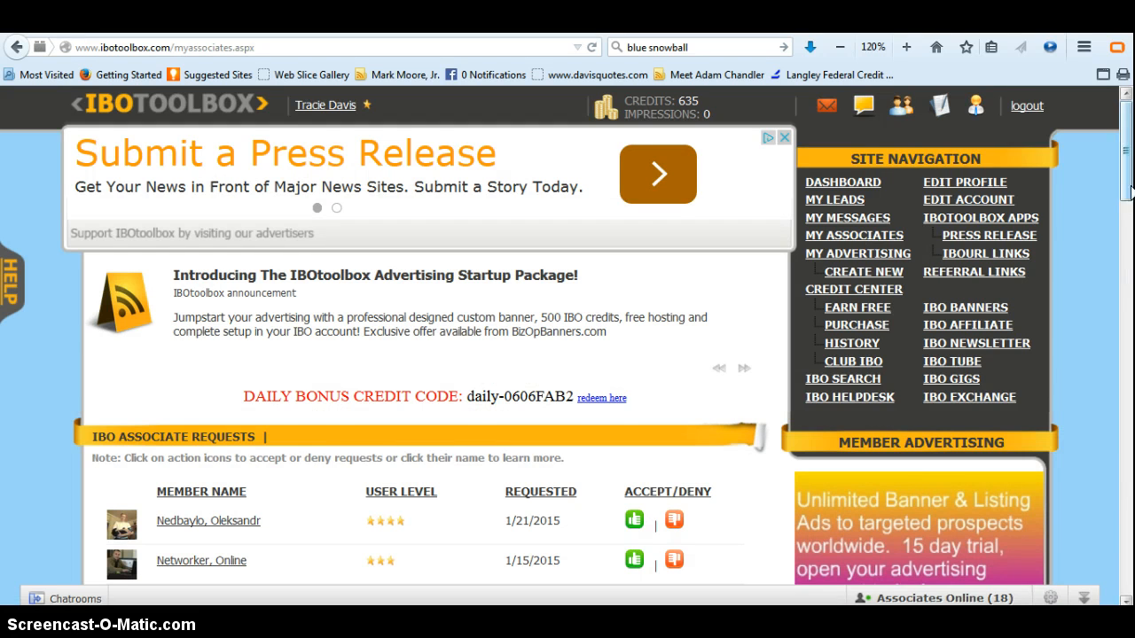
pyautogui.scroll(-3)
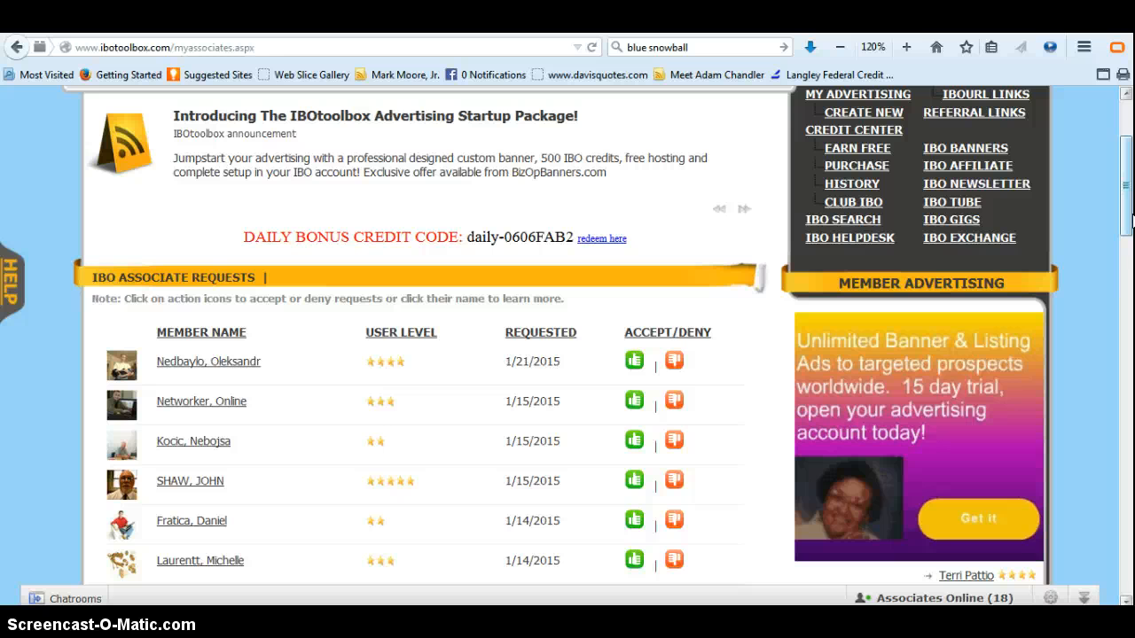
pyautogui.scroll(-3)
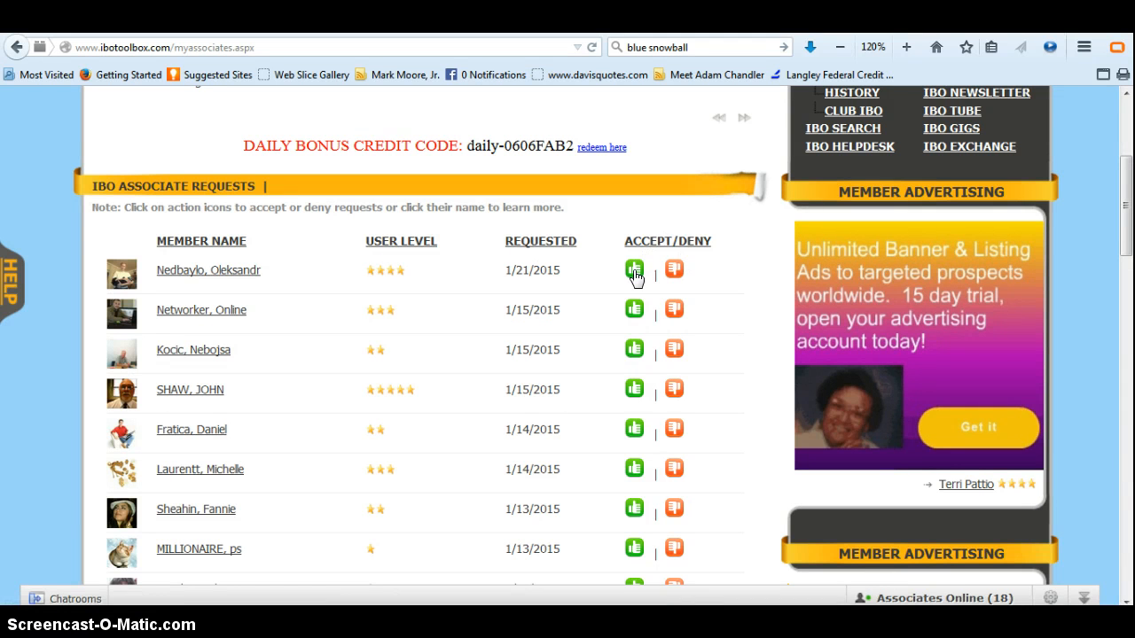
pyautogui.moveTo(688, 276)
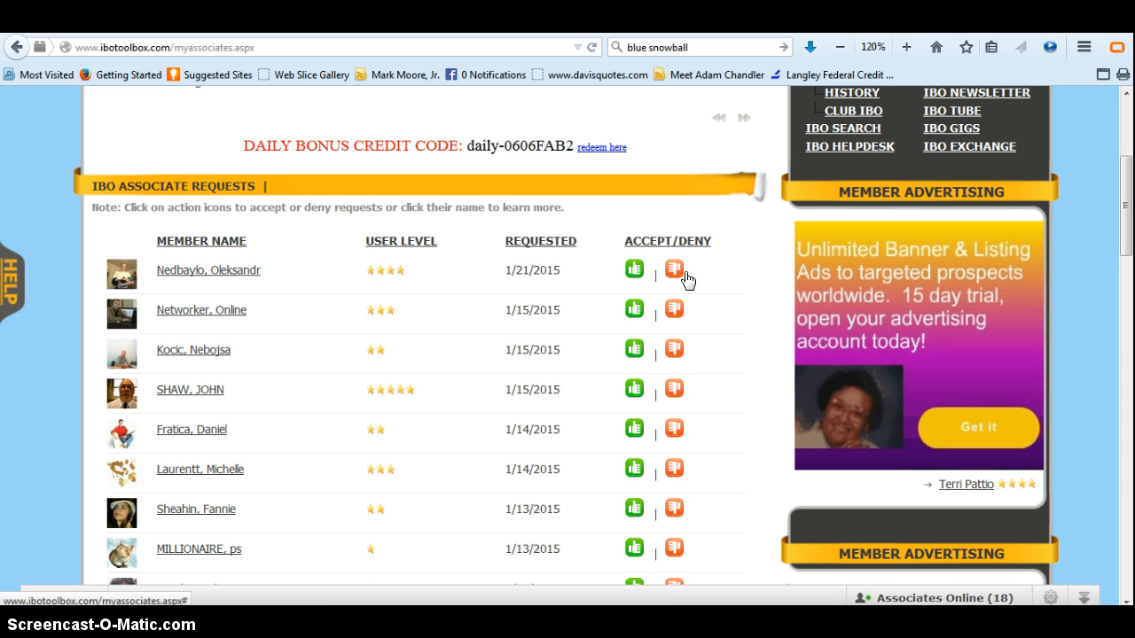
pyautogui.moveTo(213, 518)
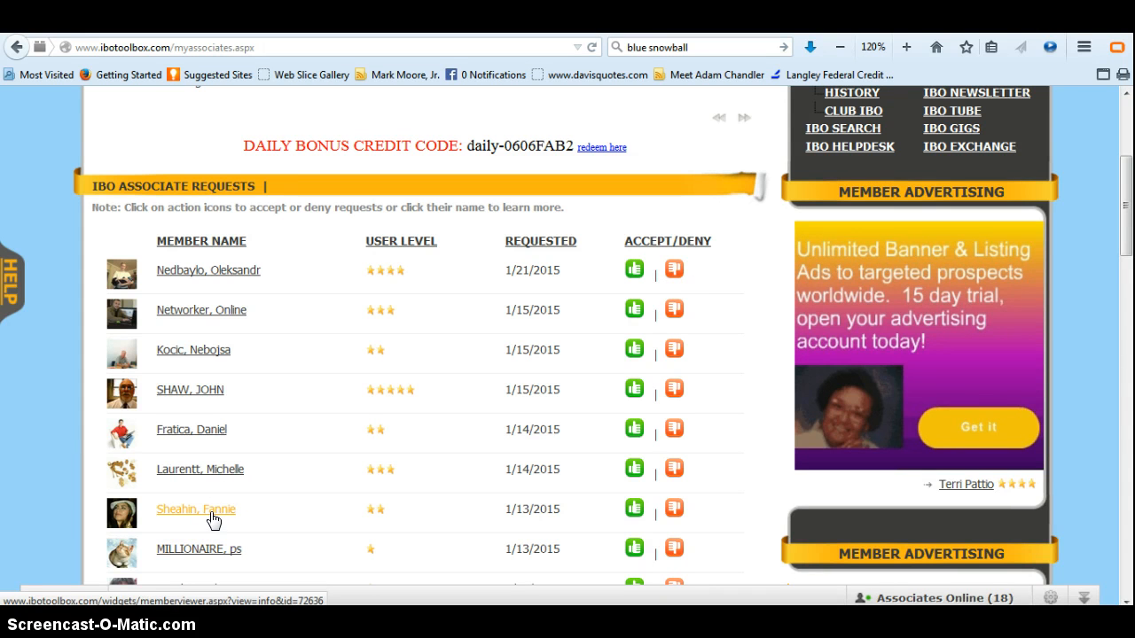
# Step: View a requesting member's profile popup showing pending status, join date and activity stats
pyautogui.click(195, 509)
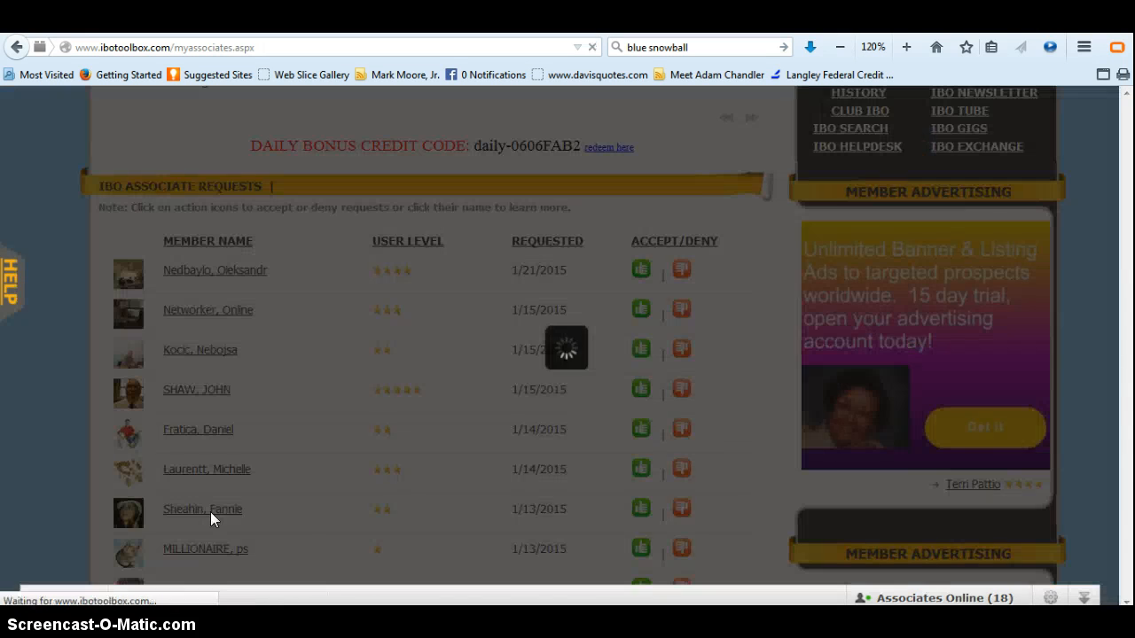
pyautogui.click(203, 508)
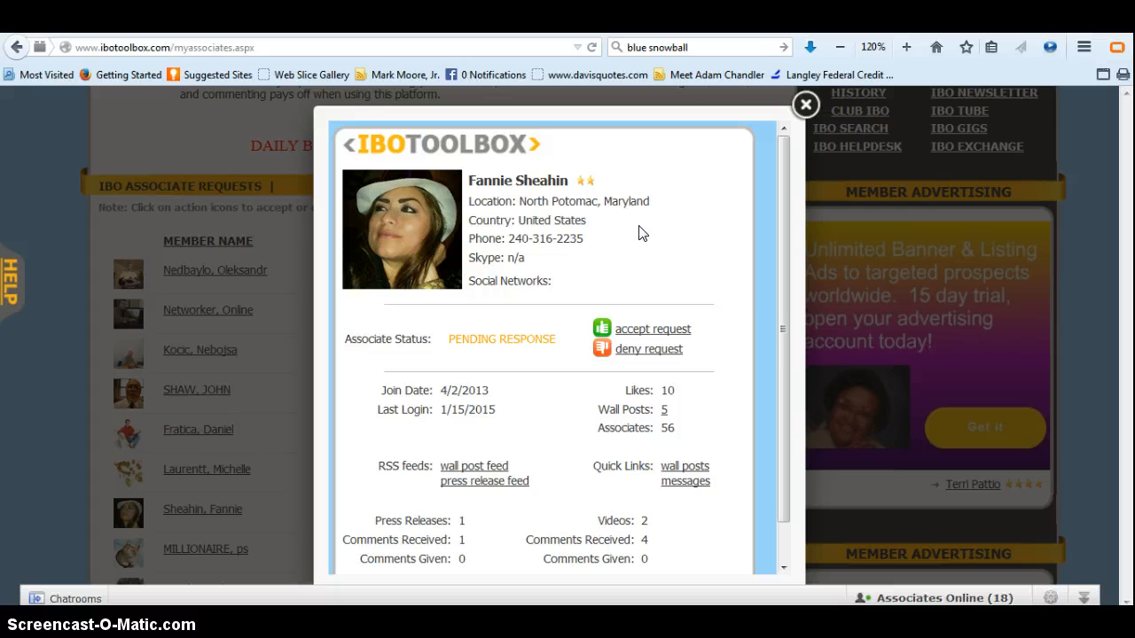
pyautogui.moveTo(663, 224)
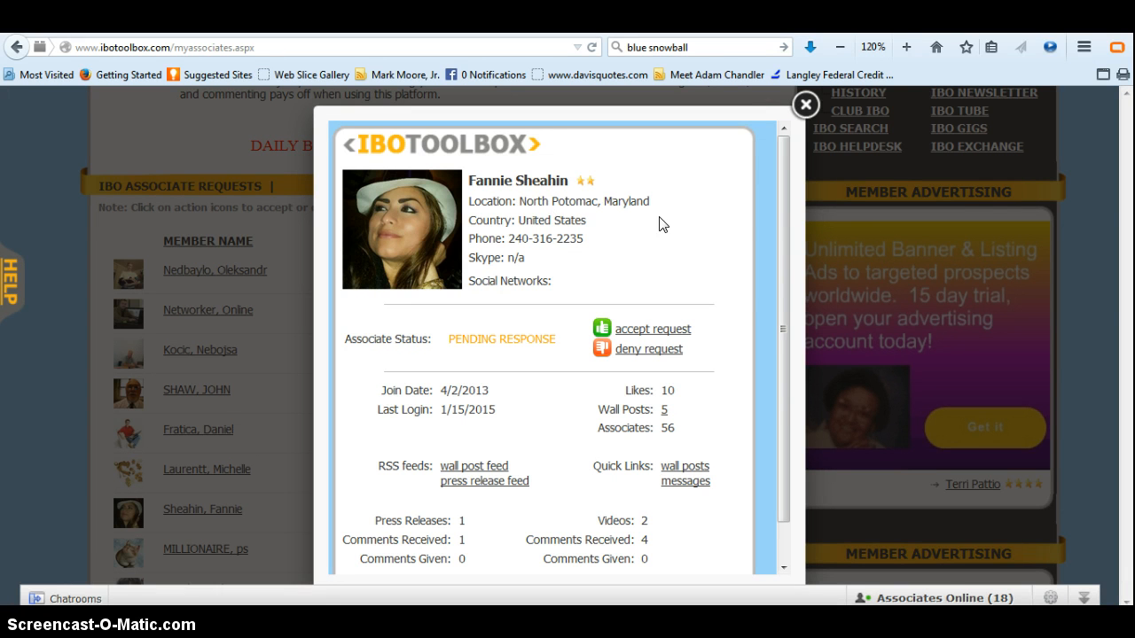
pyautogui.moveTo(475, 486)
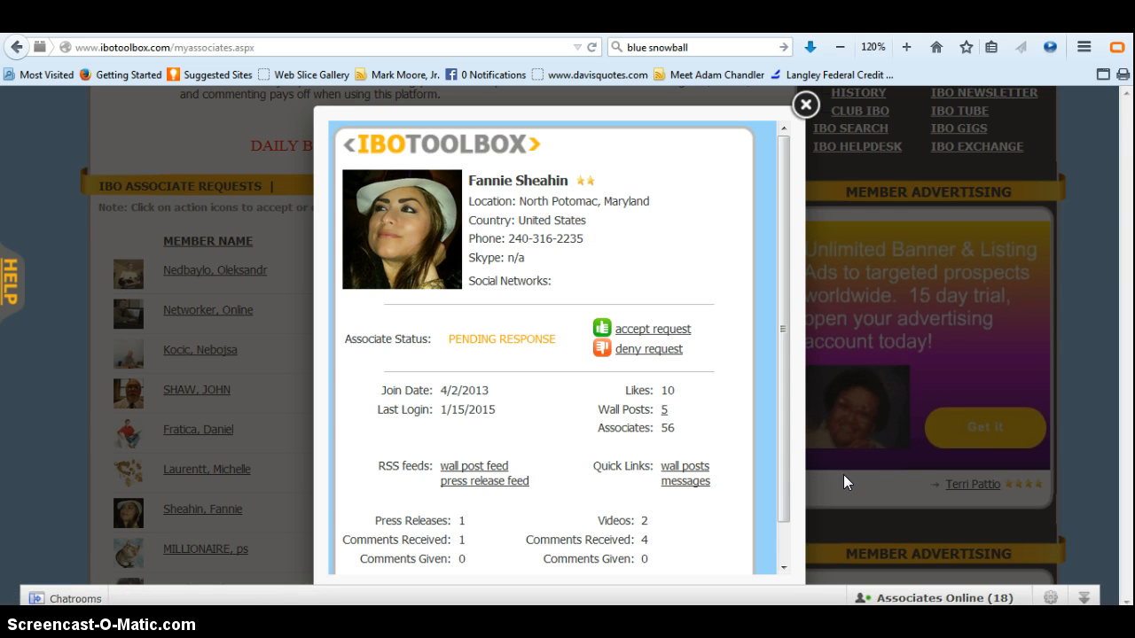
pyautogui.scroll(-3)
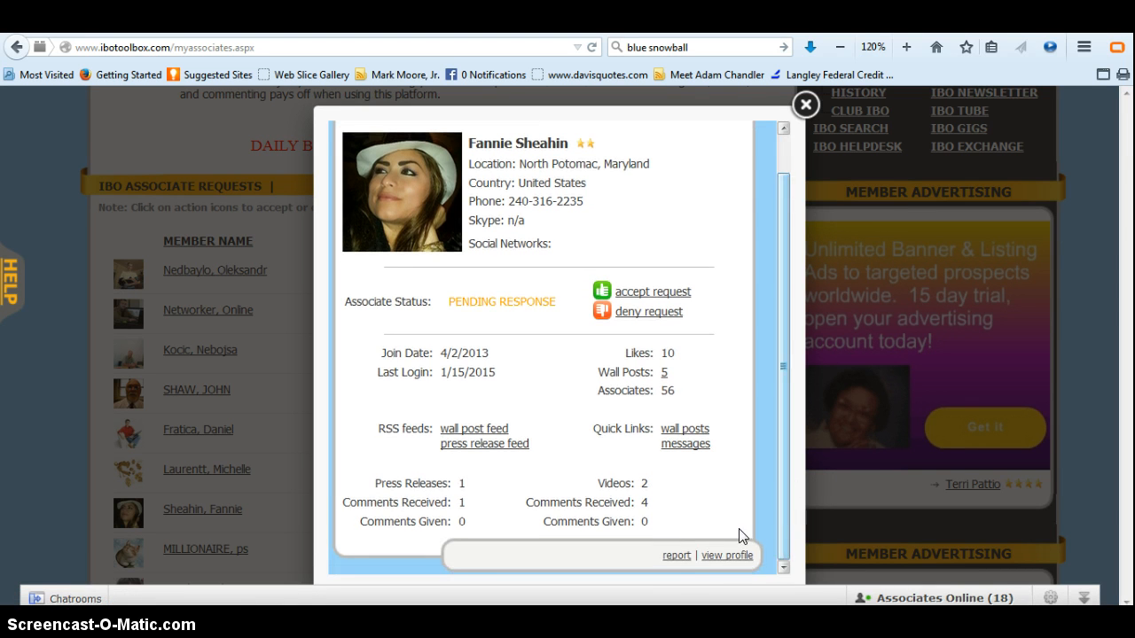
pyautogui.moveTo(734, 560)
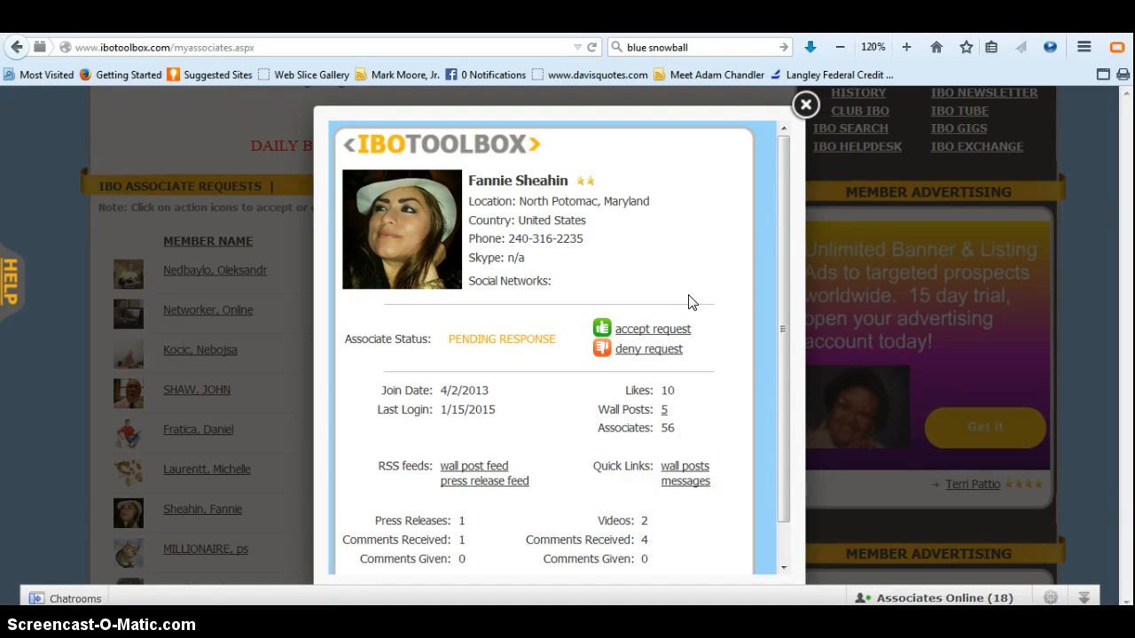
pyautogui.moveTo(705, 326)
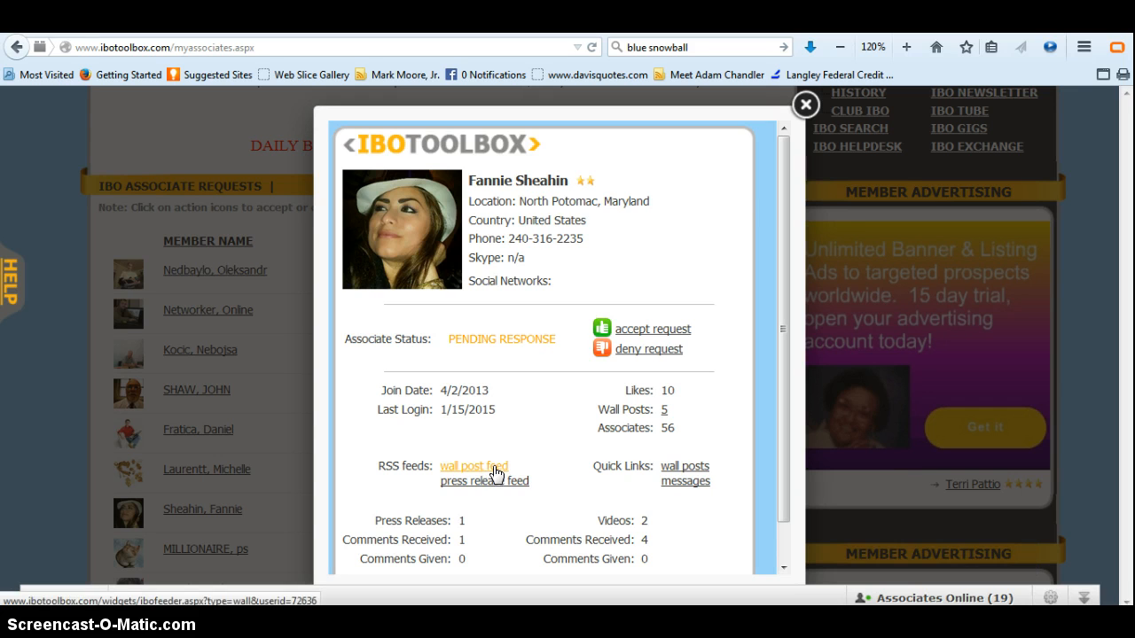
pyautogui.click(474, 464)
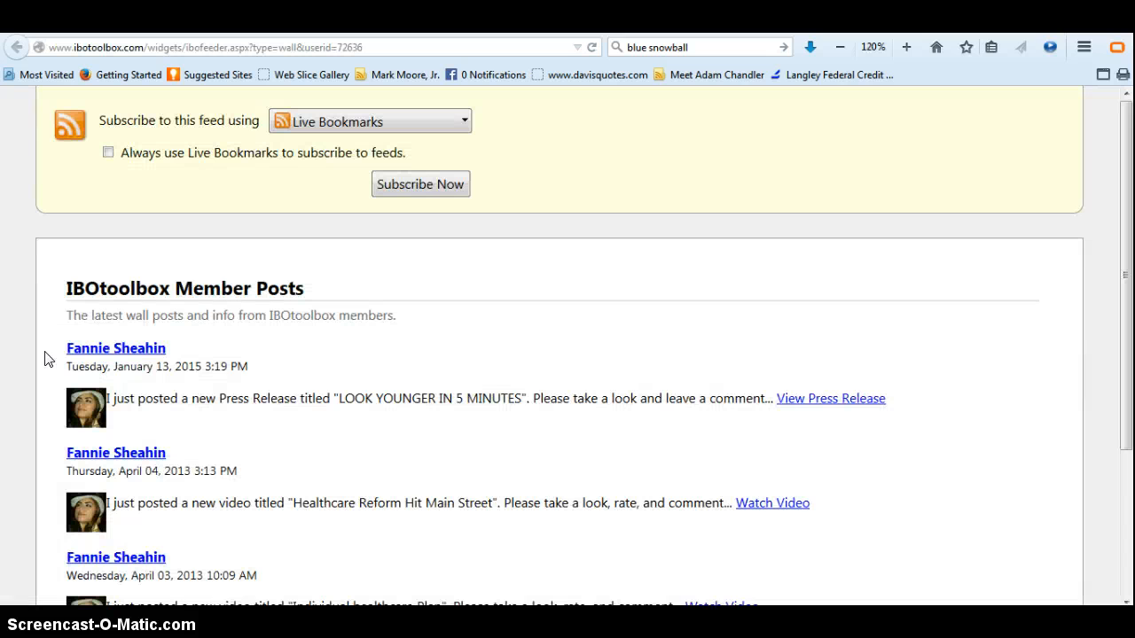
pyautogui.moveTo(518, 414)
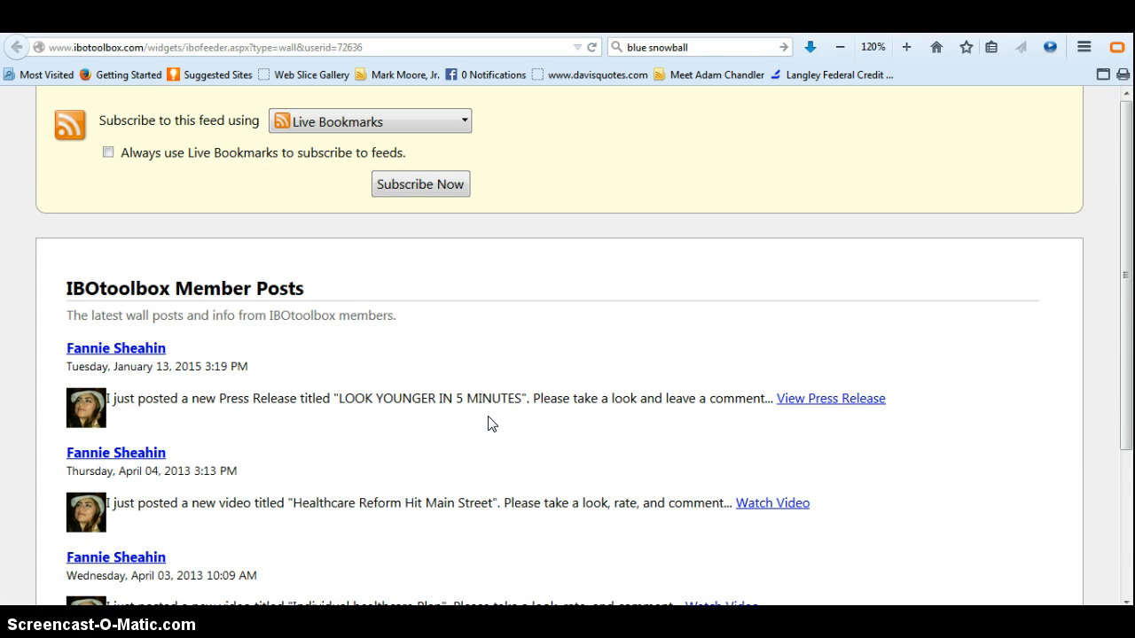
pyautogui.moveTo(369, 519)
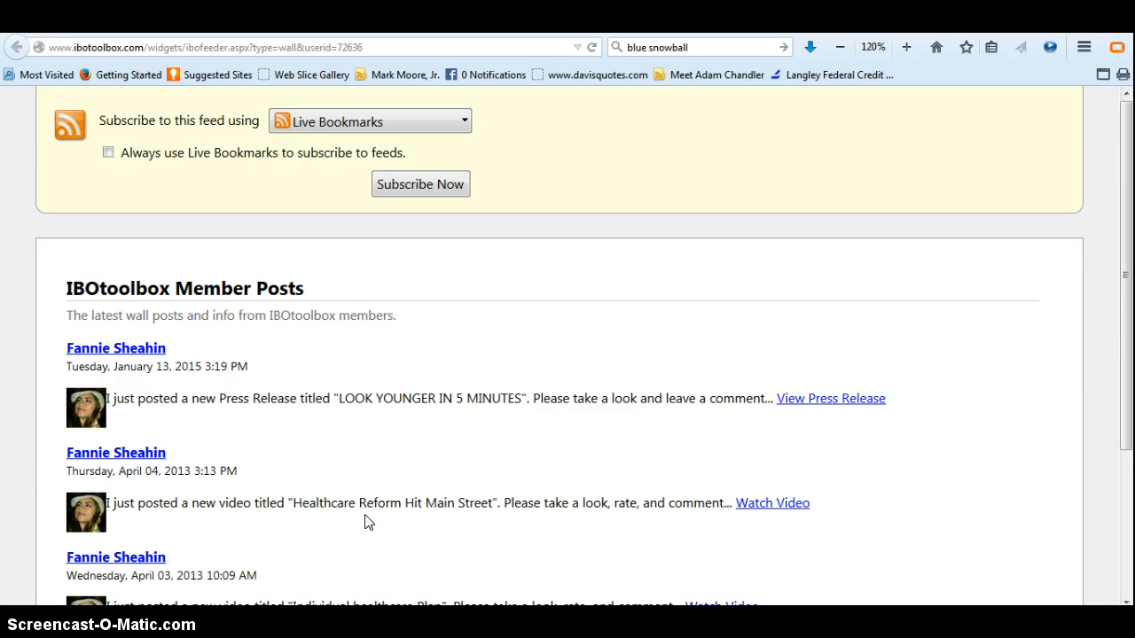
pyautogui.moveTo(864, 407)
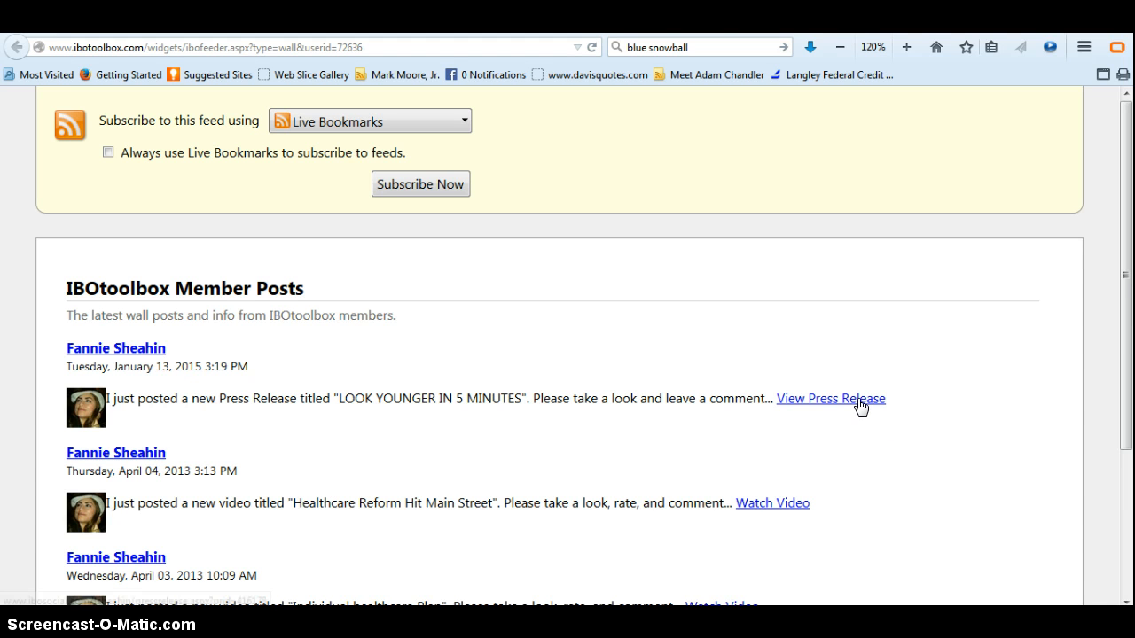
pyautogui.click(833, 395)
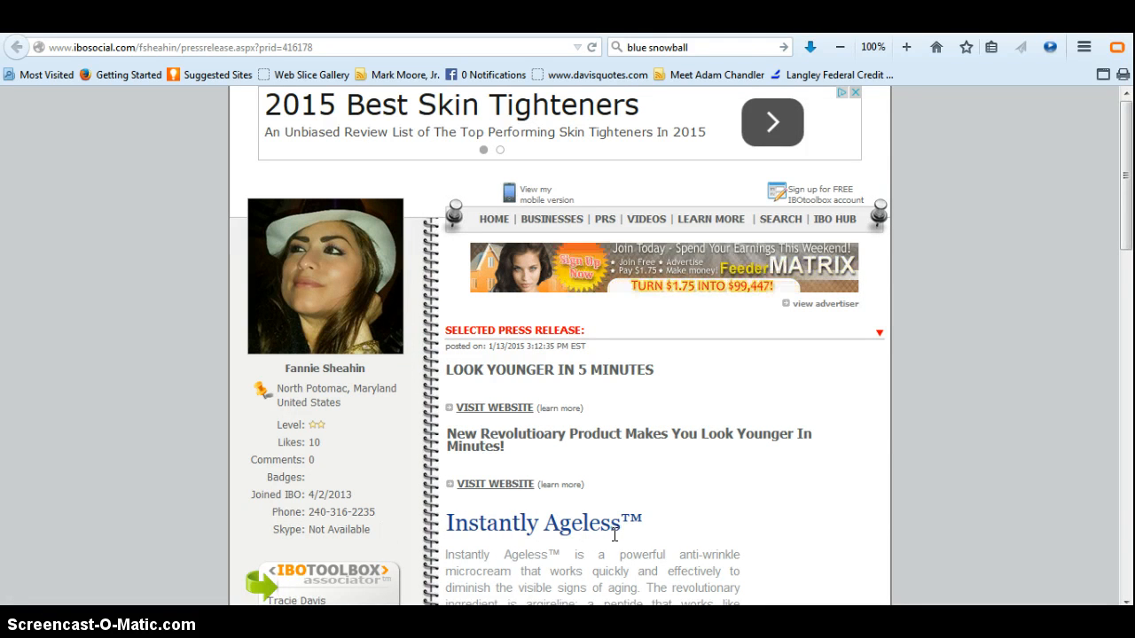
pyautogui.moveTo(400, 399)
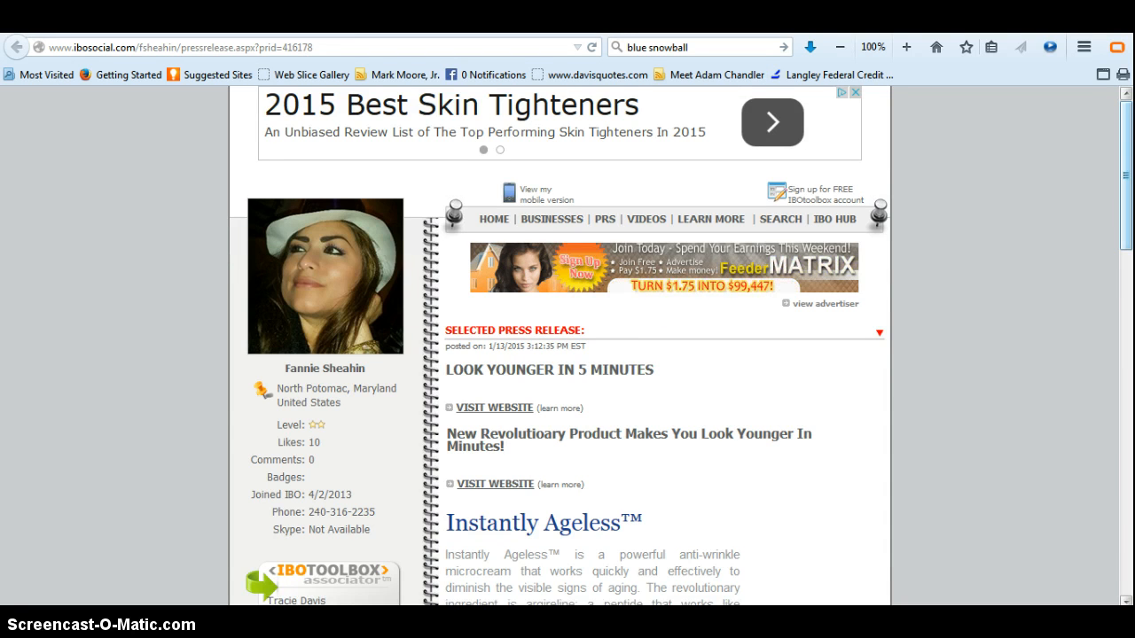
pyautogui.scroll(-3)
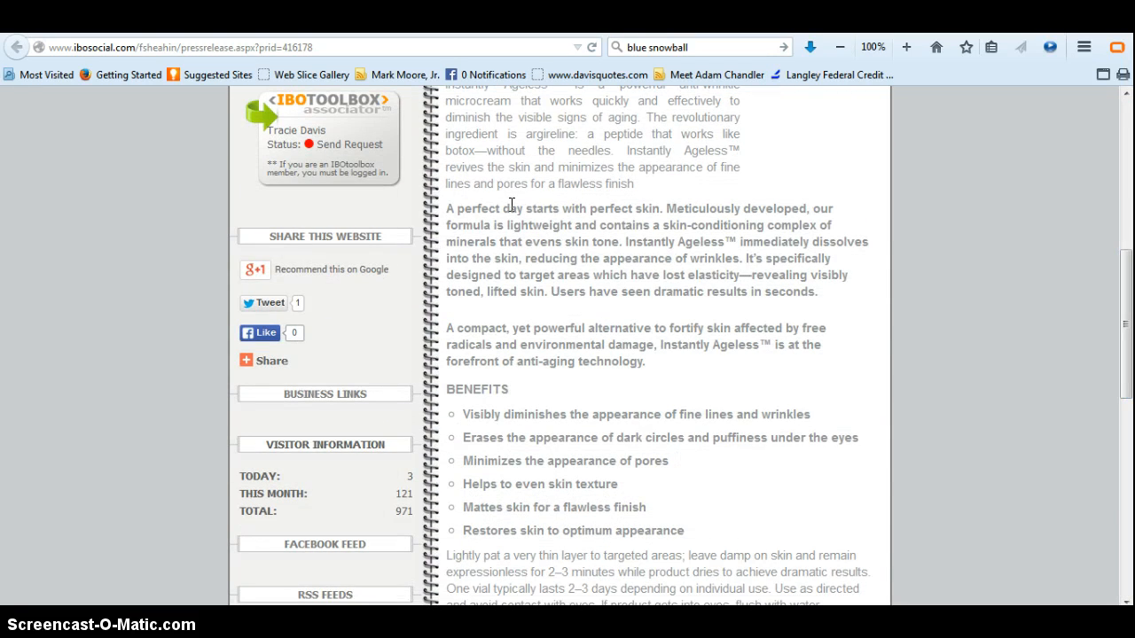
pyautogui.scroll(-3)
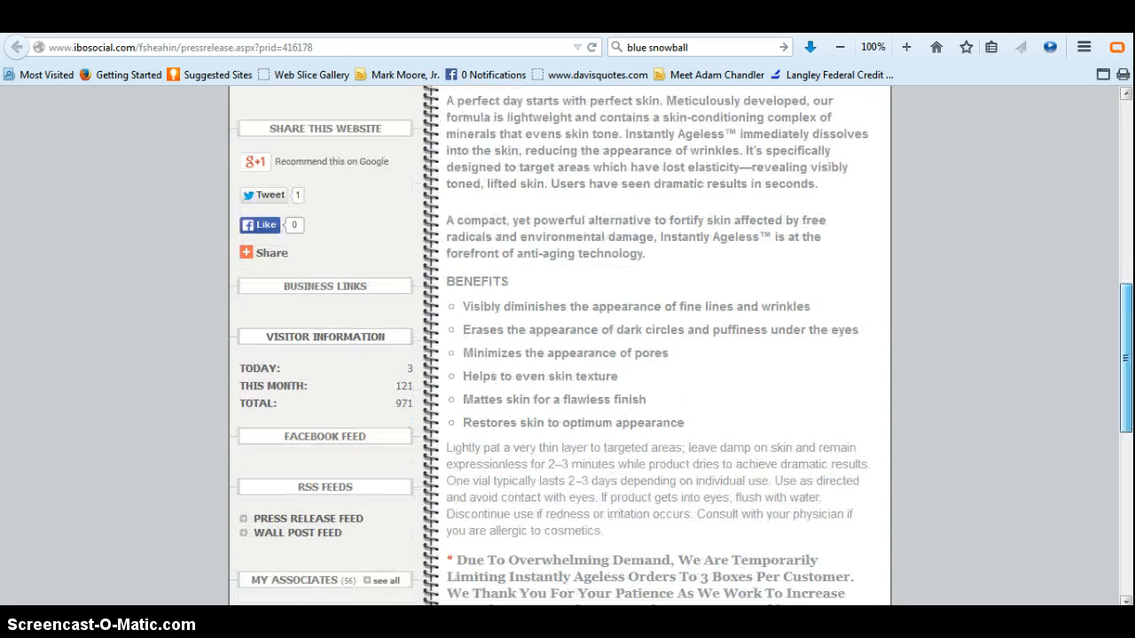
pyautogui.scroll(-3)
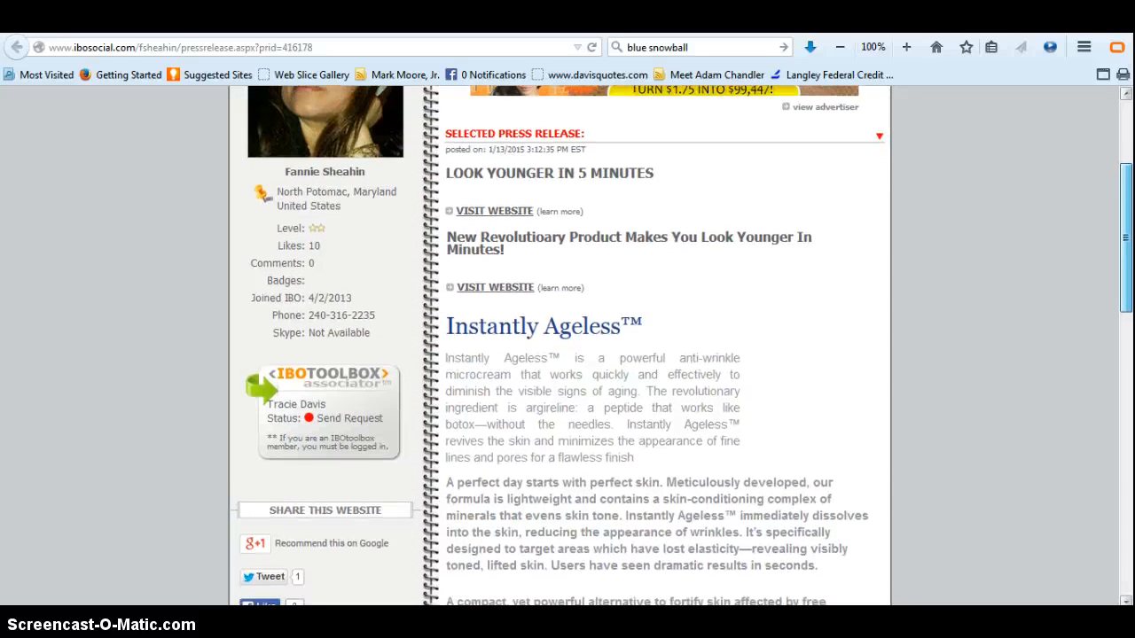
pyautogui.scroll(-3)
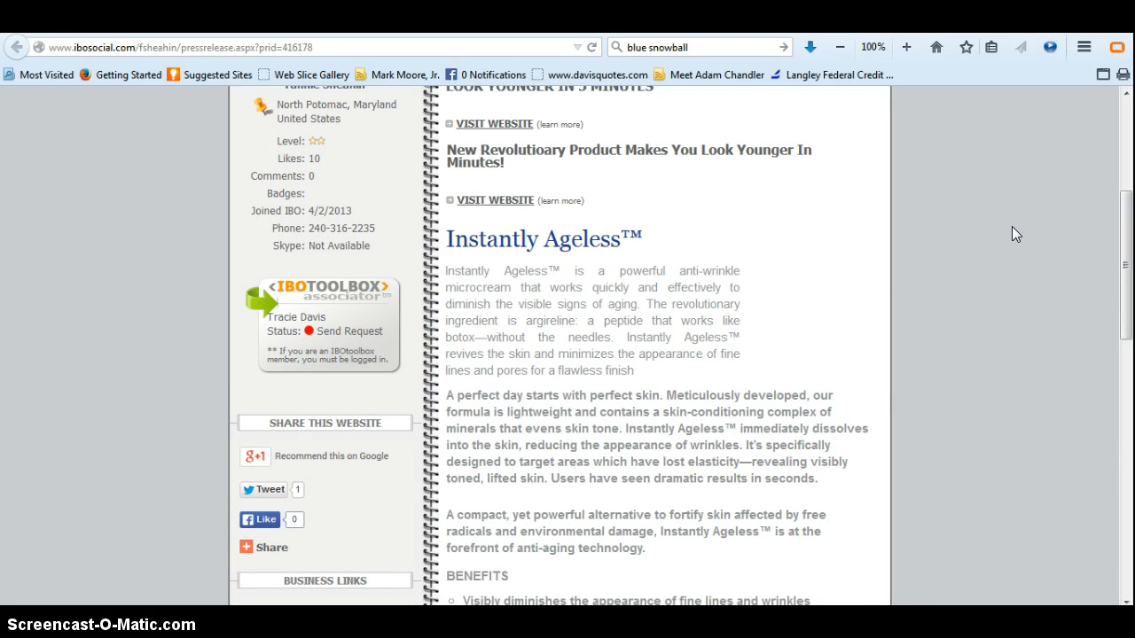
pyautogui.moveTo(517, 206)
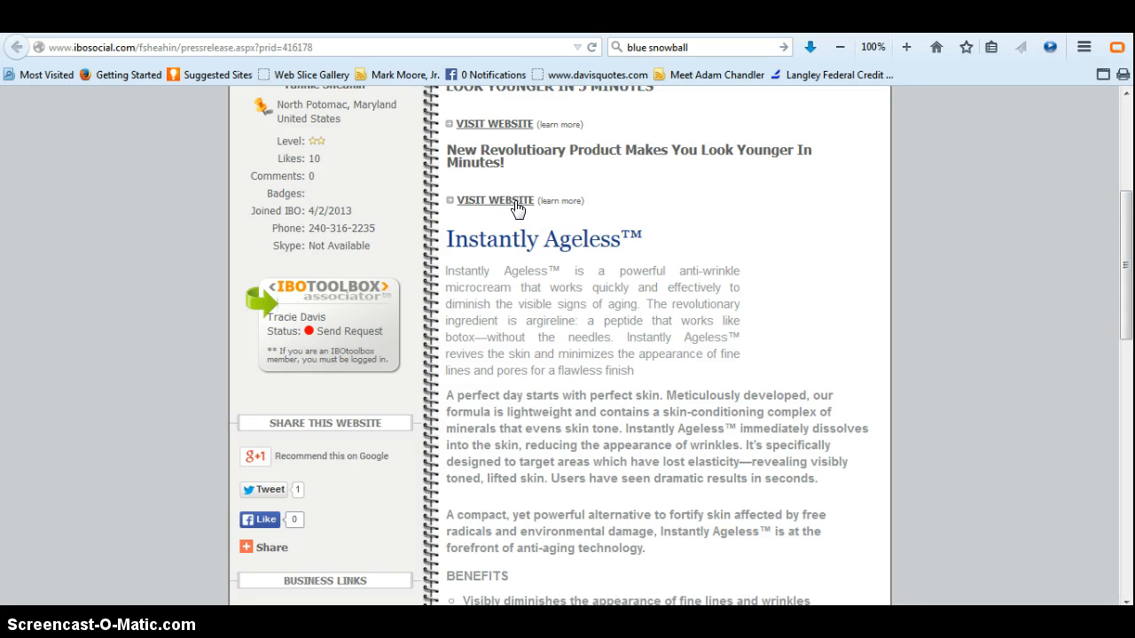
# Step: Visit the advertised product website, then close it to return to the requester's profile popup
pyautogui.click(493, 198)
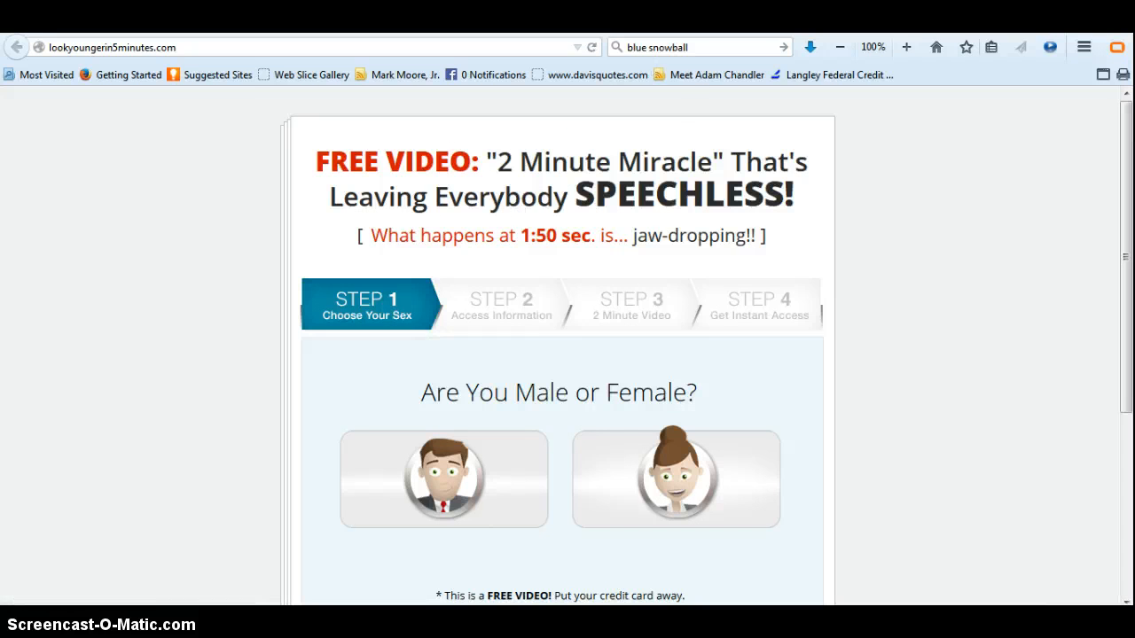
pyautogui.moveTo(834, 218)
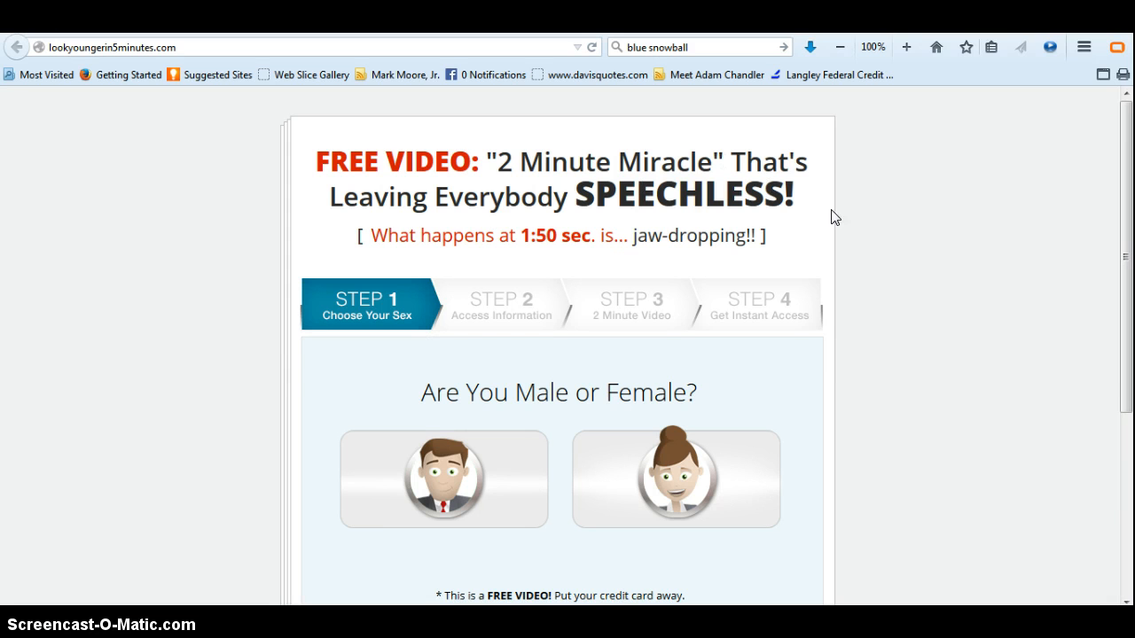
pyautogui.click(705, 46)
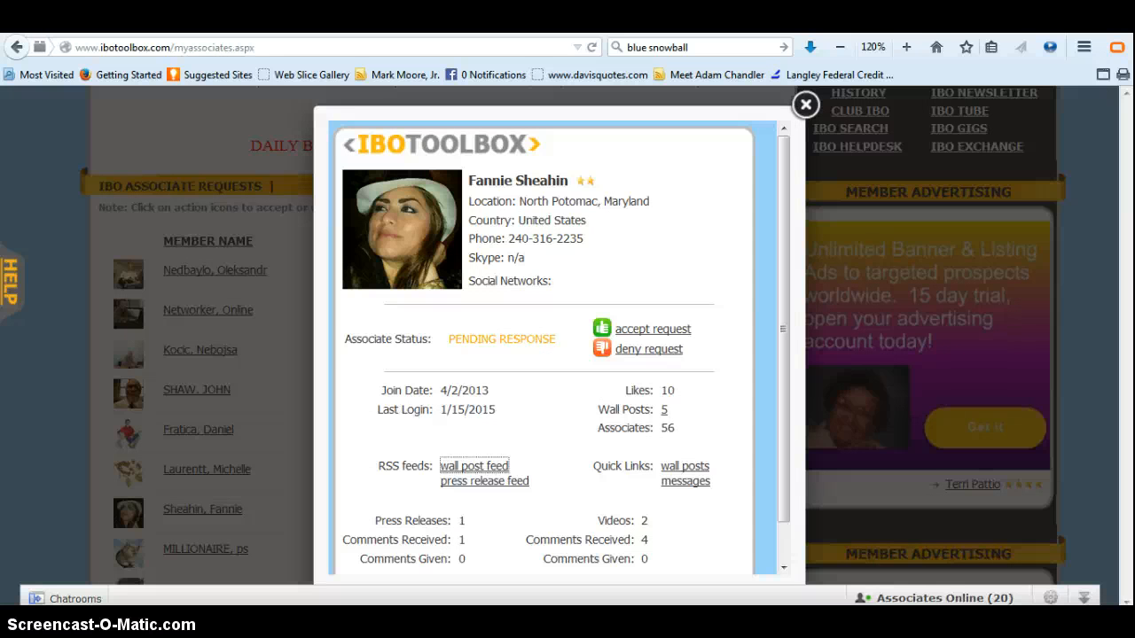
pyautogui.moveTo(805, 105)
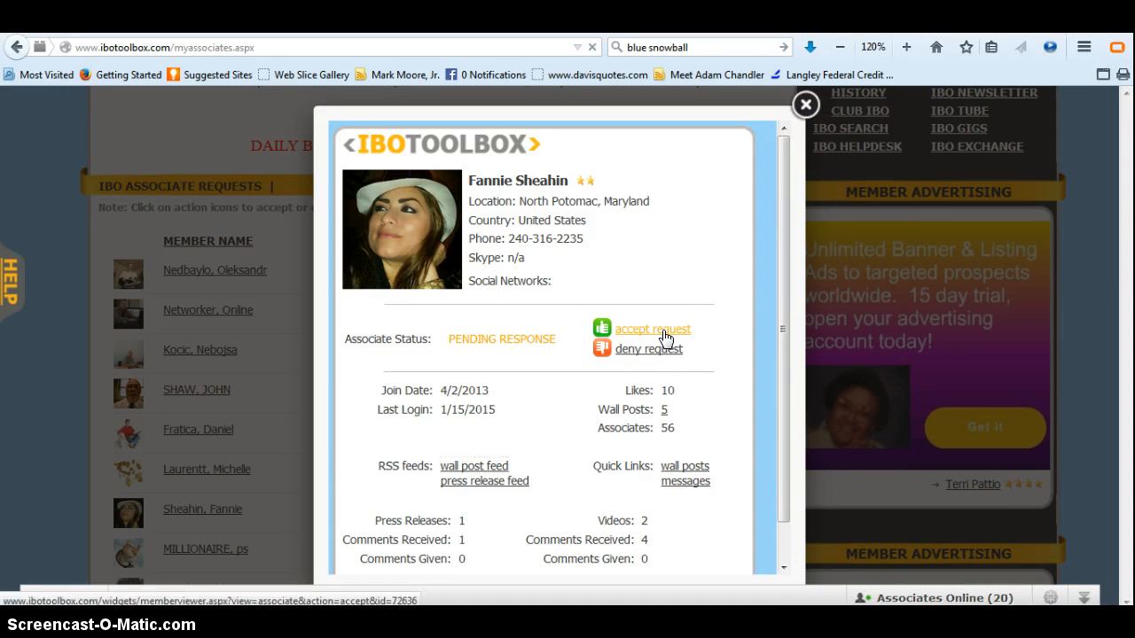
# Step: Accept the member's pending associate request and return to the top of My Associates
pyautogui.click(652, 328)
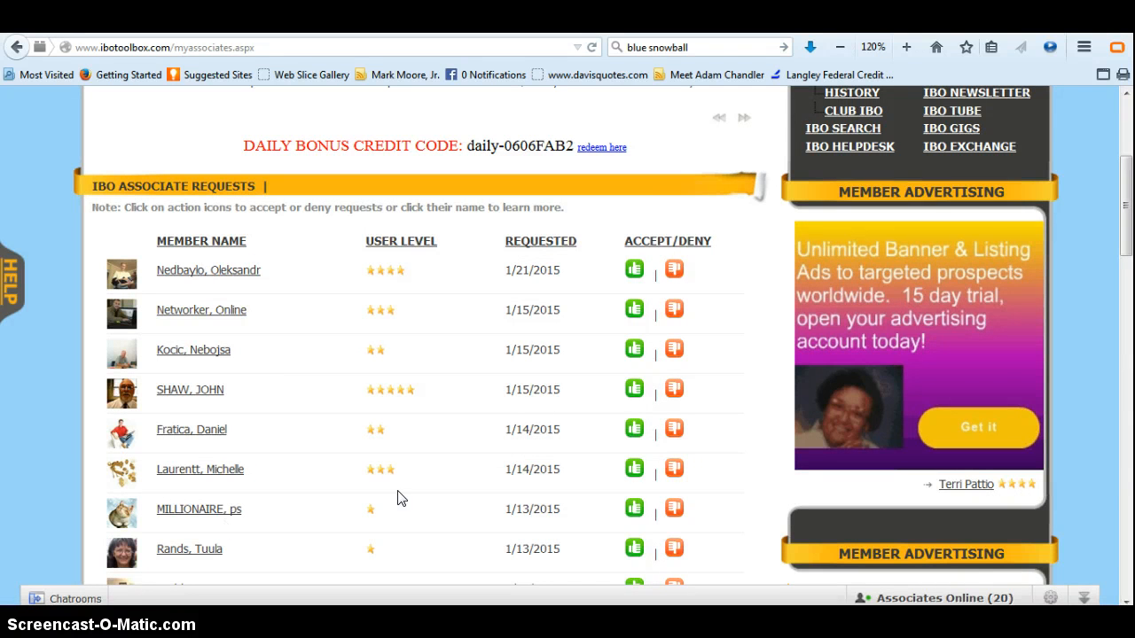
pyautogui.scroll(3)
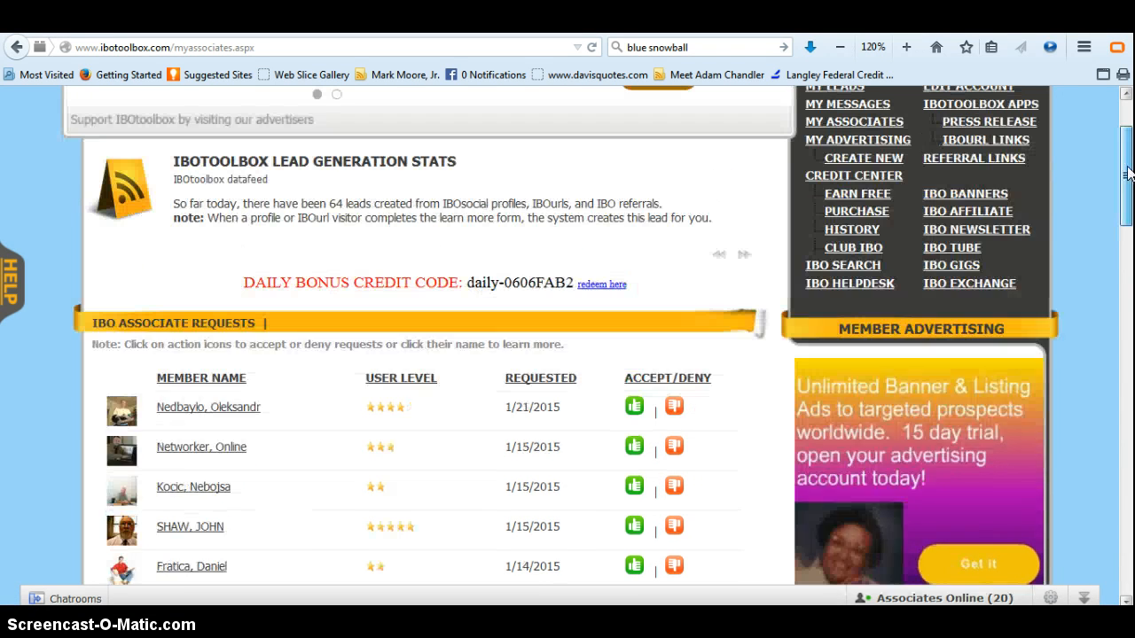
pyautogui.scroll(3)
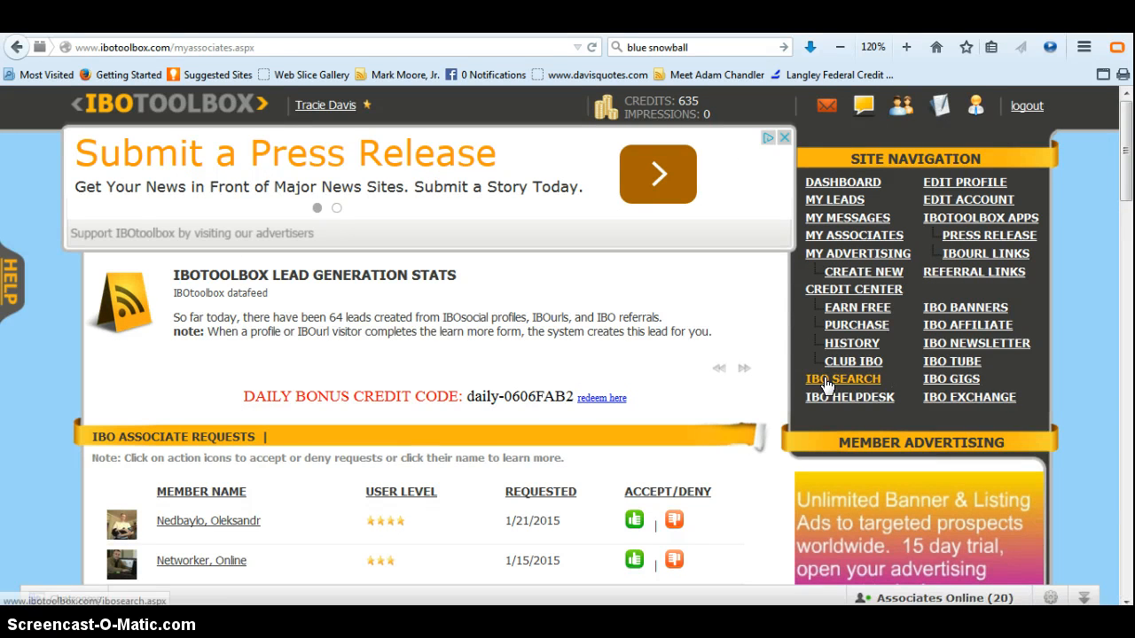
pyautogui.moveTo(844, 401)
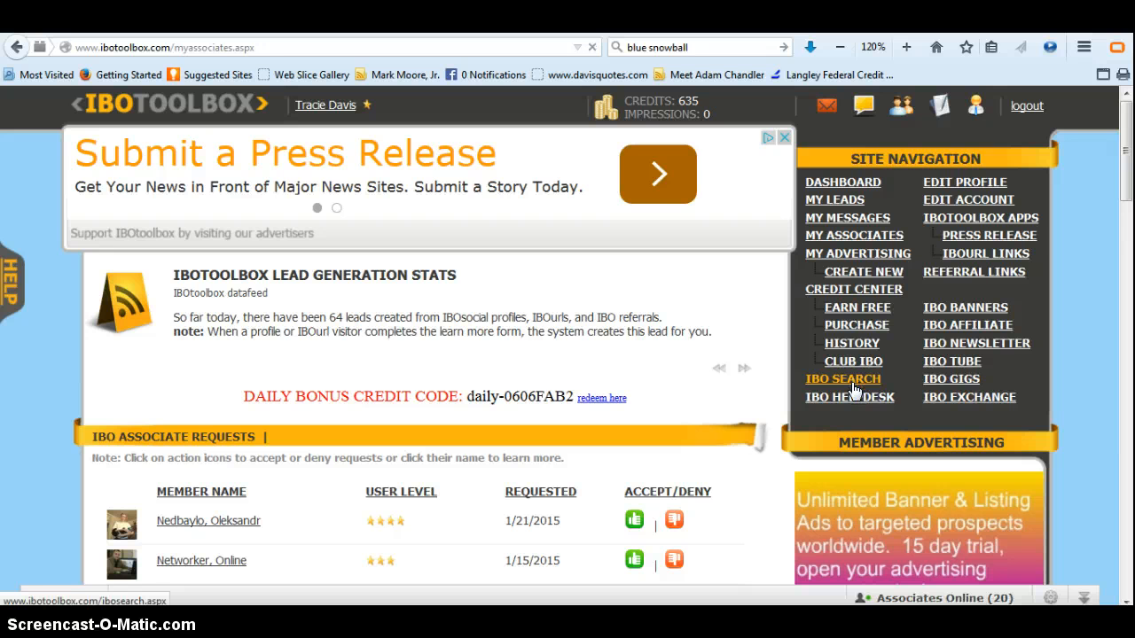
# Step: Go to the IBO Search member search form
pyautogui.click(840, 379)
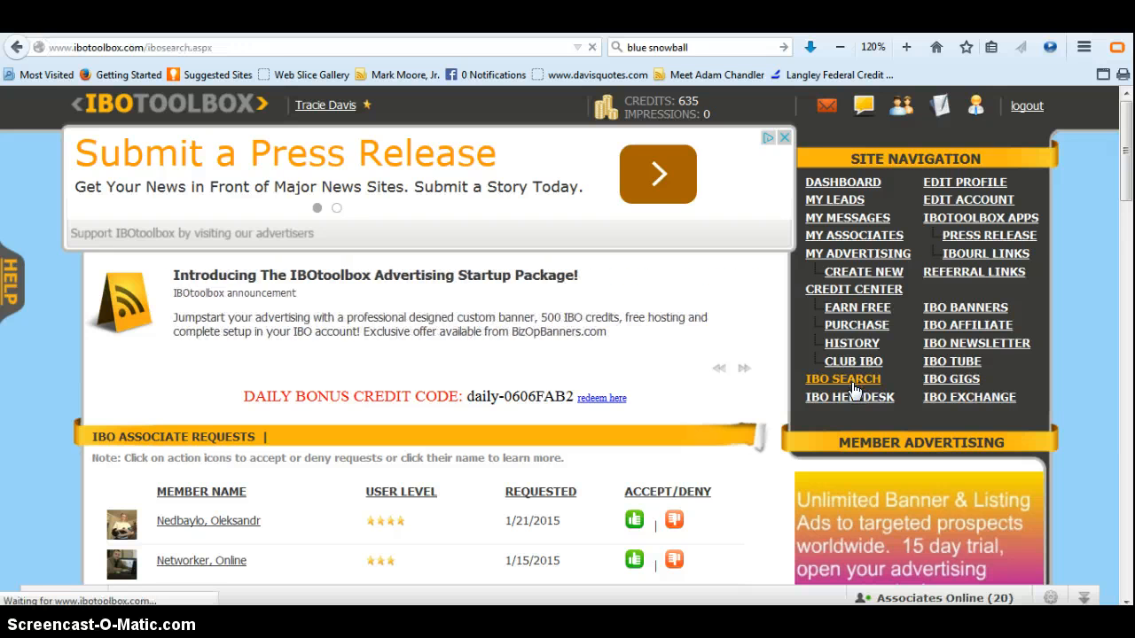
pyautogui.click(842, 380)
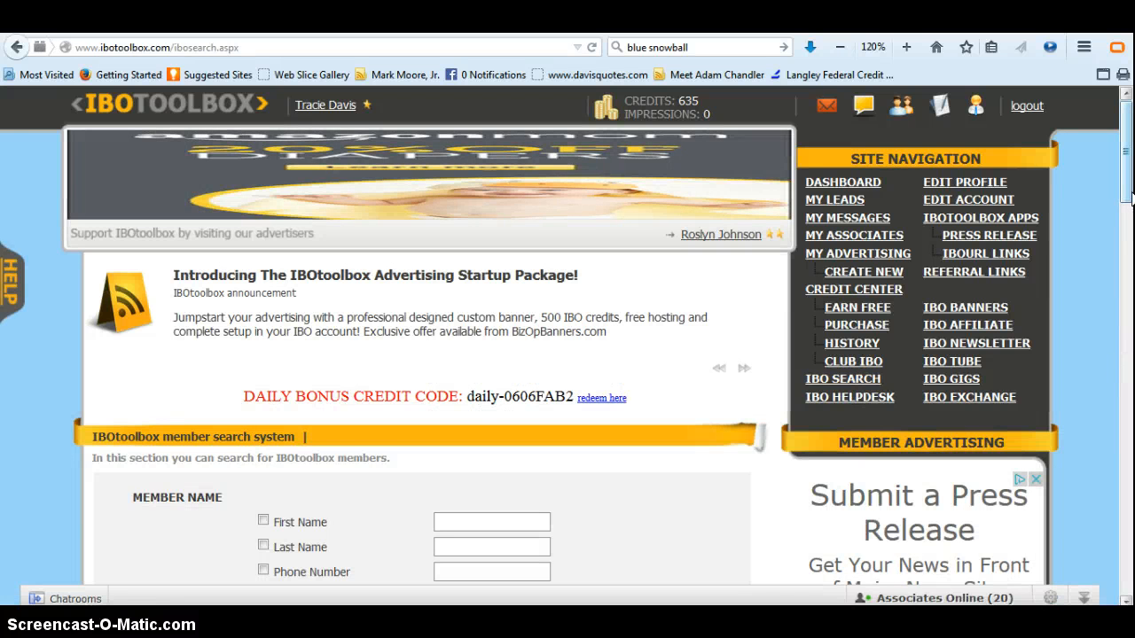
pyautogui.scroll(-3)
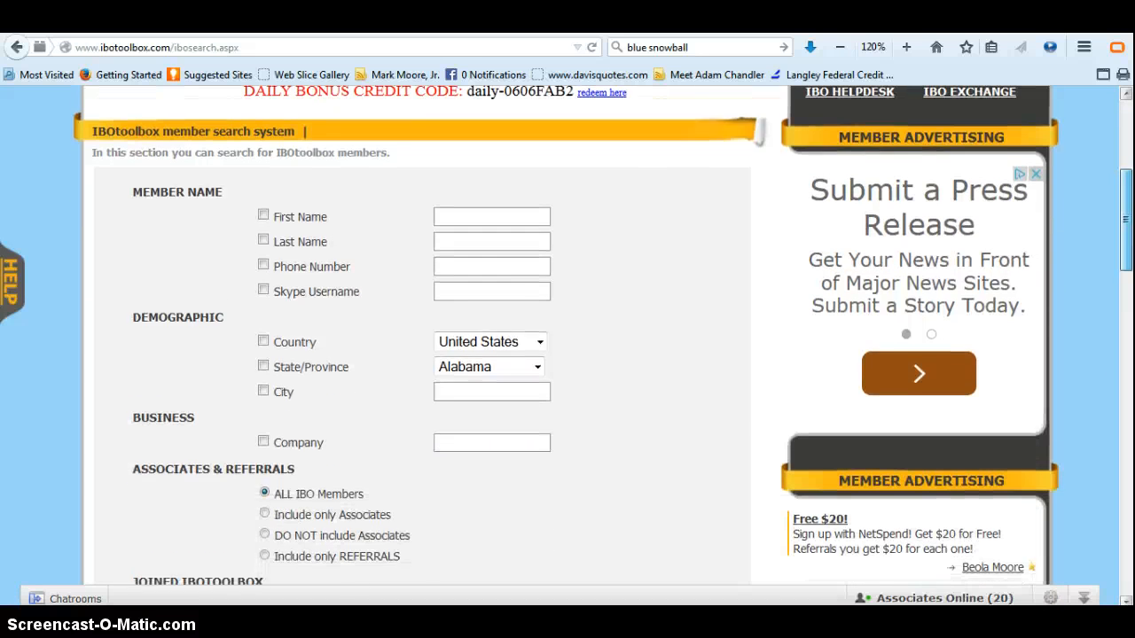
pyautogui.scroll(-3)
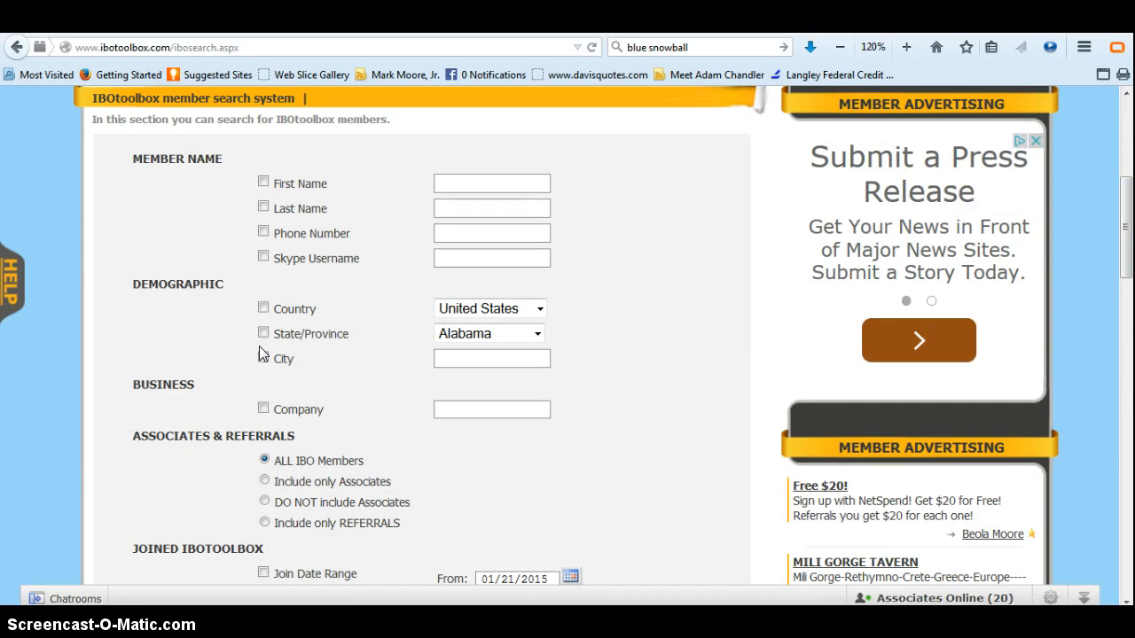
pyautogui.moveTo(521, 353)
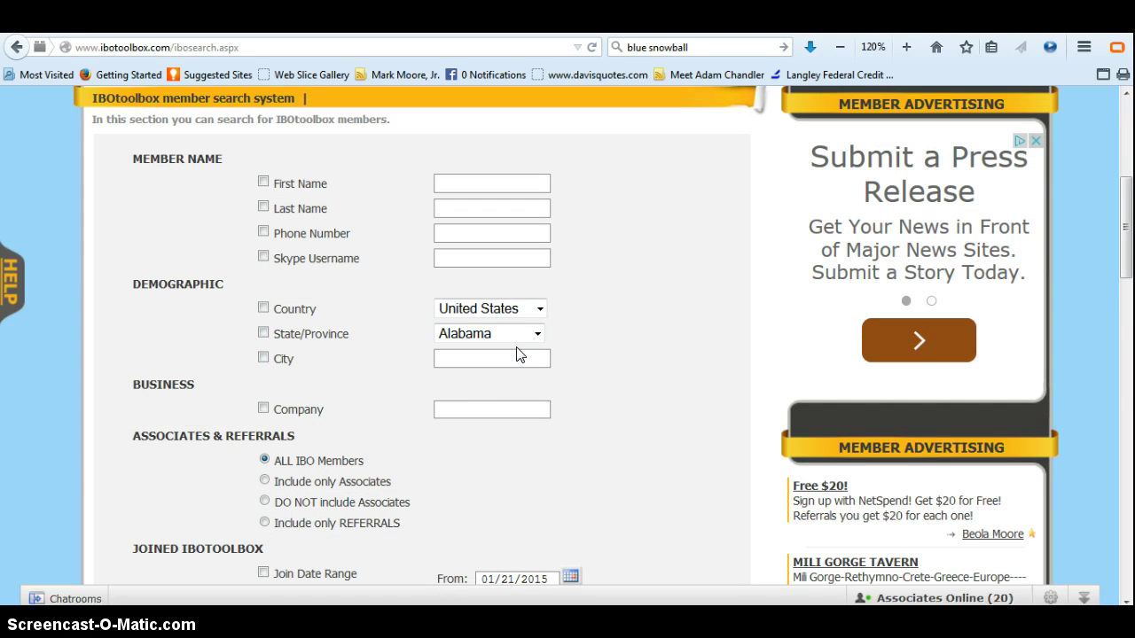
# Step: Set the Company criterion to 'Jeunesse Global' and enable the Company checkbox
pyautogui.click(492, 410)
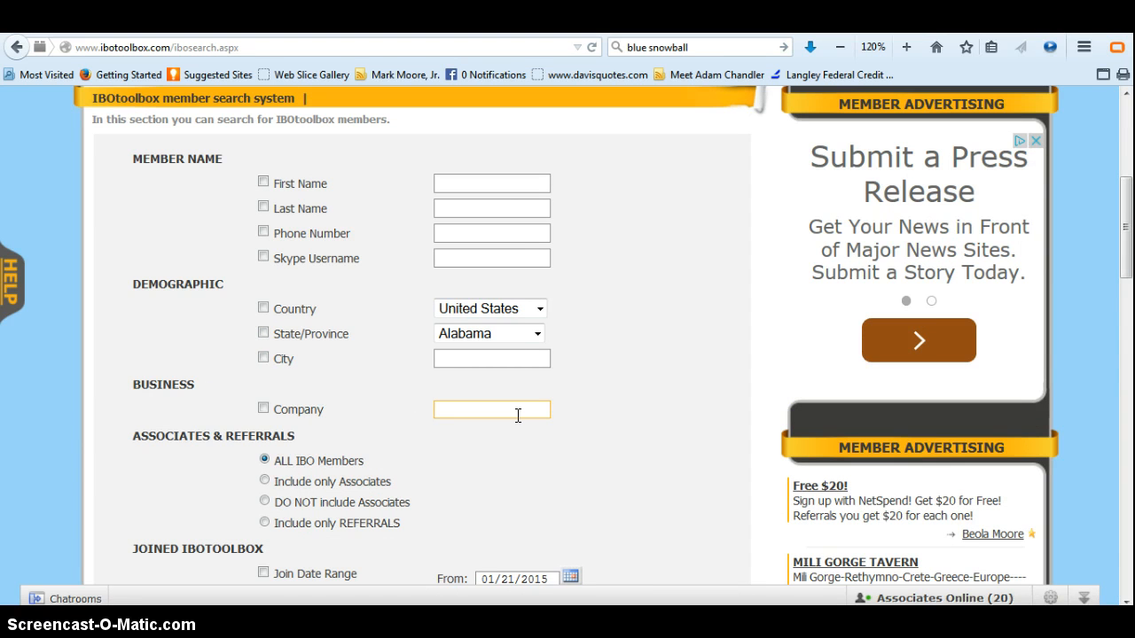
pyautogui.click(491, 410)
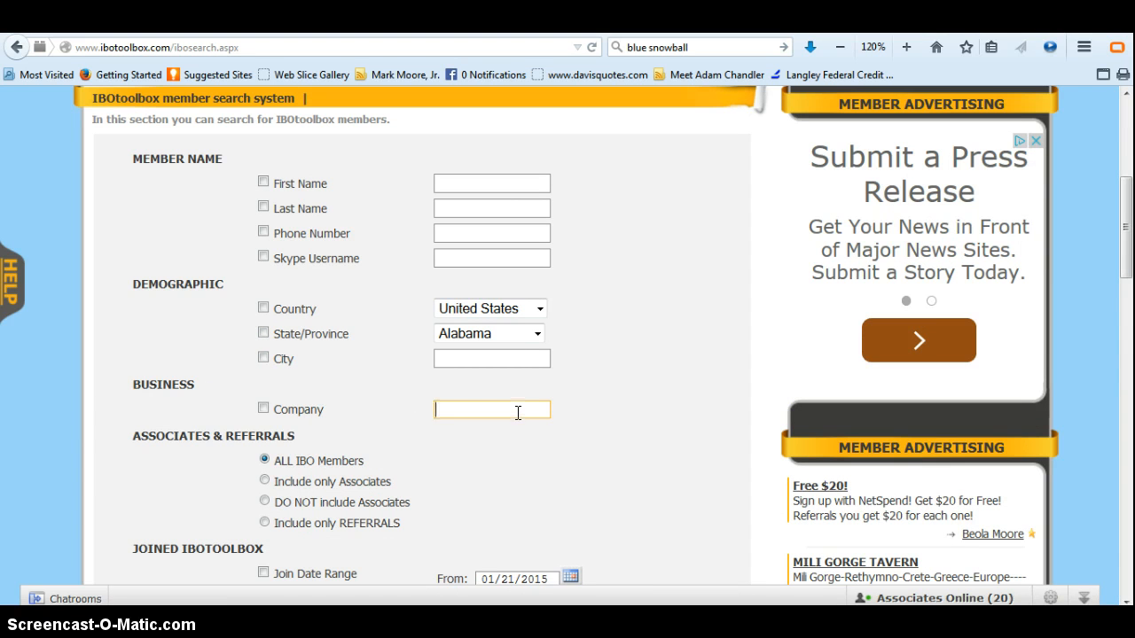
pyautogui.write('Jeunesse Glo')
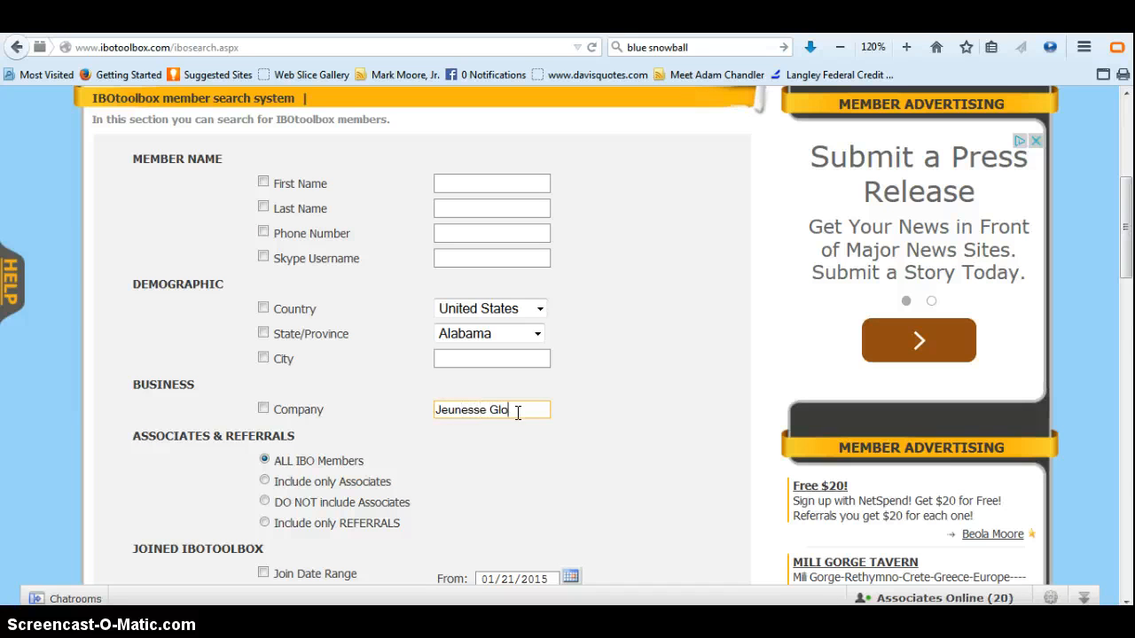
pyautogui.write('bal')
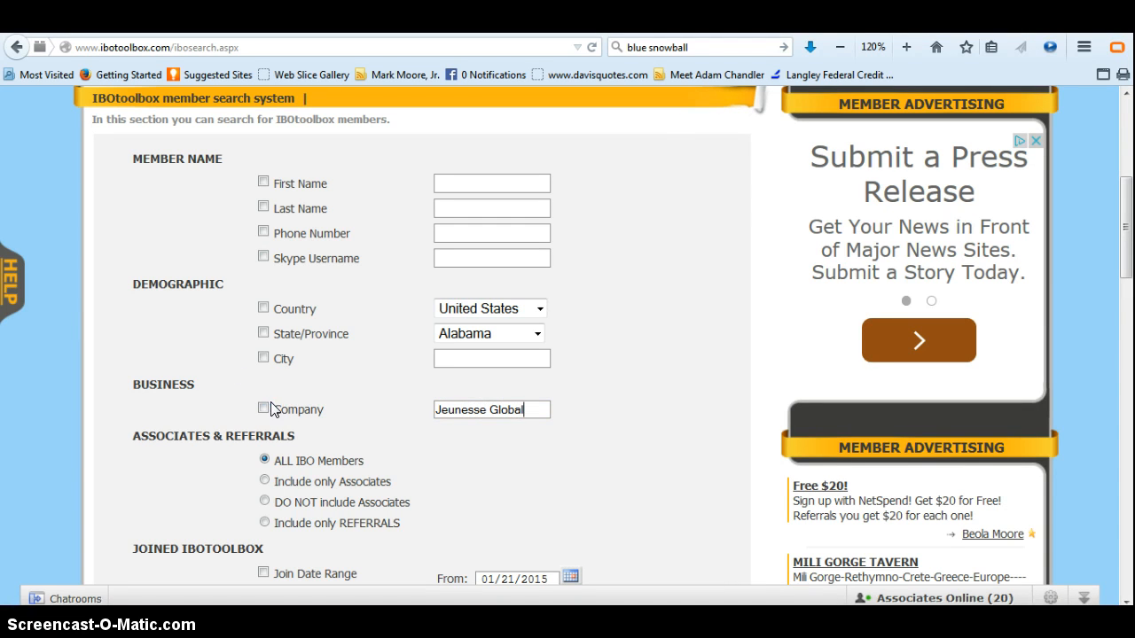
pyautogui.click(263, 408)
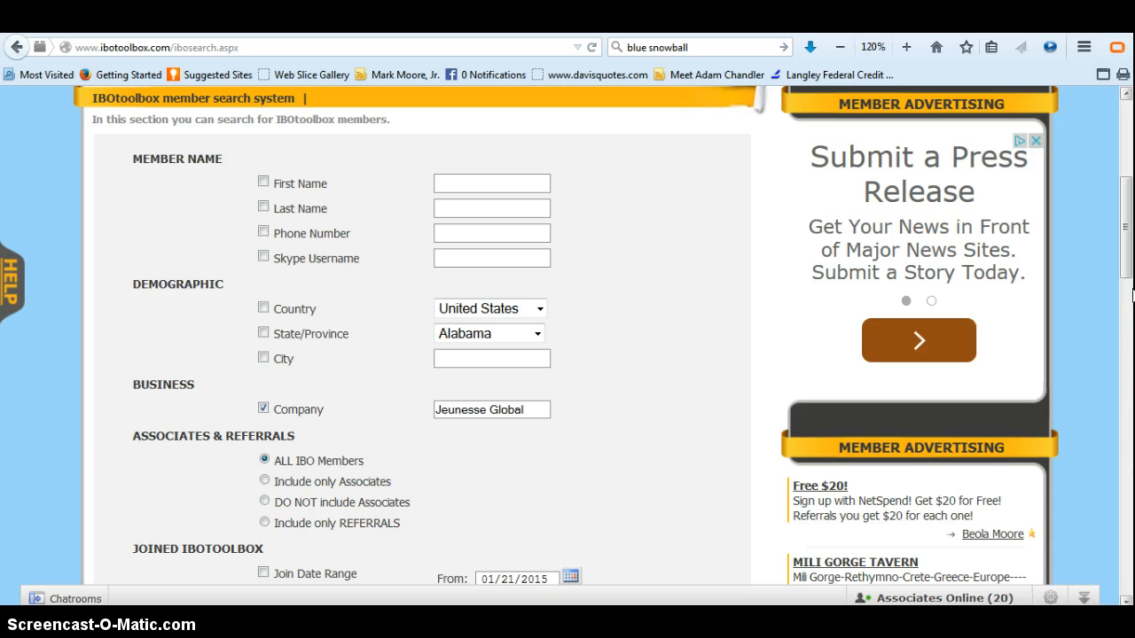
pyautogui.scroll(-3)
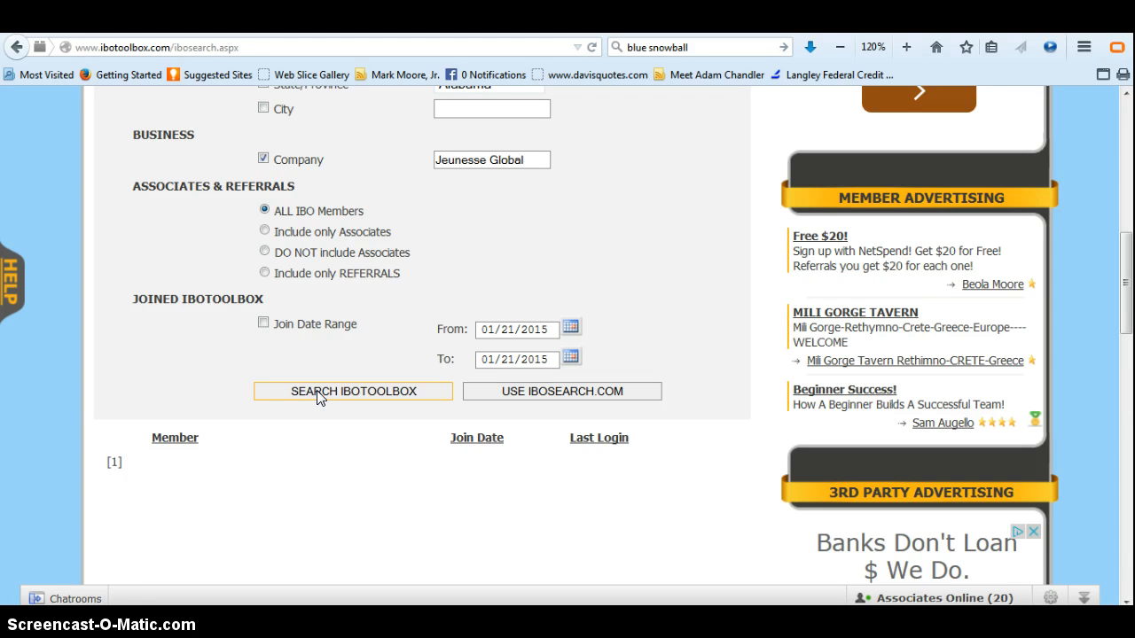
pyautogui.click(353, 392)
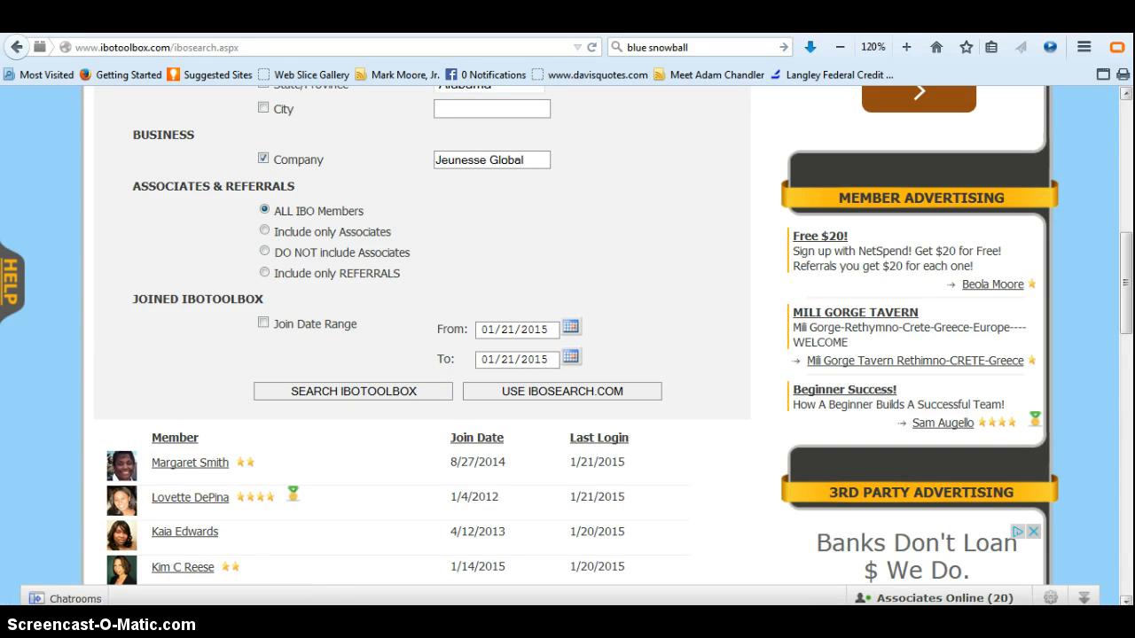
pyautogui.scroll(-3)
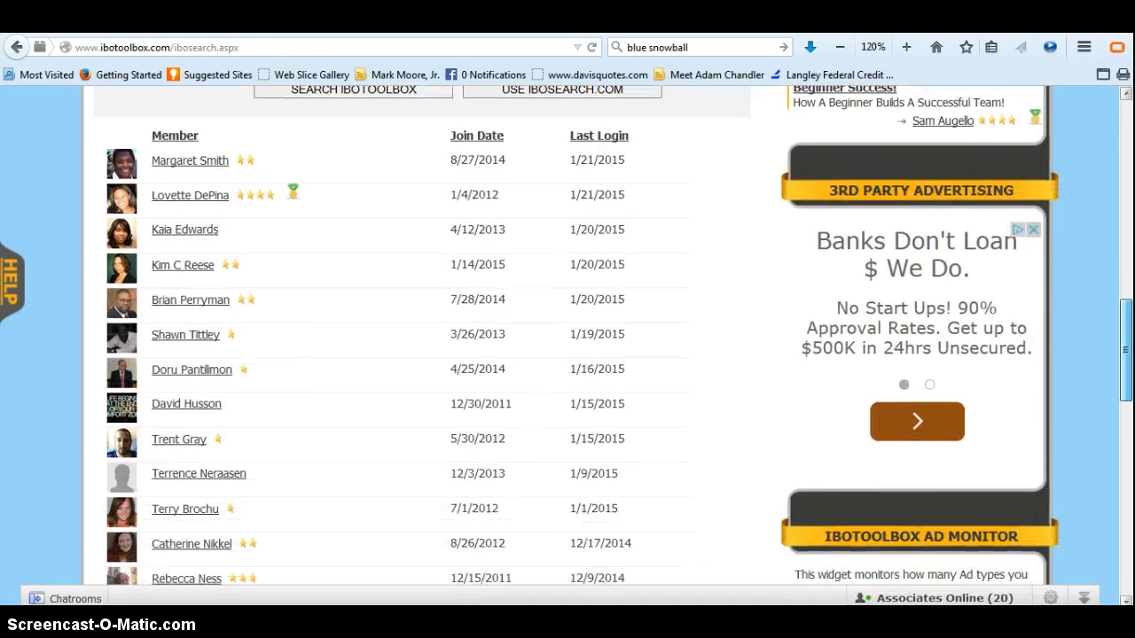
pyautogui.scroll(-3)
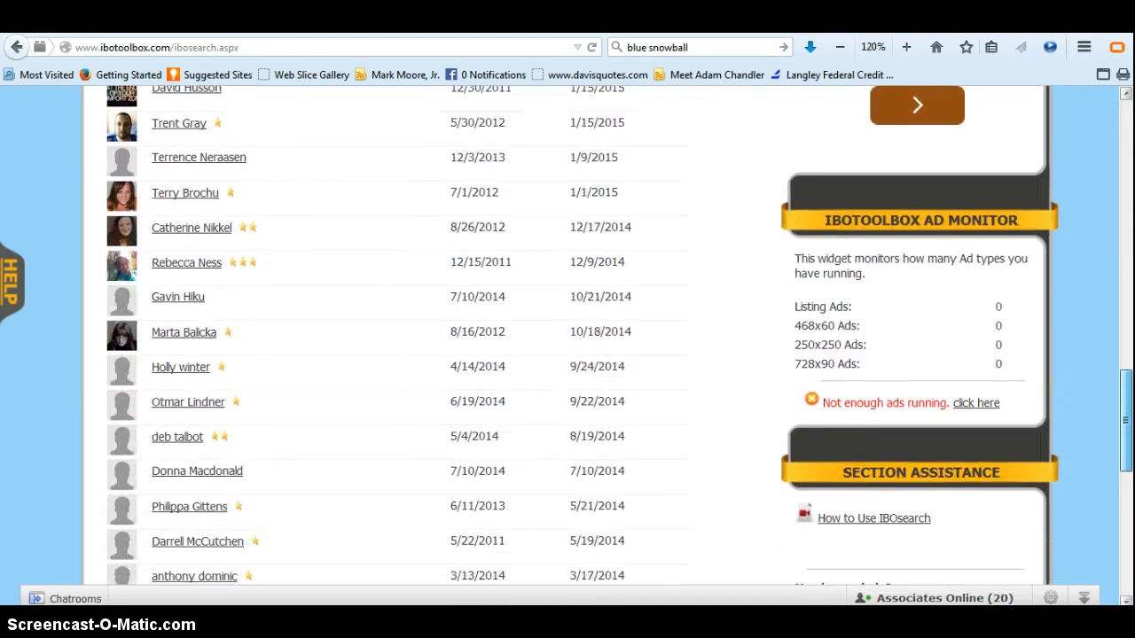
pyautogui.scroll(-3)
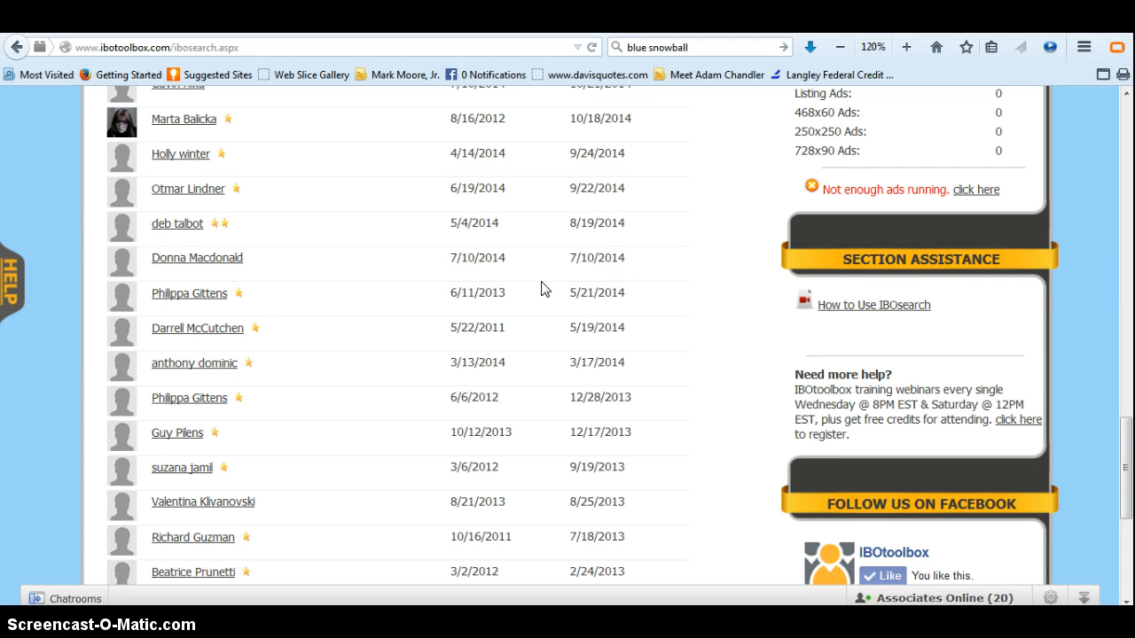
pyautogui.moveTo(486, 328)
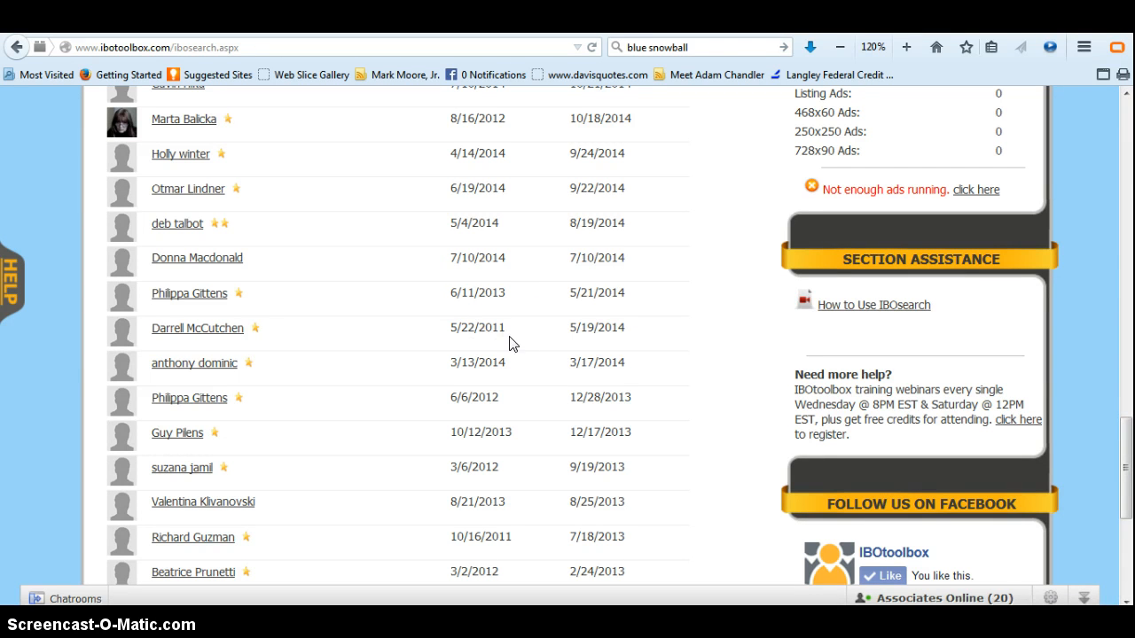
pyautogui.scroll(-3)
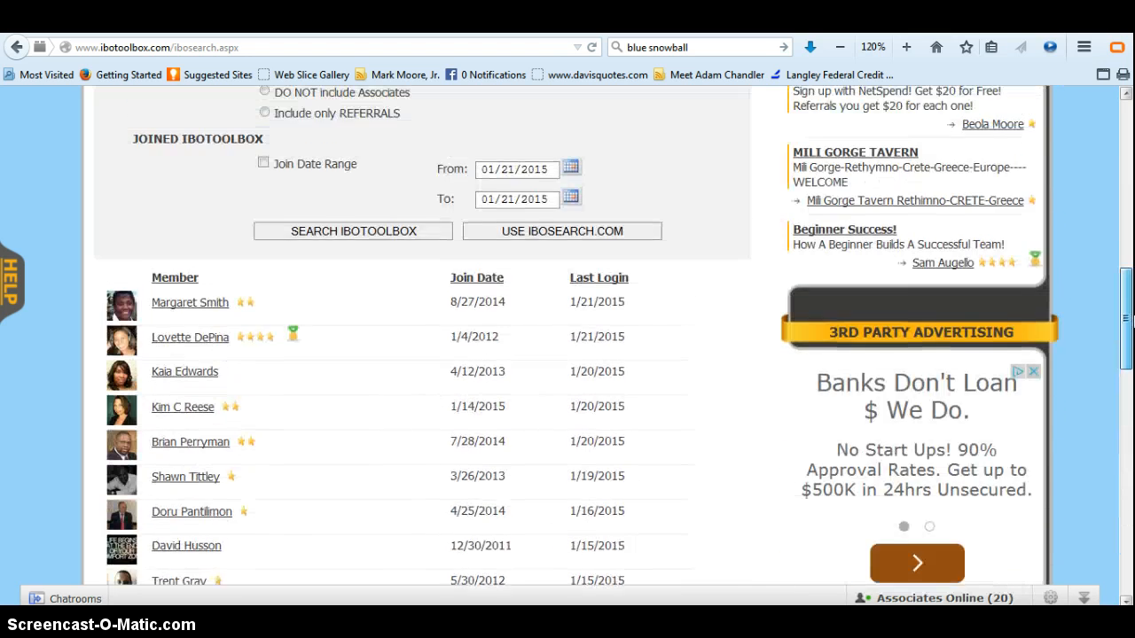
pyautogui.scroll(3)
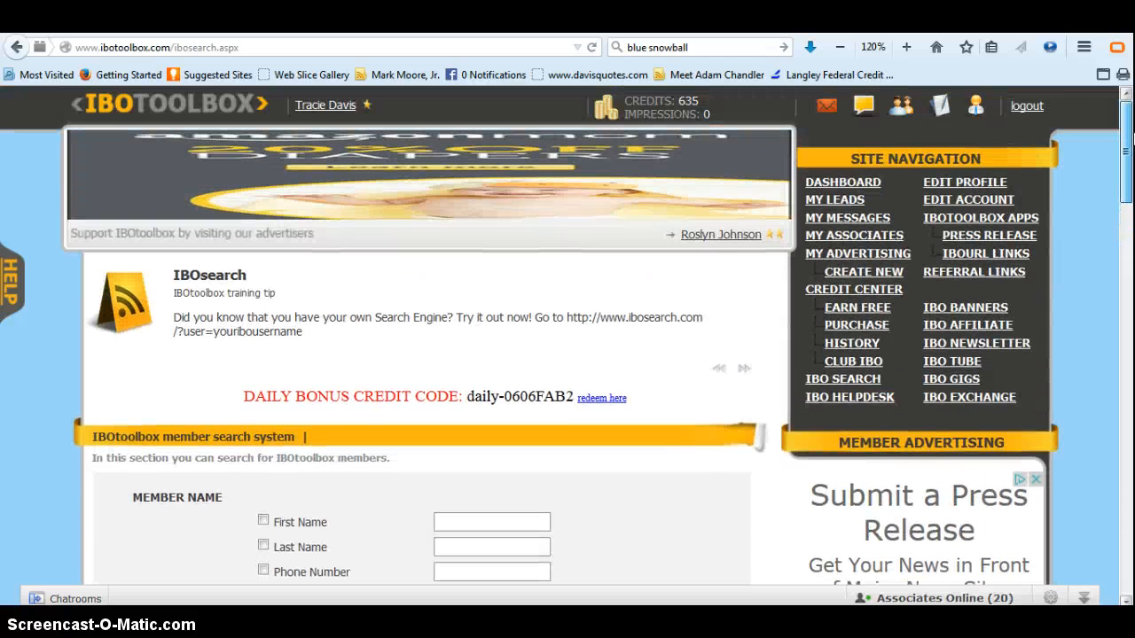
pyautogui.scroll(-3)
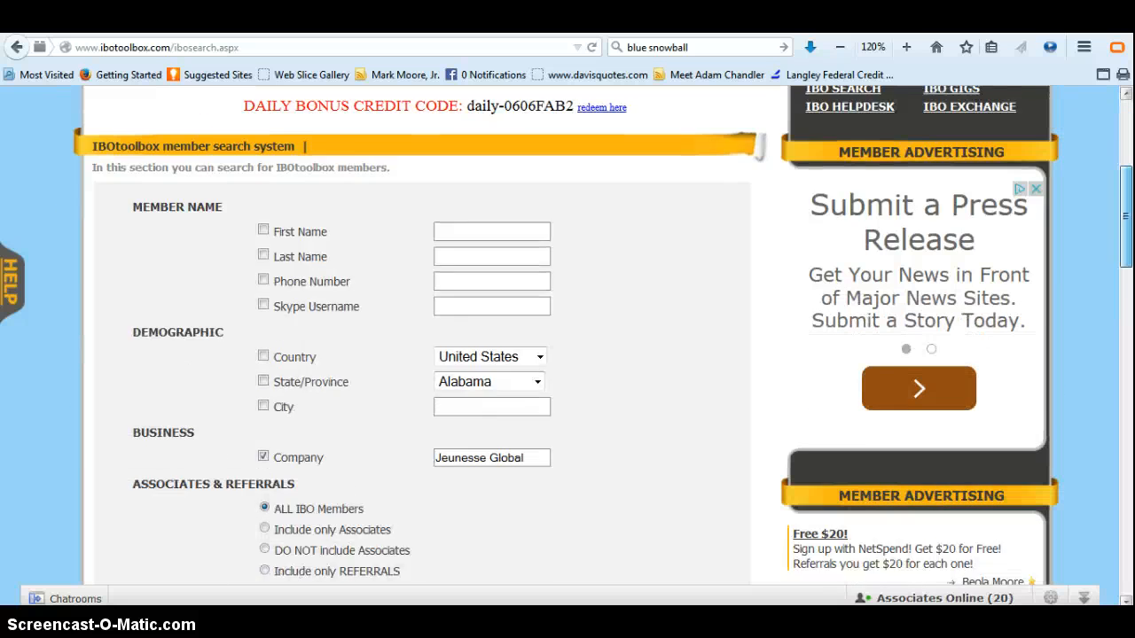
pyautogui.scroll(-3)
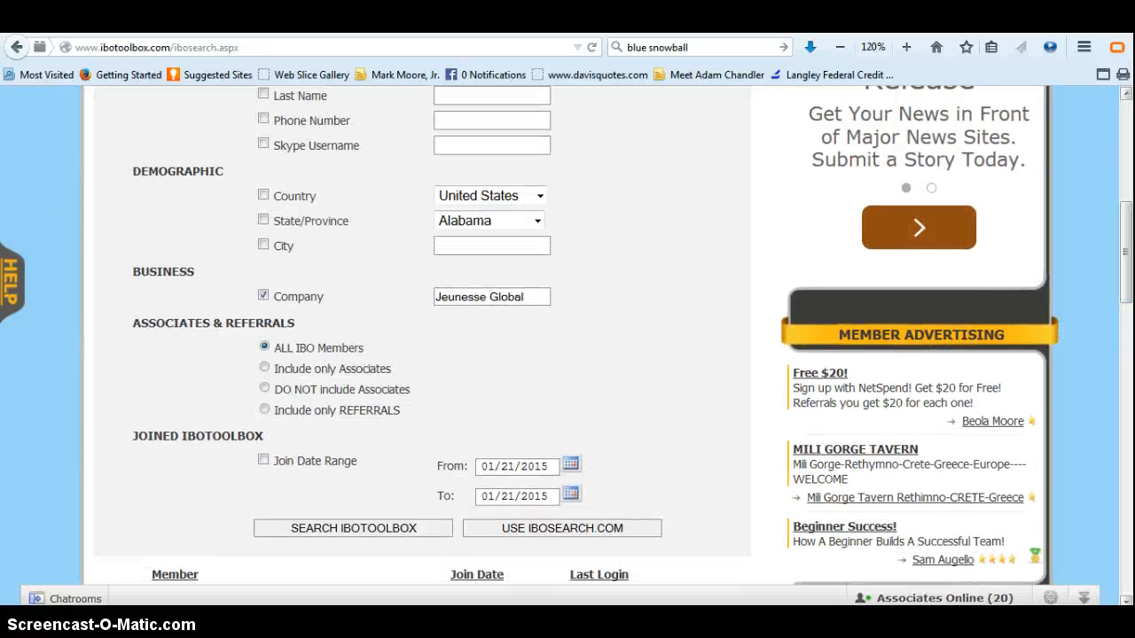
pyautogui.moveTo(844, 149)
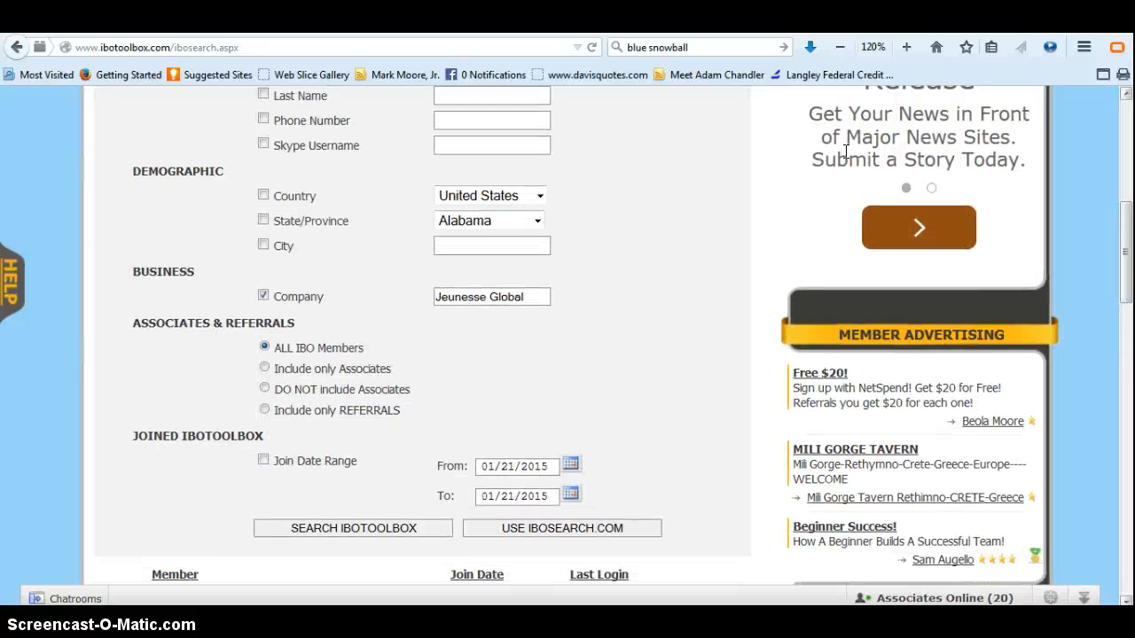
pyautogui.moveTo(553, 283)
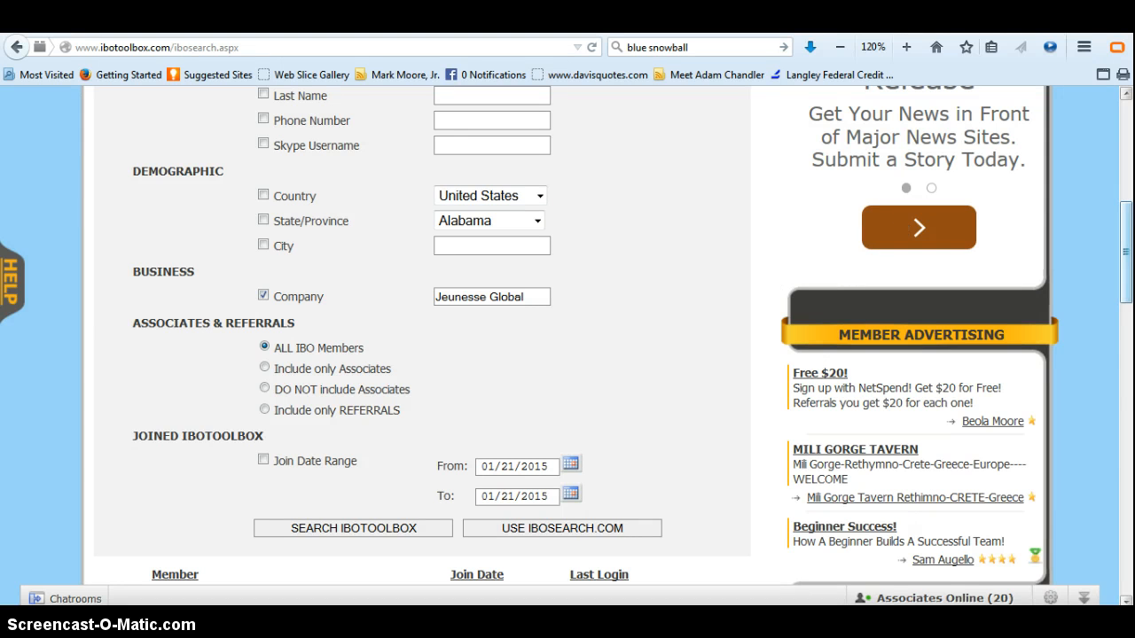
pyautogui.scroll(-3)
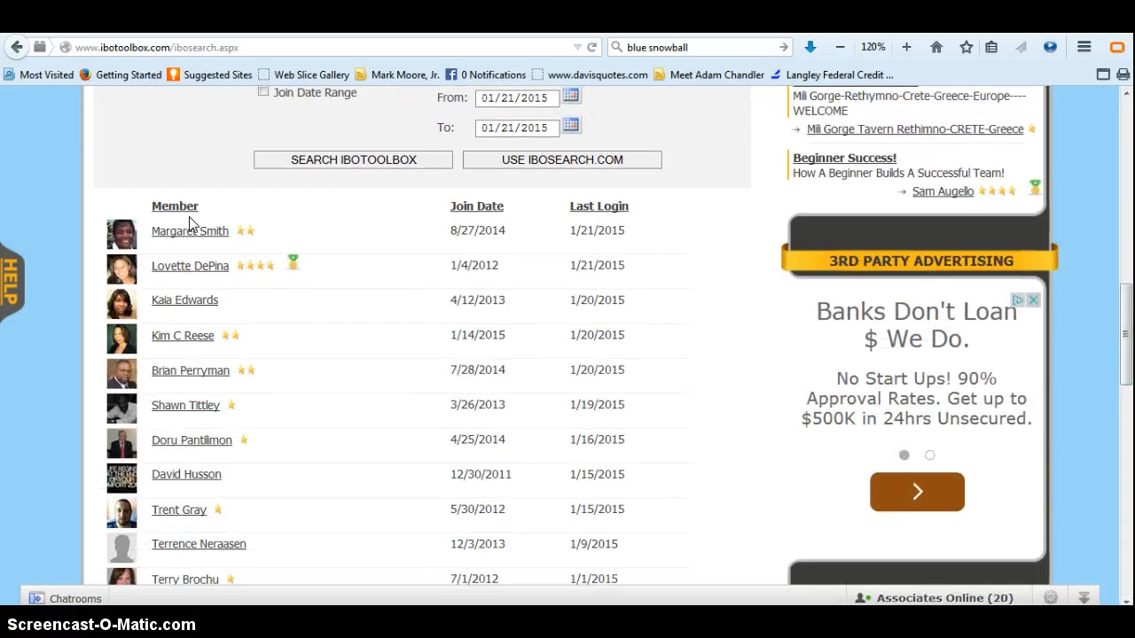
pyautogui.click(190, 230)
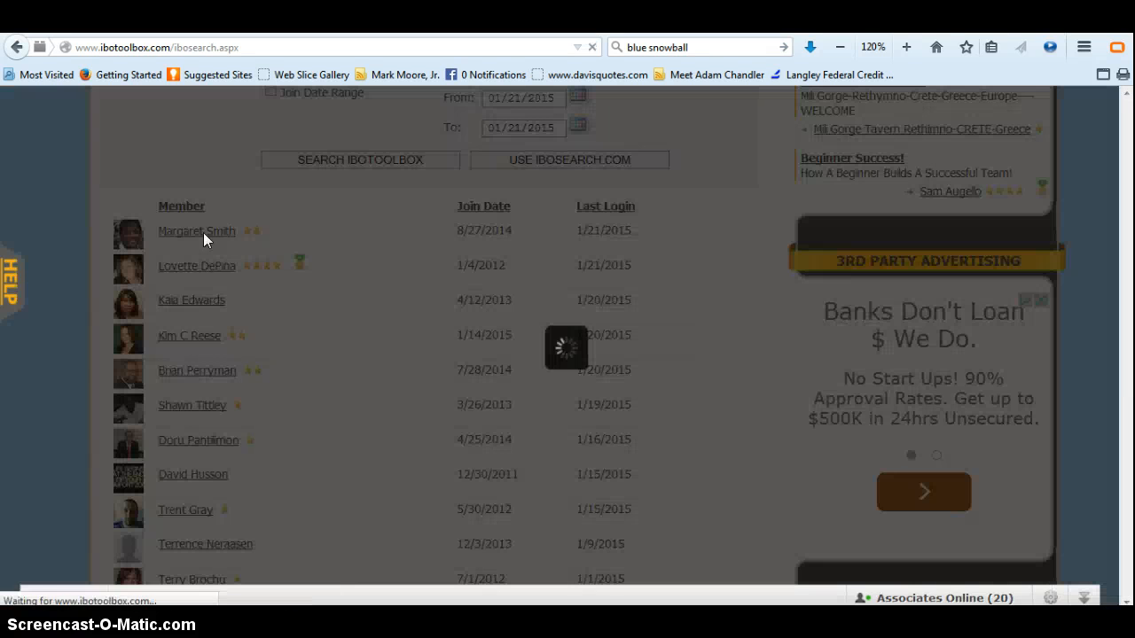
pyautogui.click(195, 230)
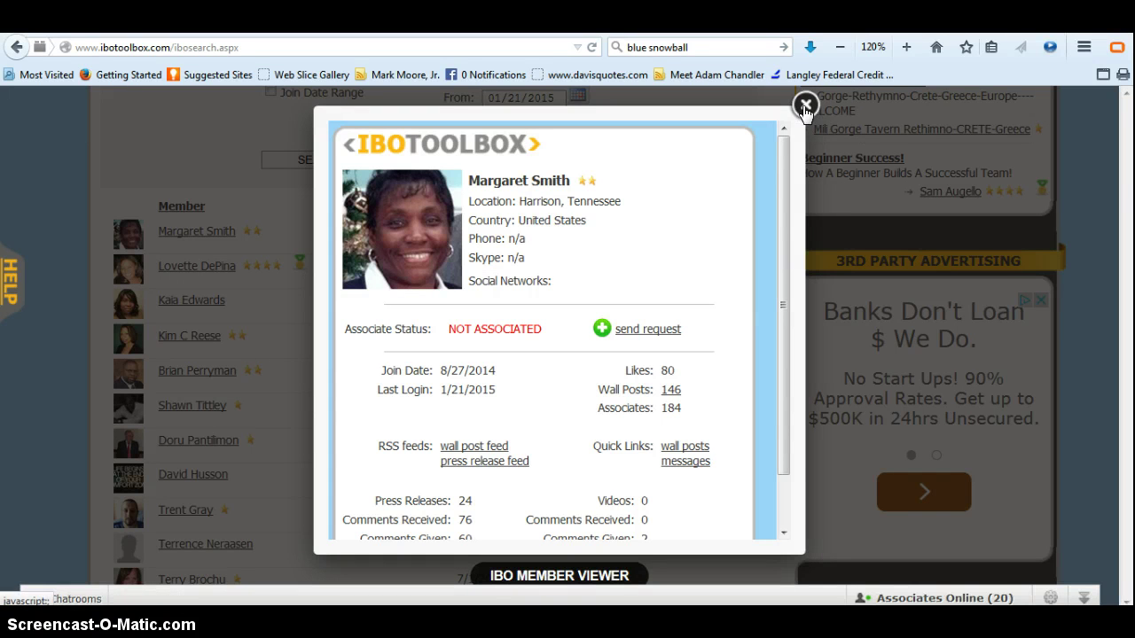
pyautogui.click(805, 103)
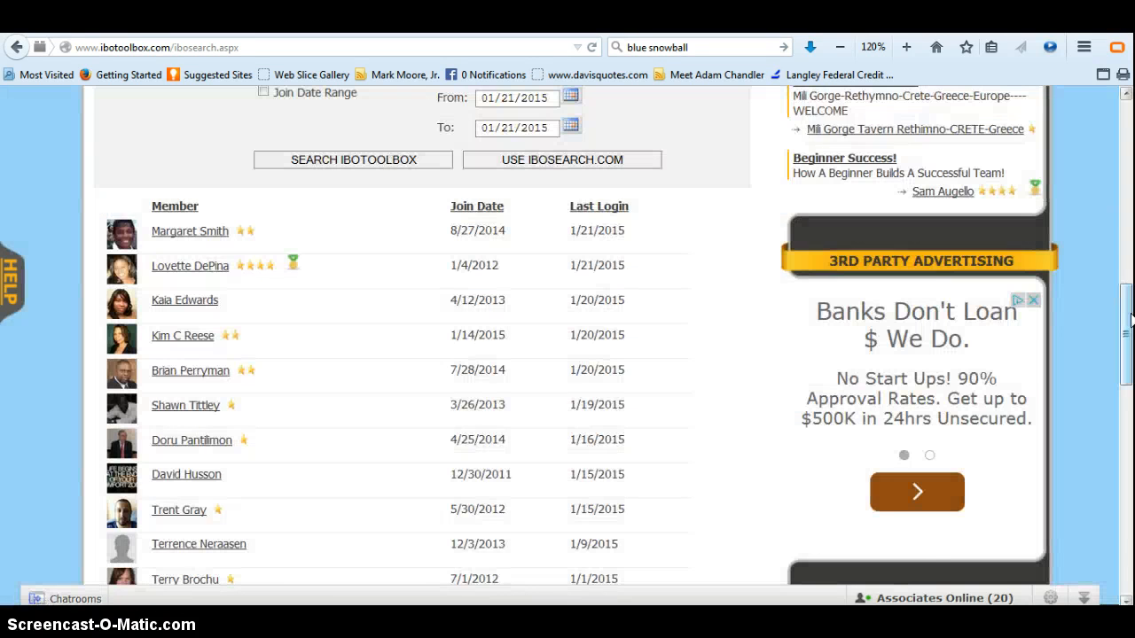
pyautogui.scroll(3)
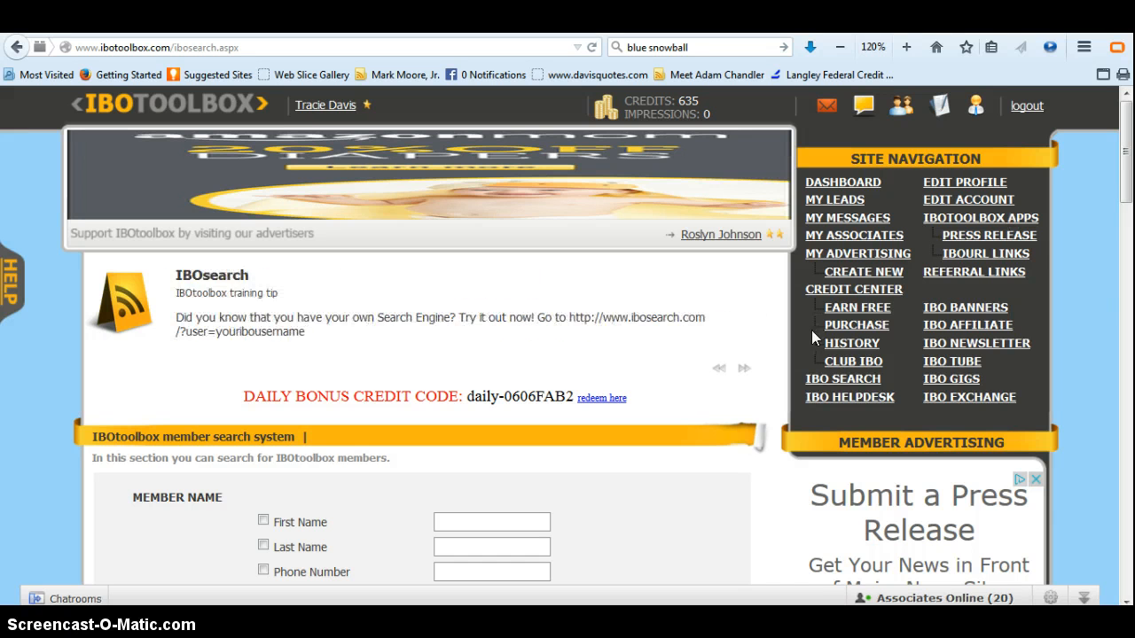
pyautogui.moveTo(880, 272)
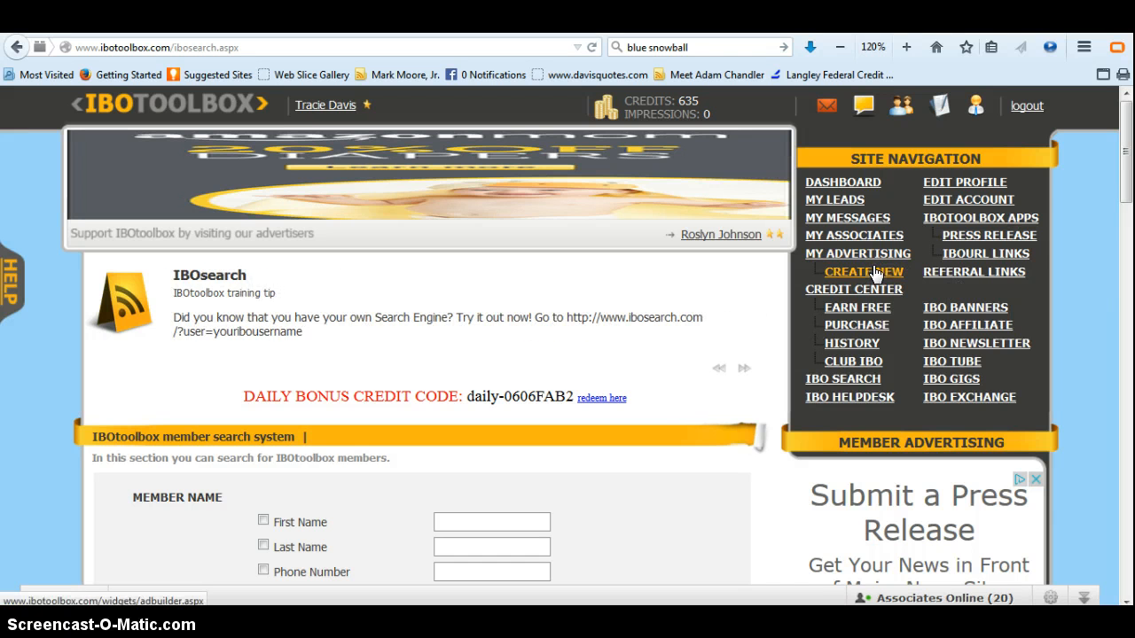
# Step: Start a new advertisement, bringing up the Ad Builder's text ad and banner size choices
pyautogui.click(865, 273)
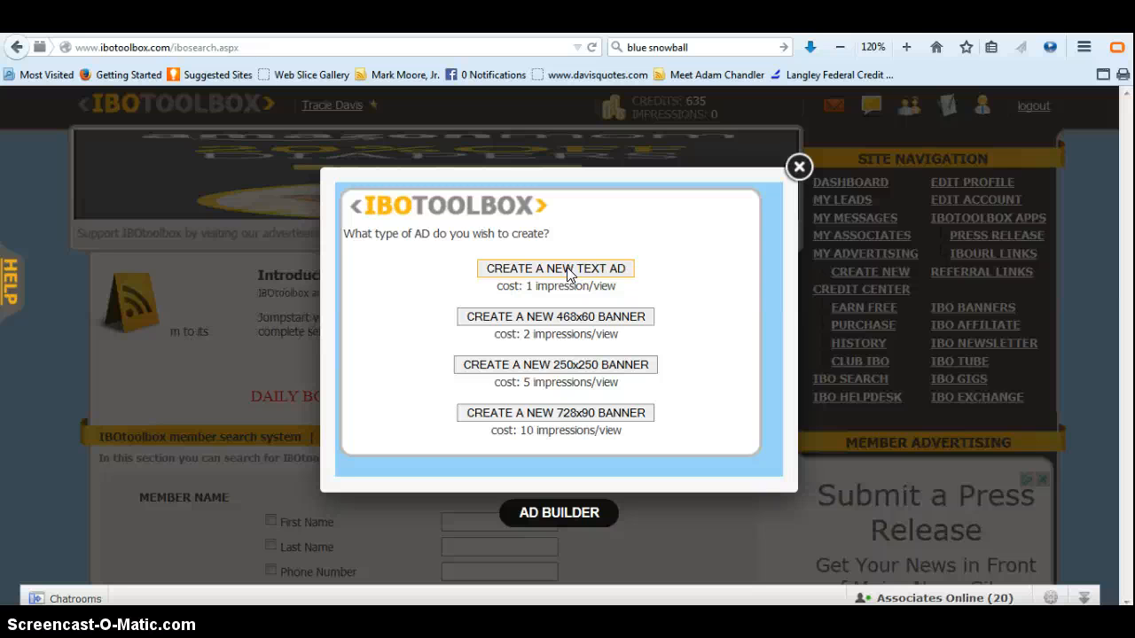
# Step: Start a text ad named 'Jeunesse' titled 'Have You Seen The 2 Minute Video'
pyautogui.click(555, 268)
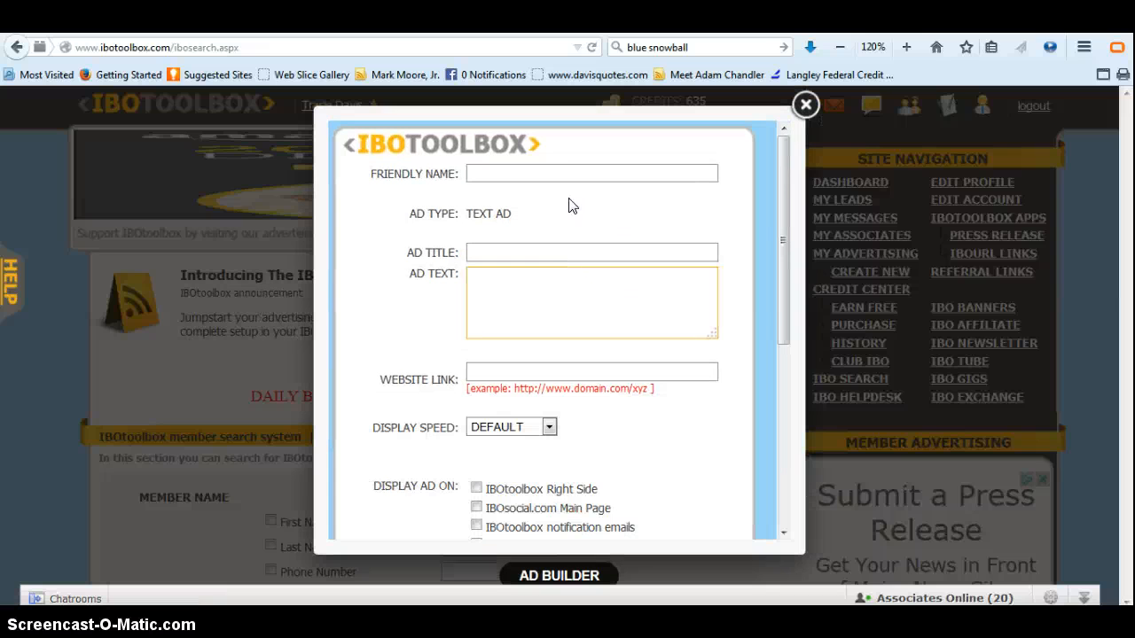
pyautogui.write('Jeu')
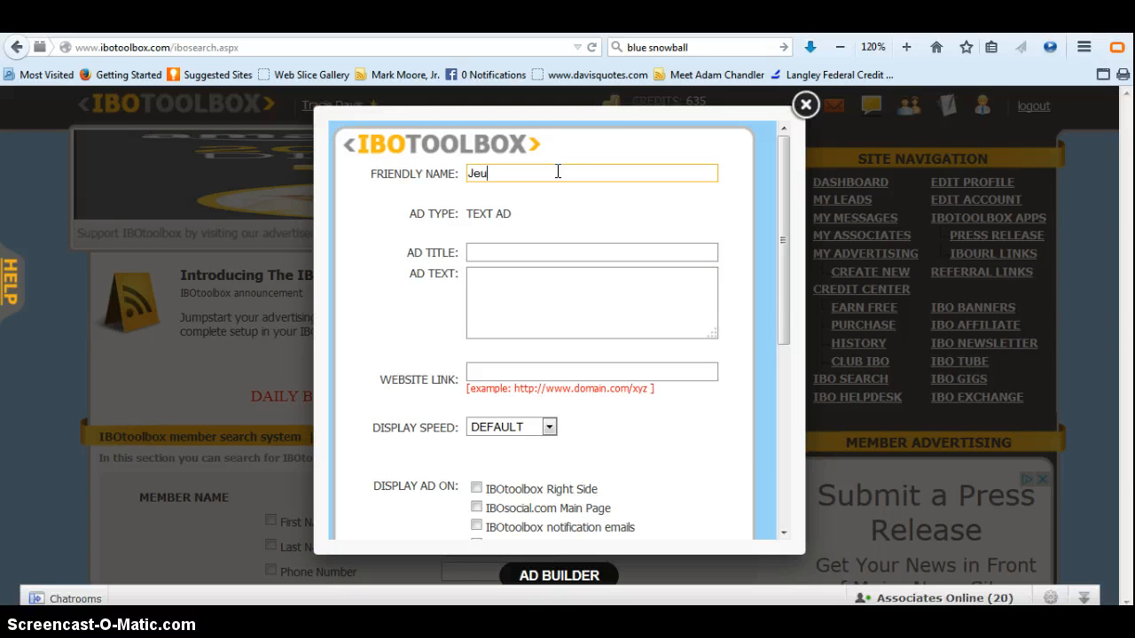
pyautogui.write('nesse')
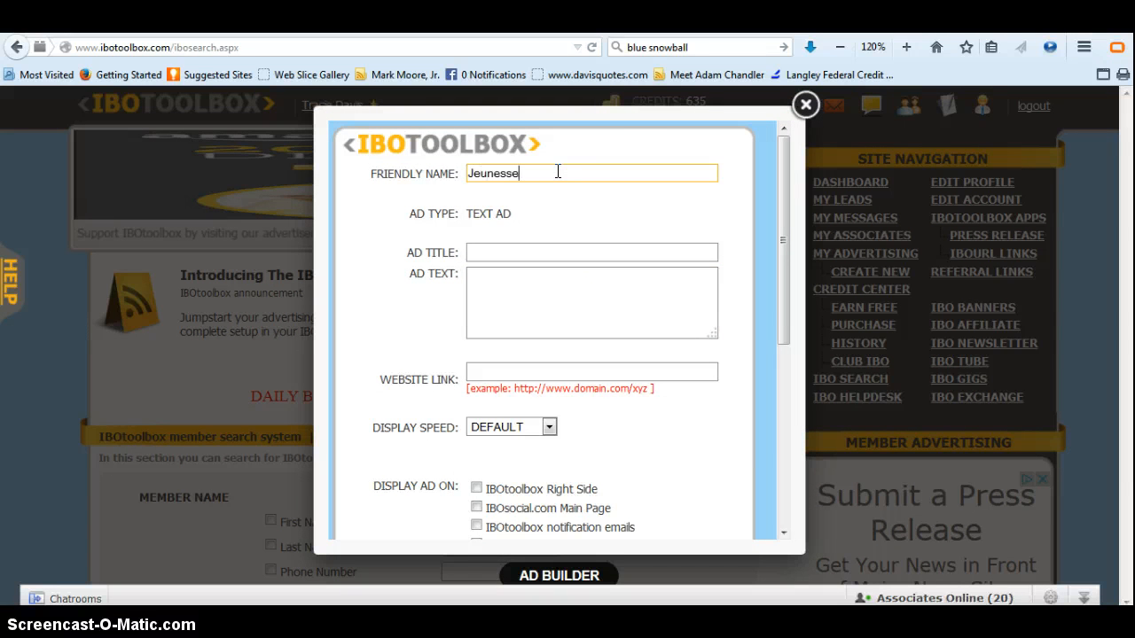
pyautogui.click(590, 252)
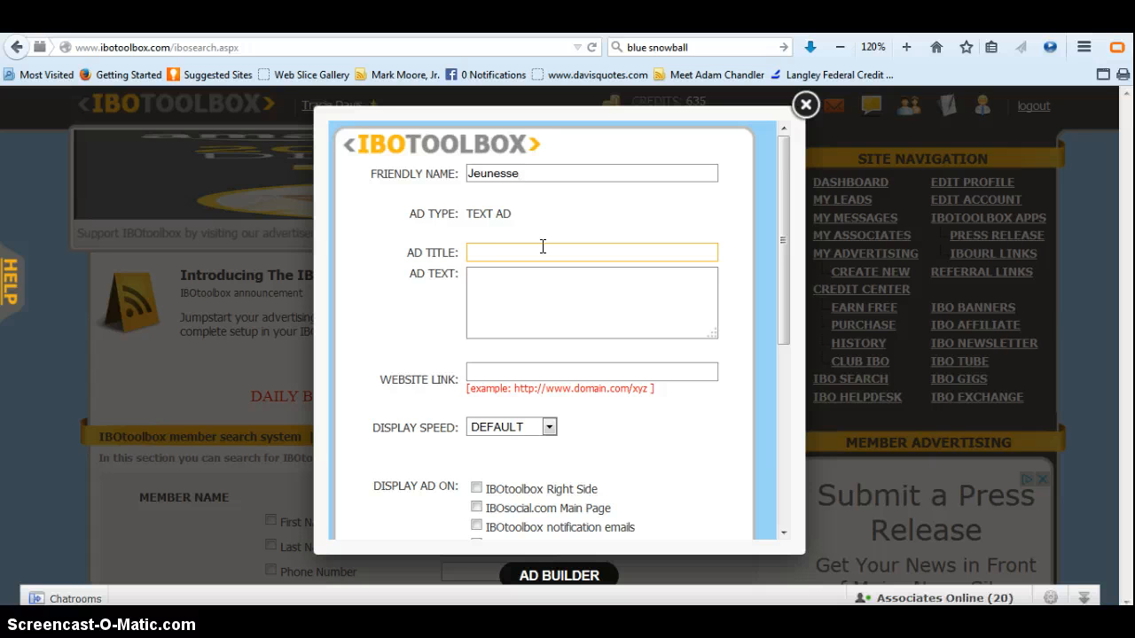
pyautogui.write('Have You')
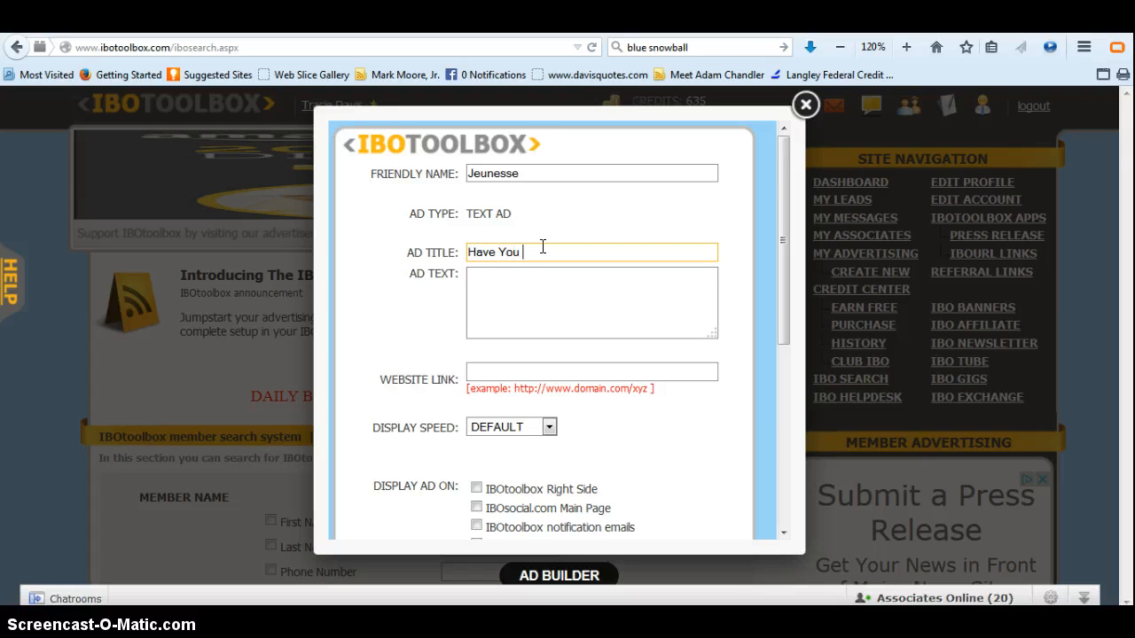
pyautogui.write('Seen The')
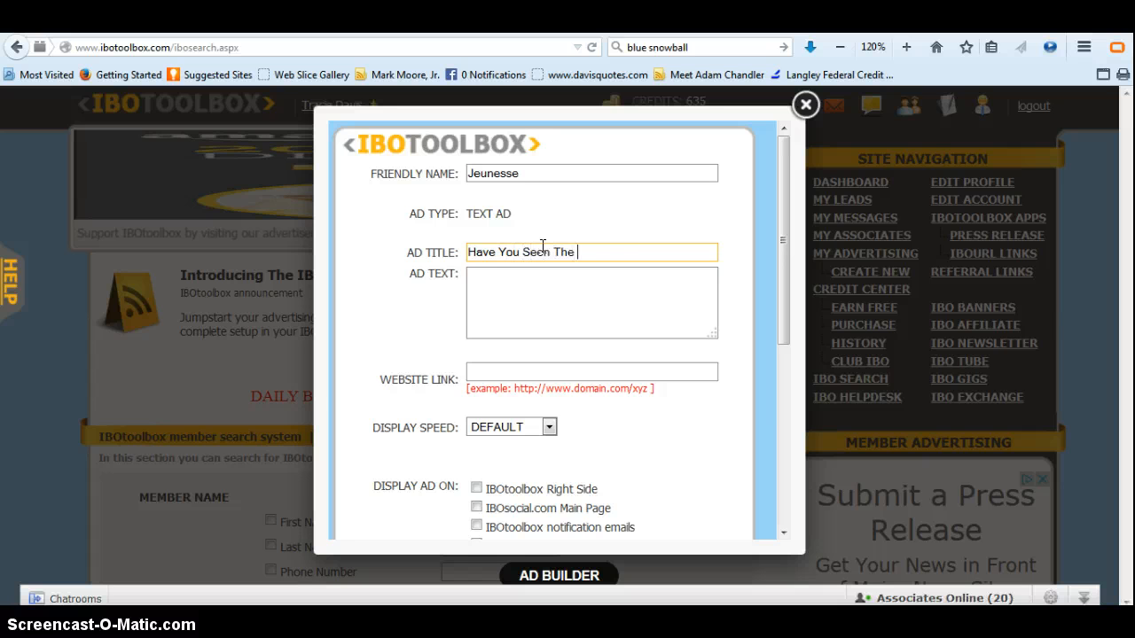
pyautogui.write('2 Minute')
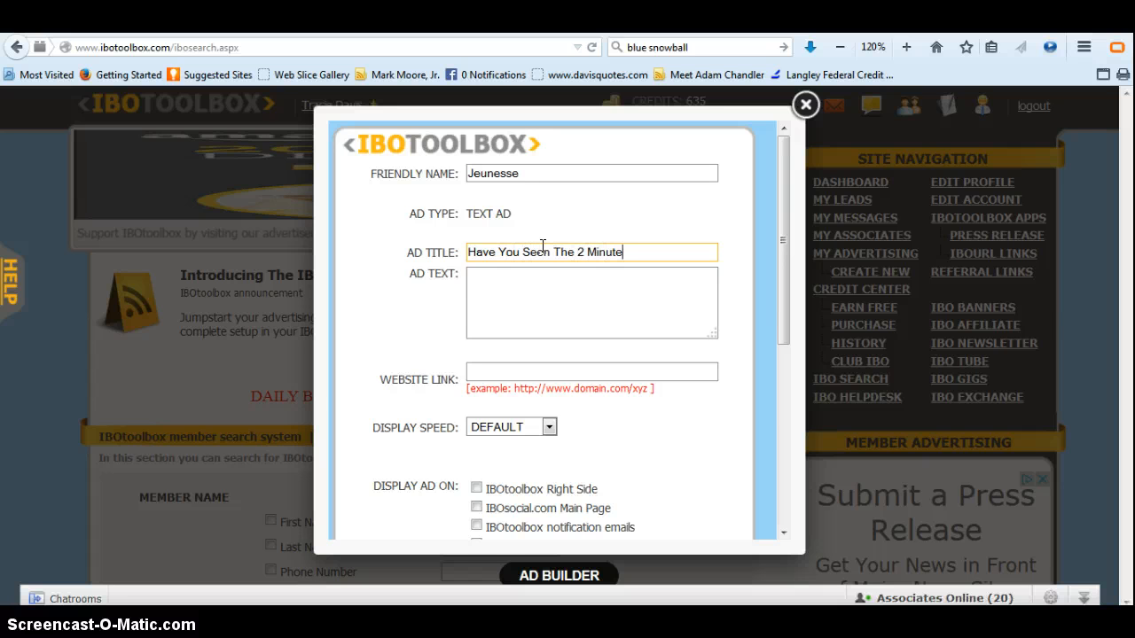
pyautogui.write('Vide')
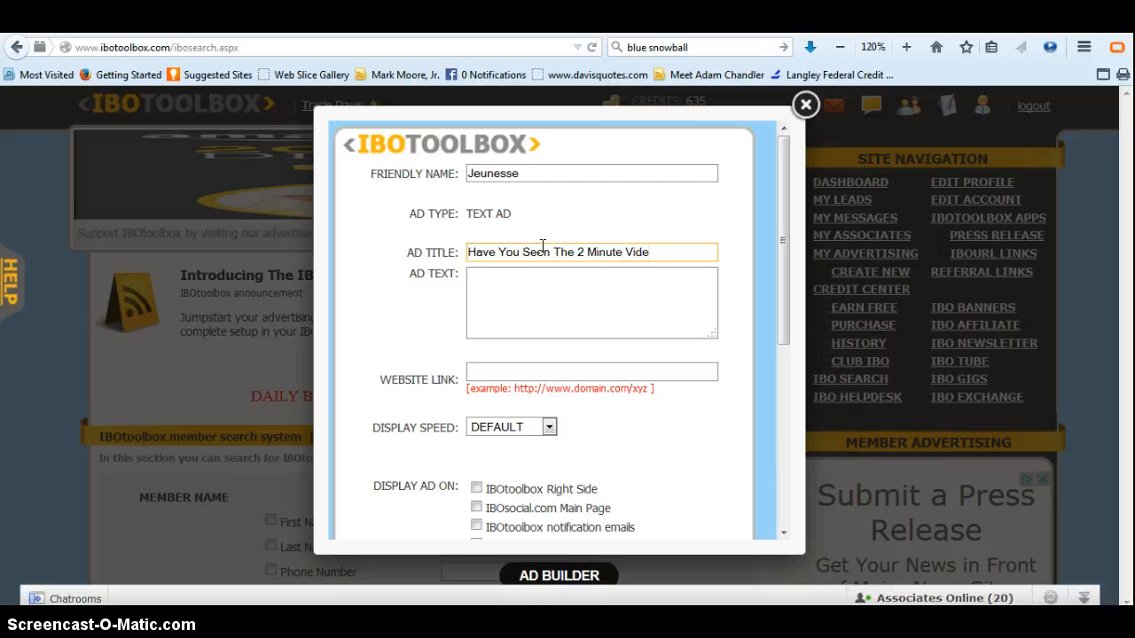
pyautogui.write('o')
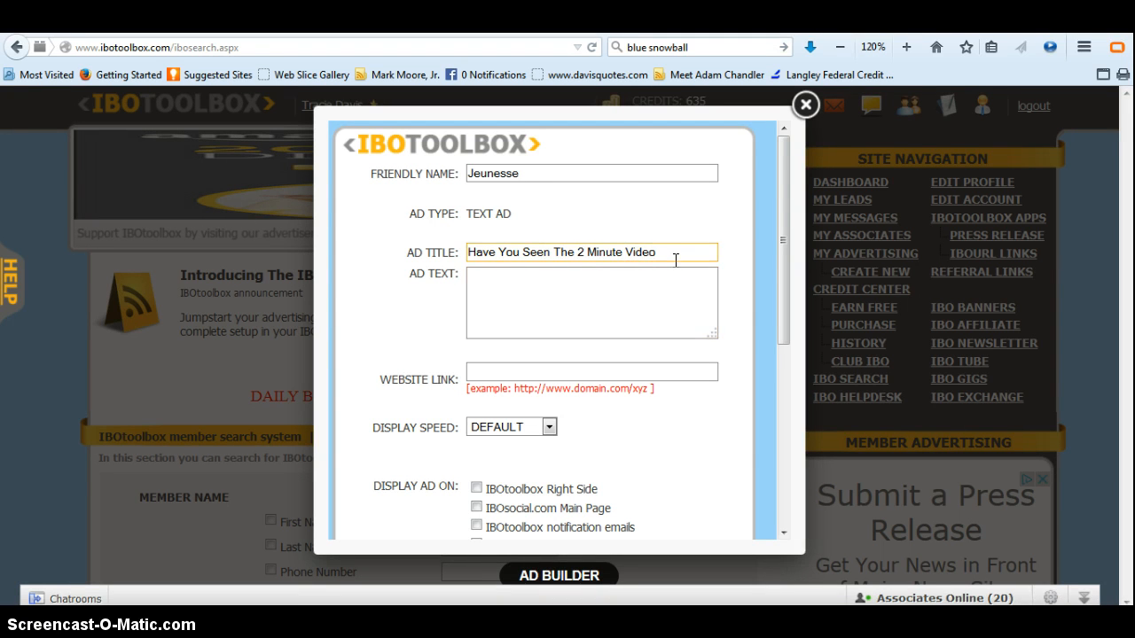
# Step: Write the ad body 'It's Jaw Dropping!! Look ... 2 Minutes!!', fixing typos along the way
pyautogui.click(591, 302)
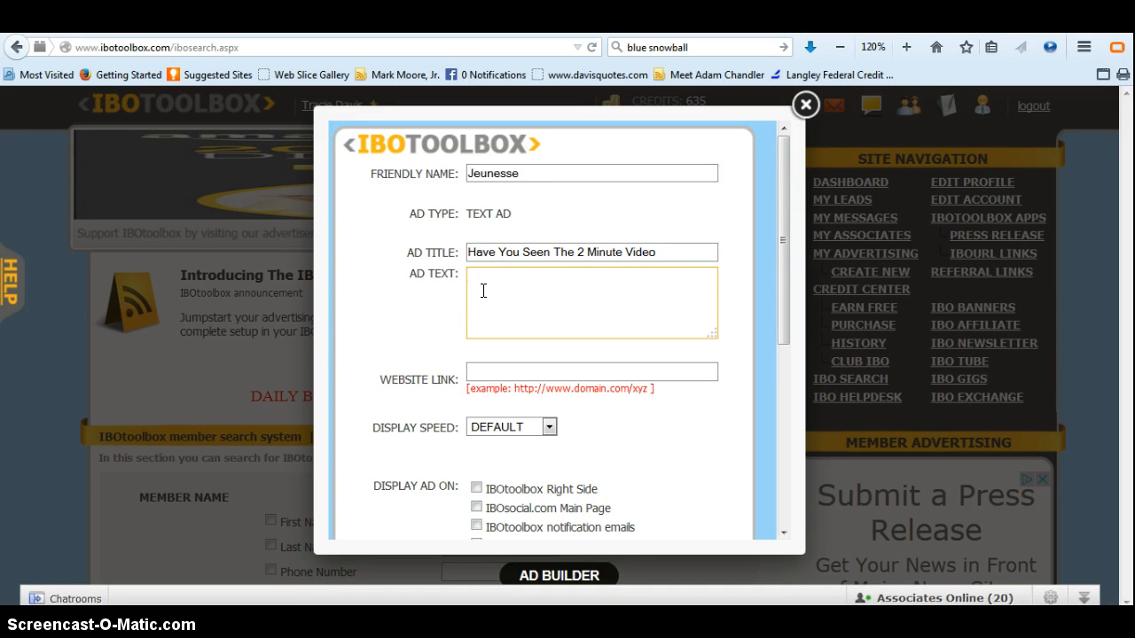
pyautogui.write('t')
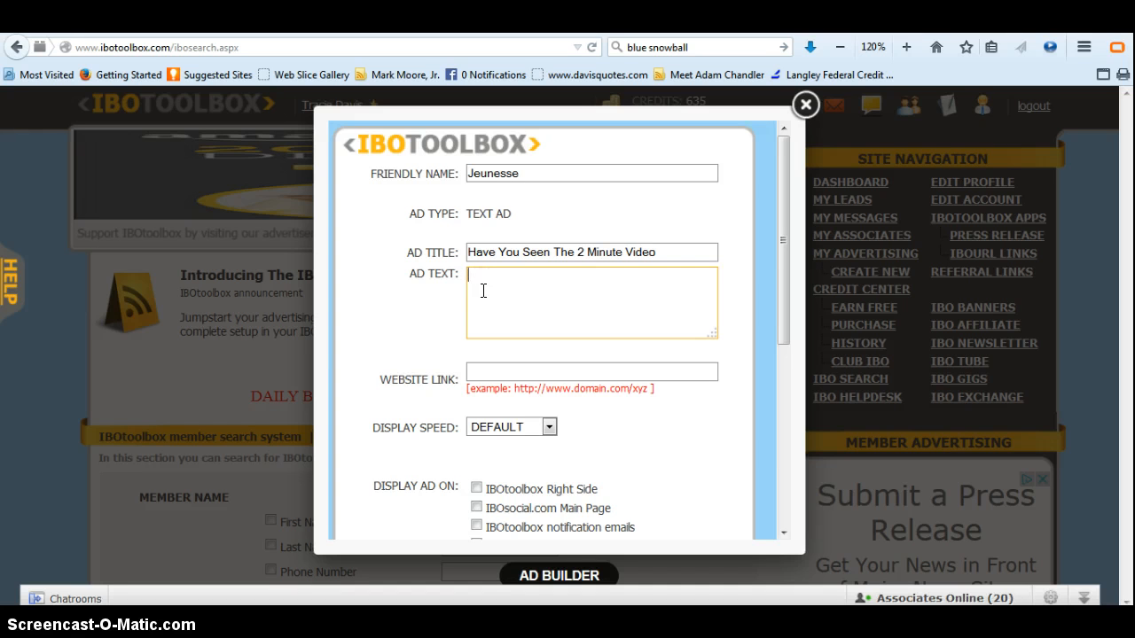
pyautogui.write("It's")
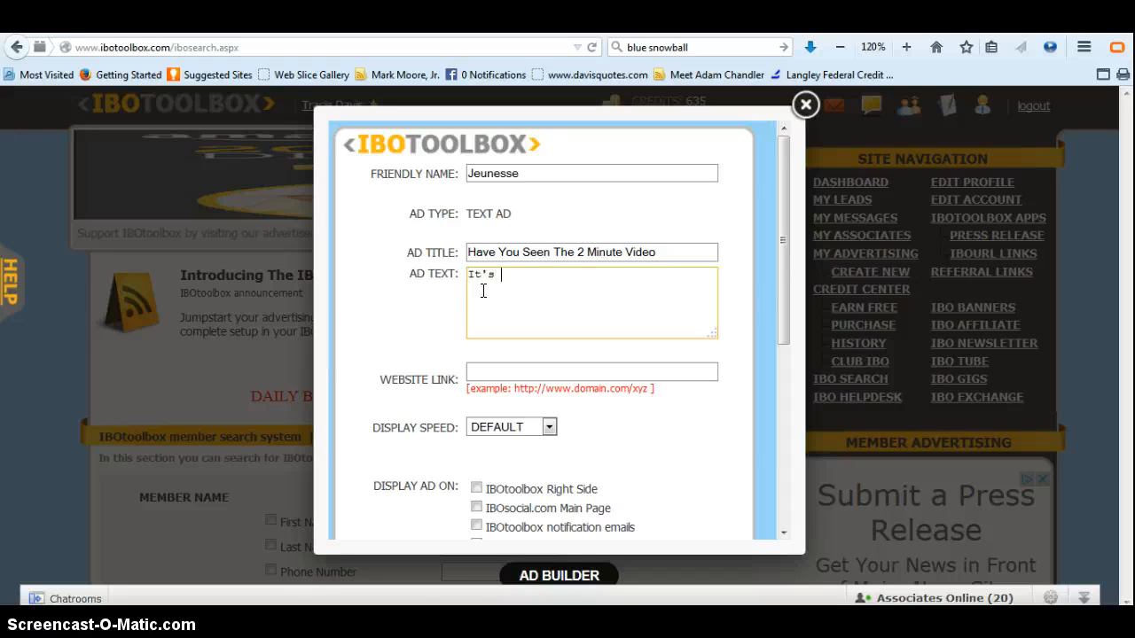
pyautogui.write('Jaw Dr')
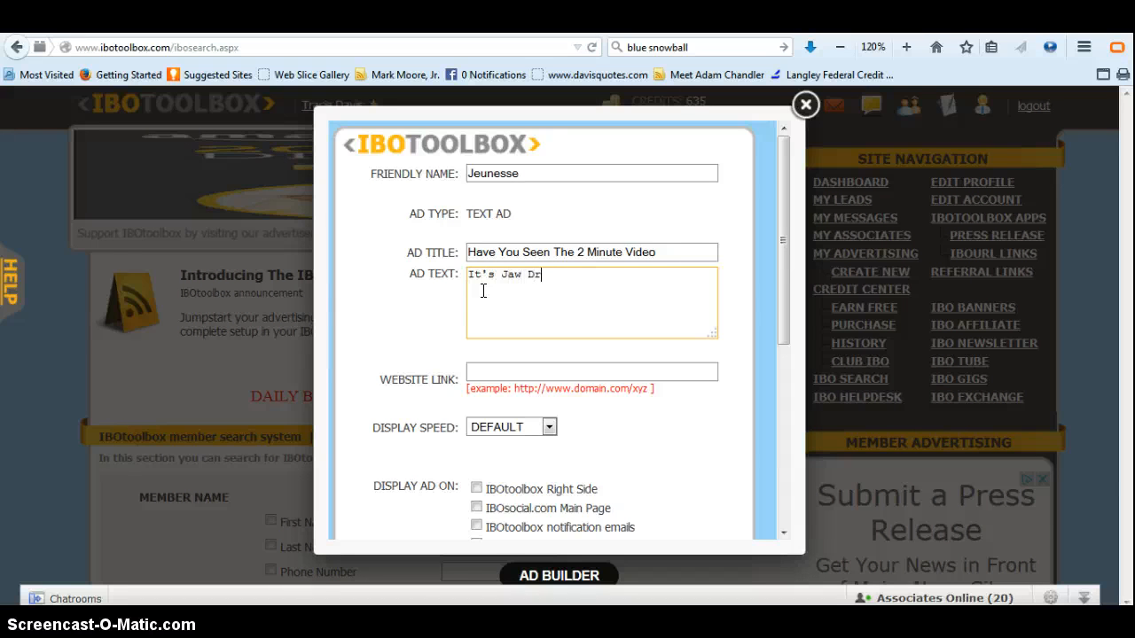
pyautogui.write('opping!!')
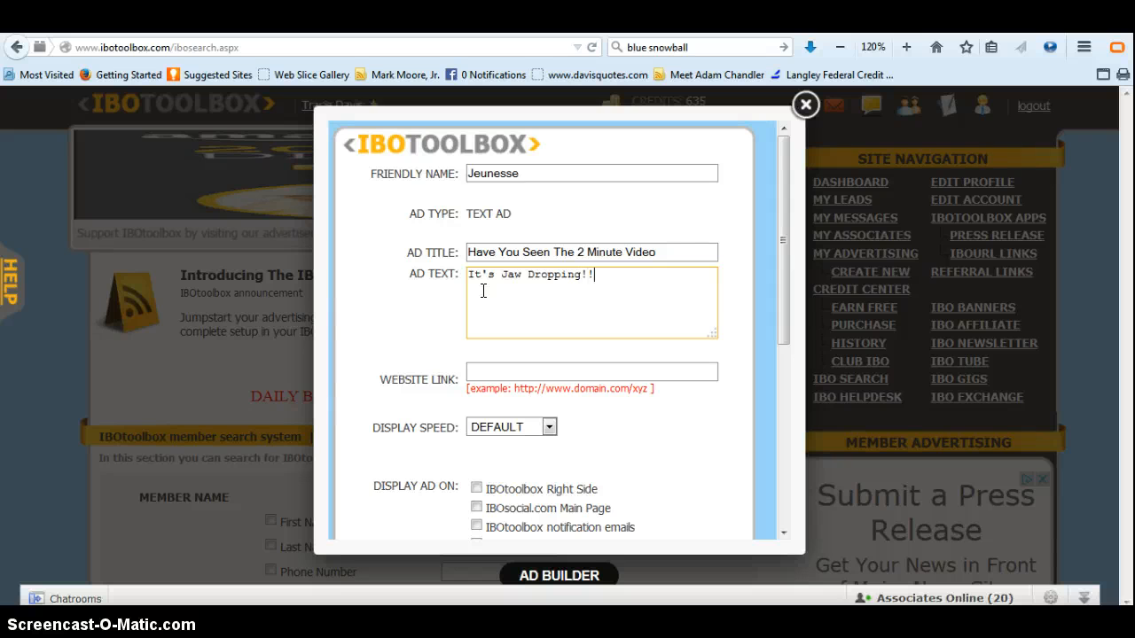
pyautogui.write('Clic')
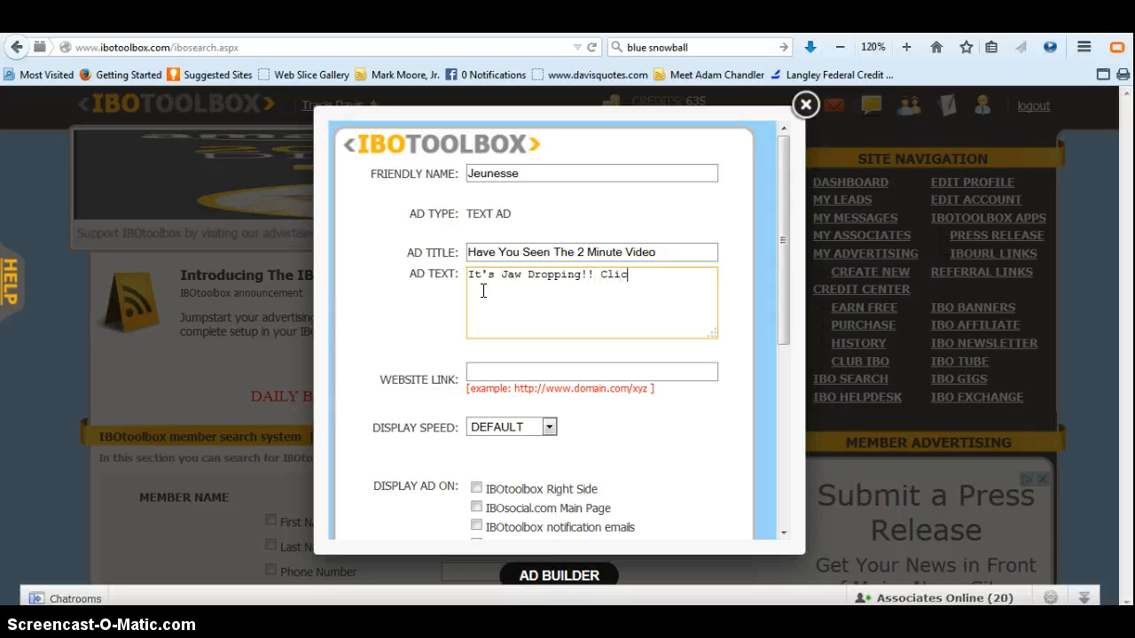
pyautogui.press('Backspace')
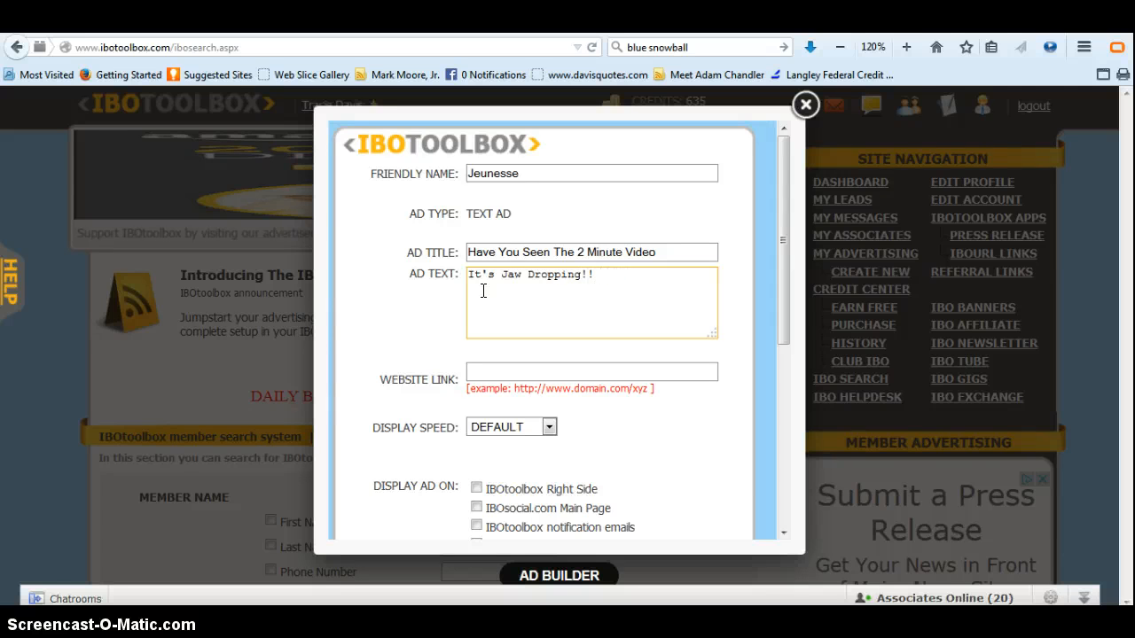
pyautogui.write('Lokk')
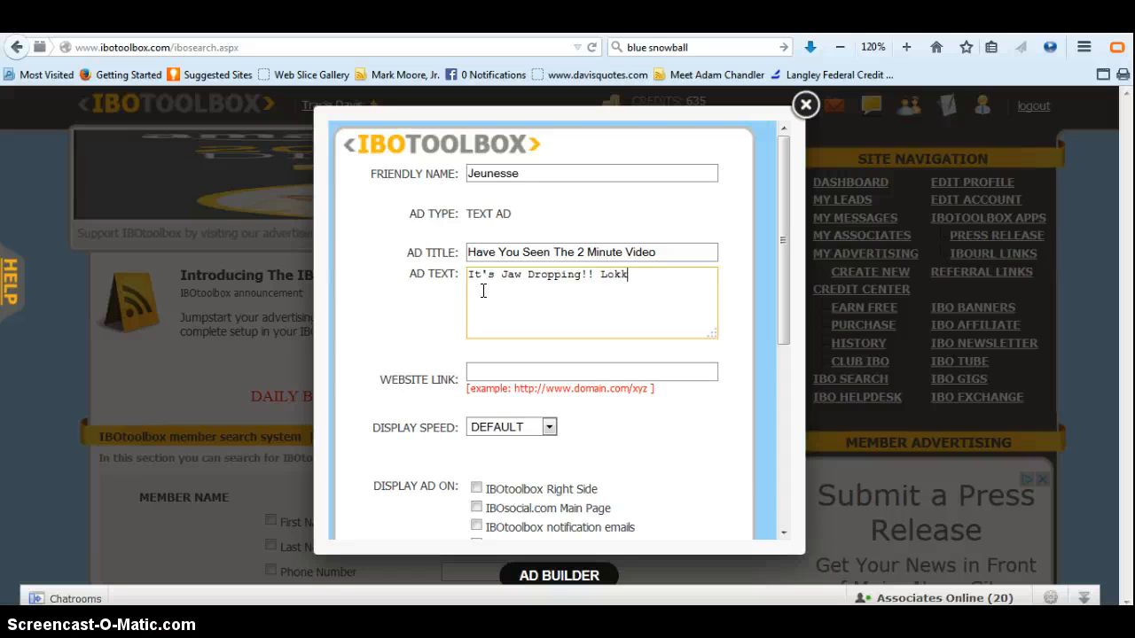
pyautogui.press('BackSpace')
pyautogui.write('ok 10 Years Younger in')
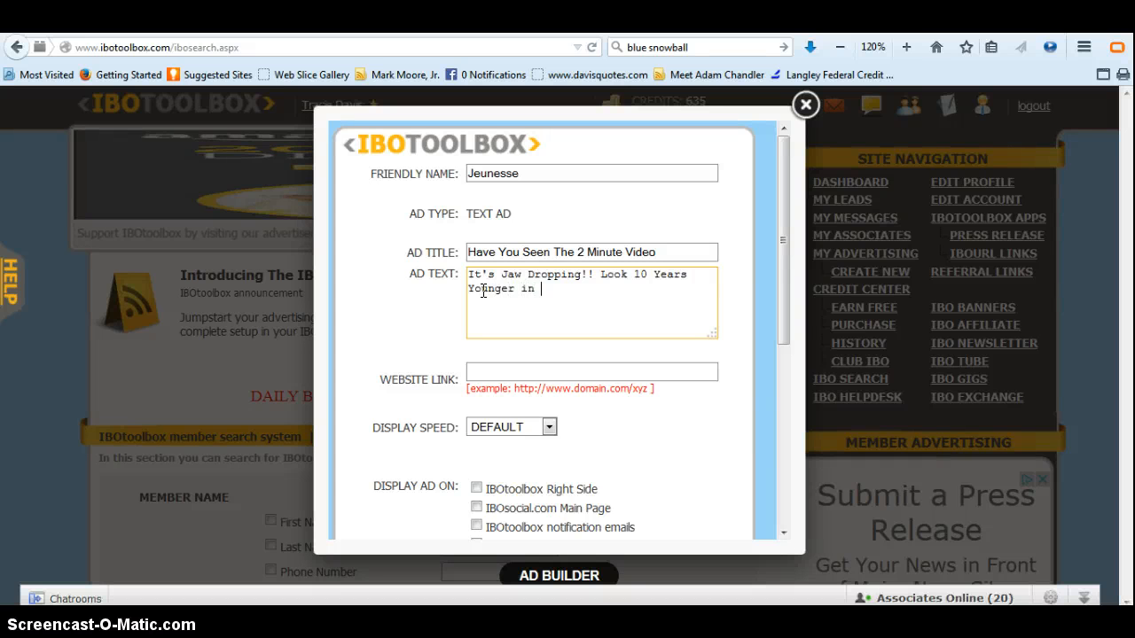
pyautogui.write('2 inut')
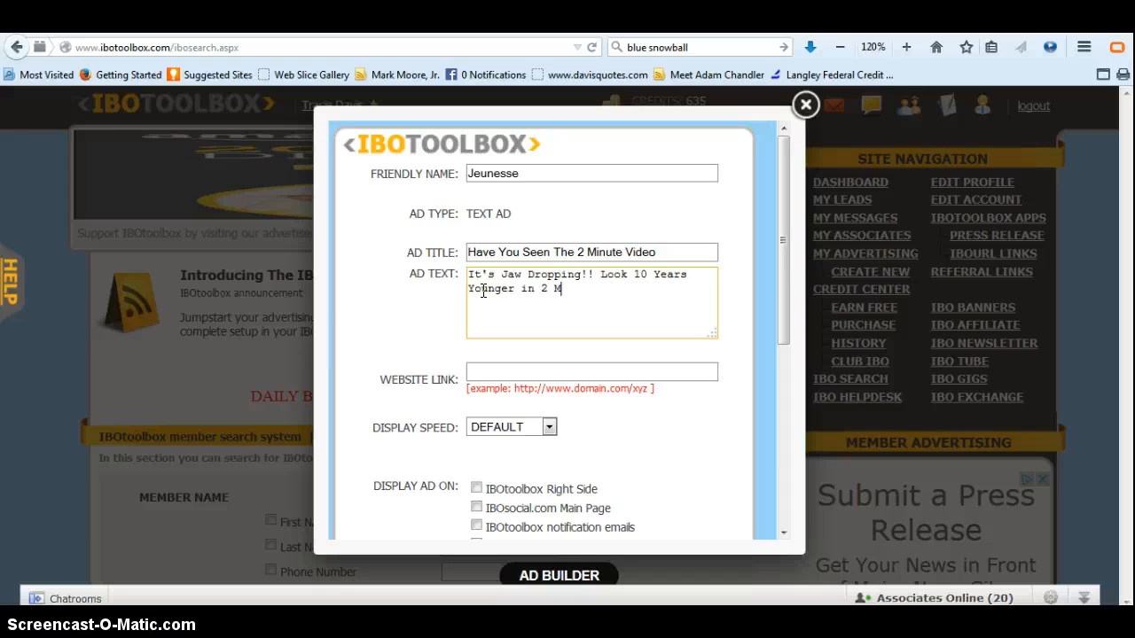
pyautogui.write('inutes!!')
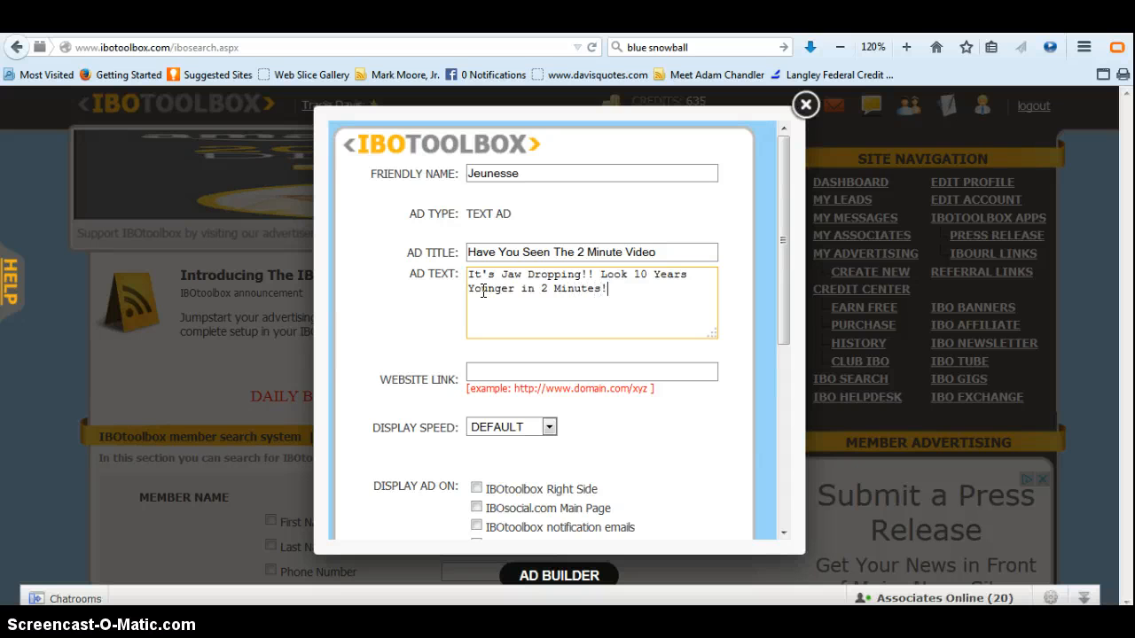
pyautogui.click(591, 373)
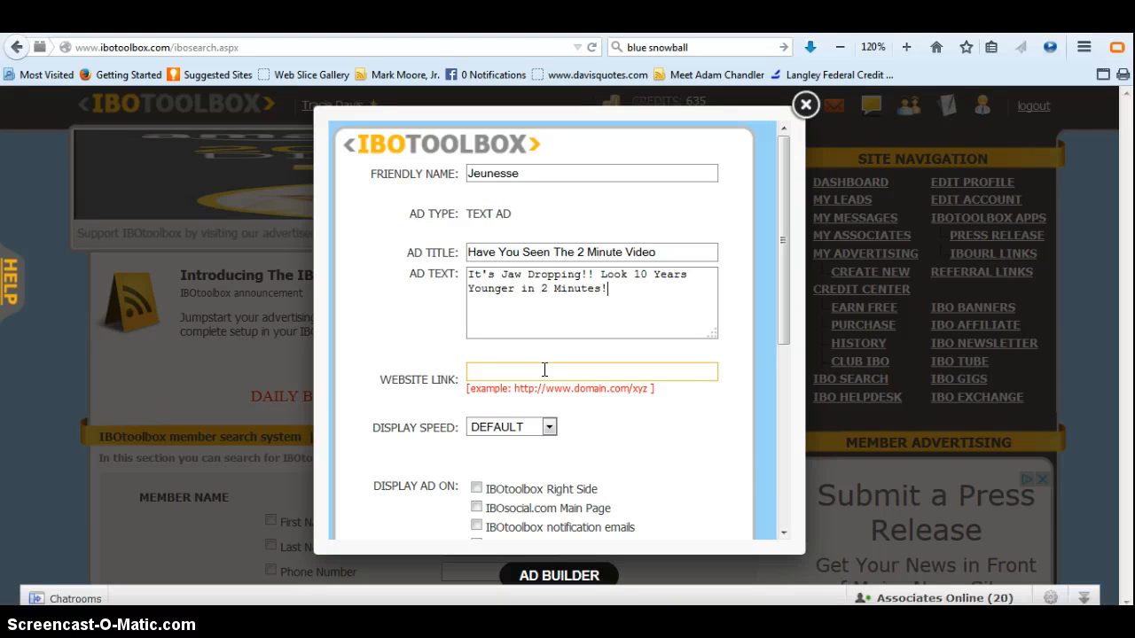
pyautogui.write('http://www.')
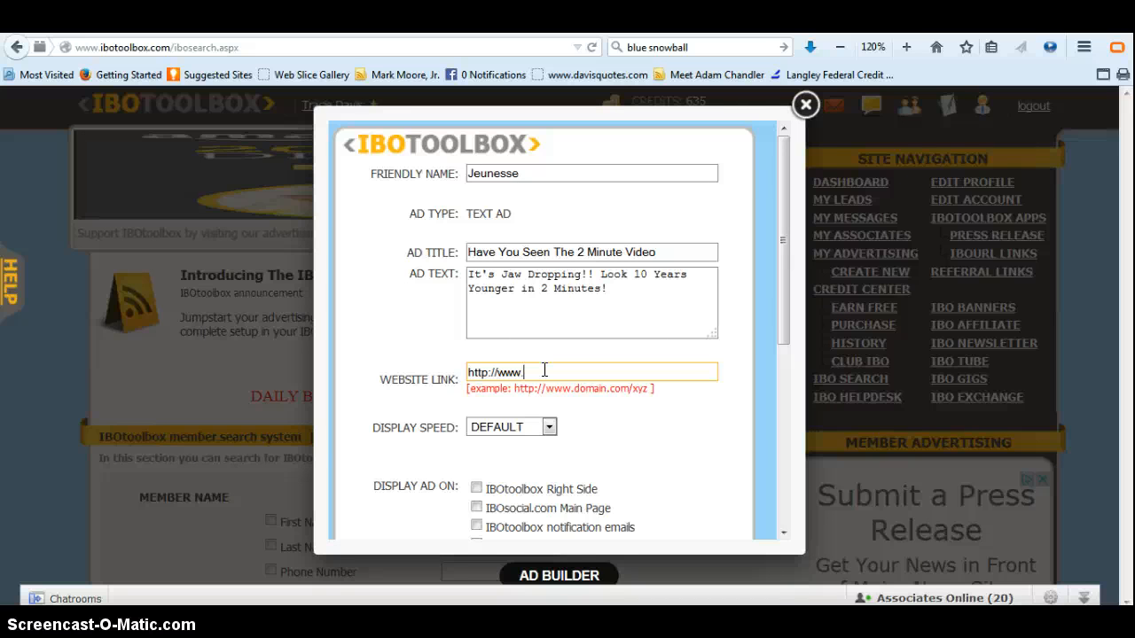
pyautogui.write('MySuccess')
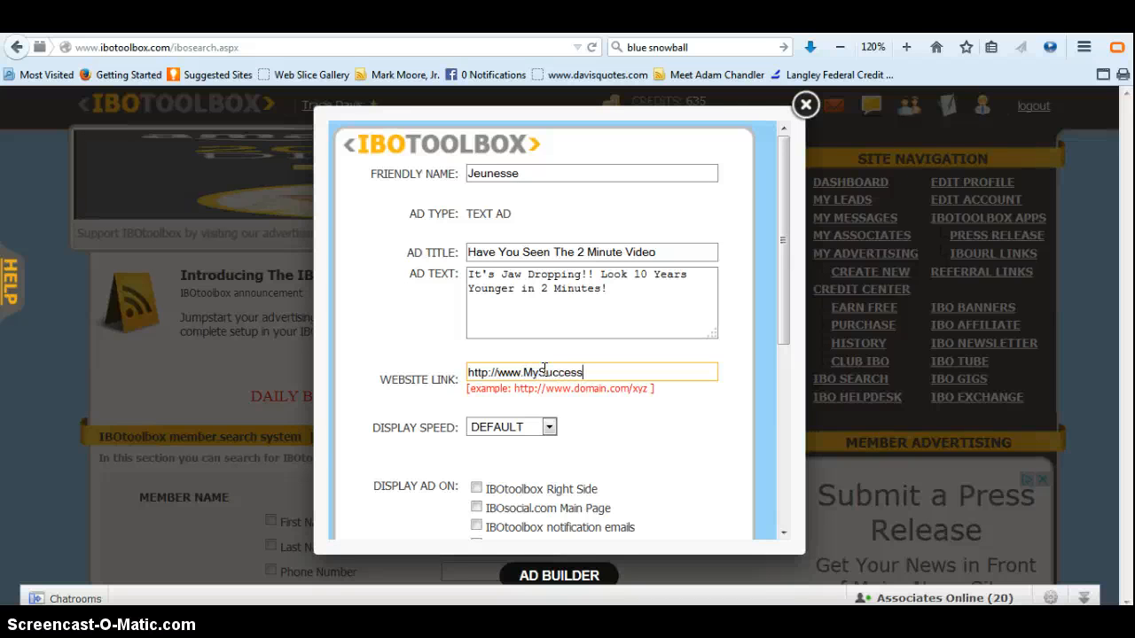
pyautogui.write('Zone.info')
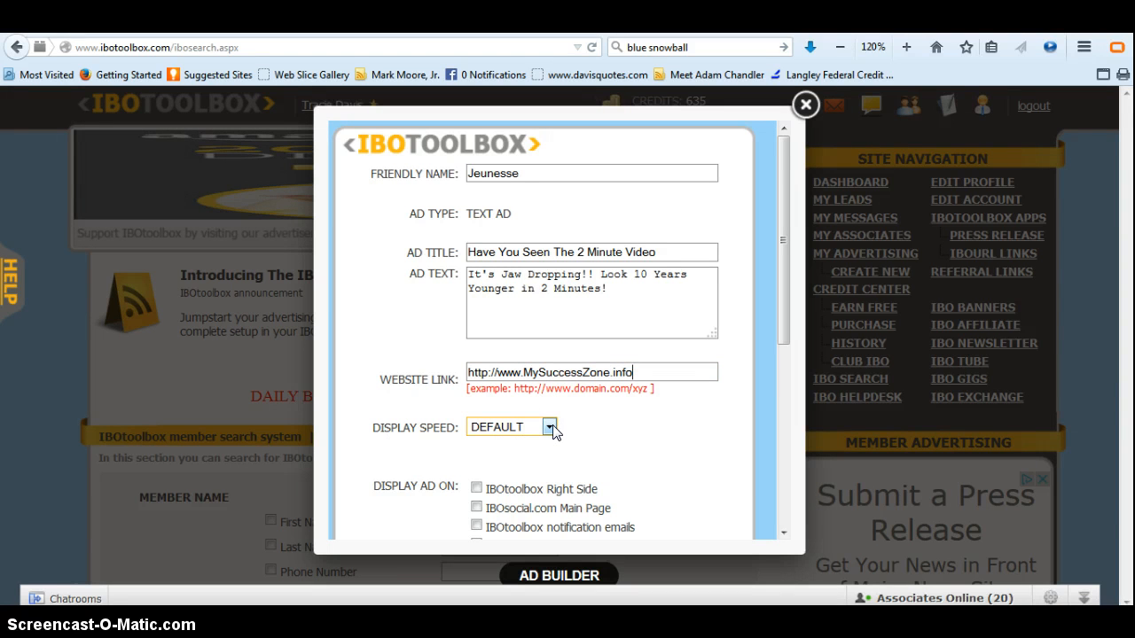
# Step: Review the Display Speed choices and set the ad to show on IBOtoolbox Right Side
pyautogui.click(549, 425)
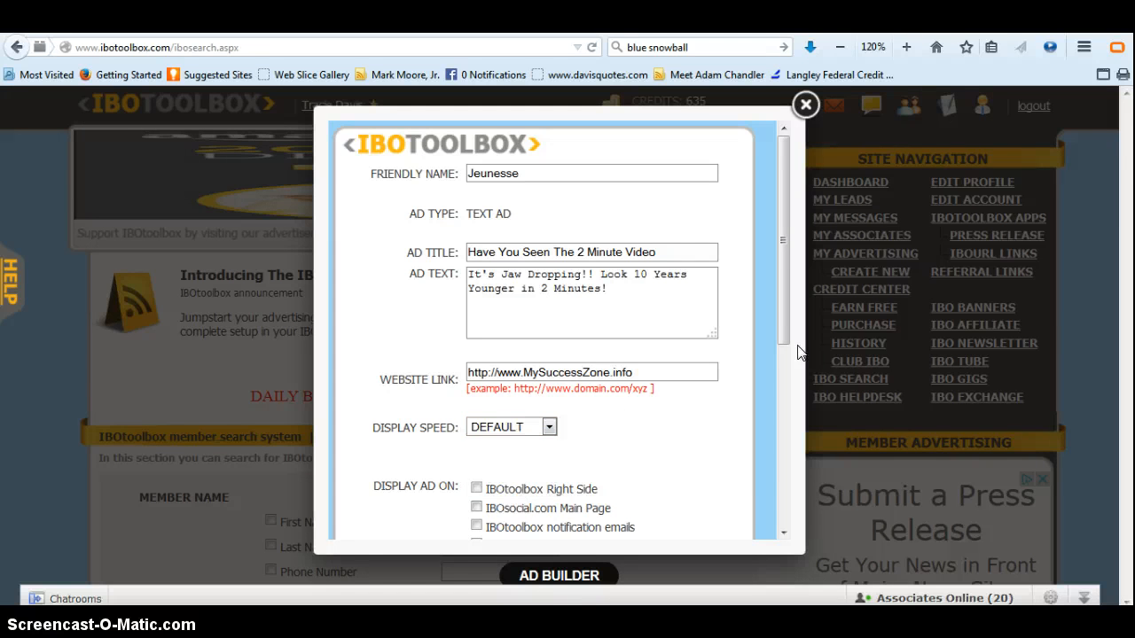
pyautogui.scroll(-3)
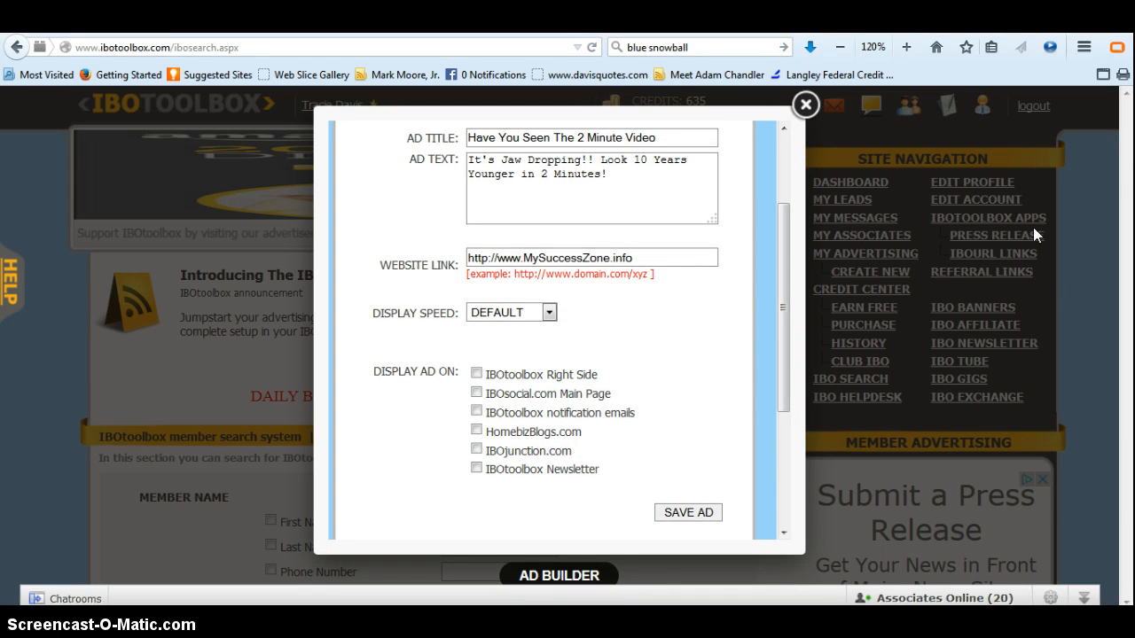
pyautogui.moveTo(883, 145)
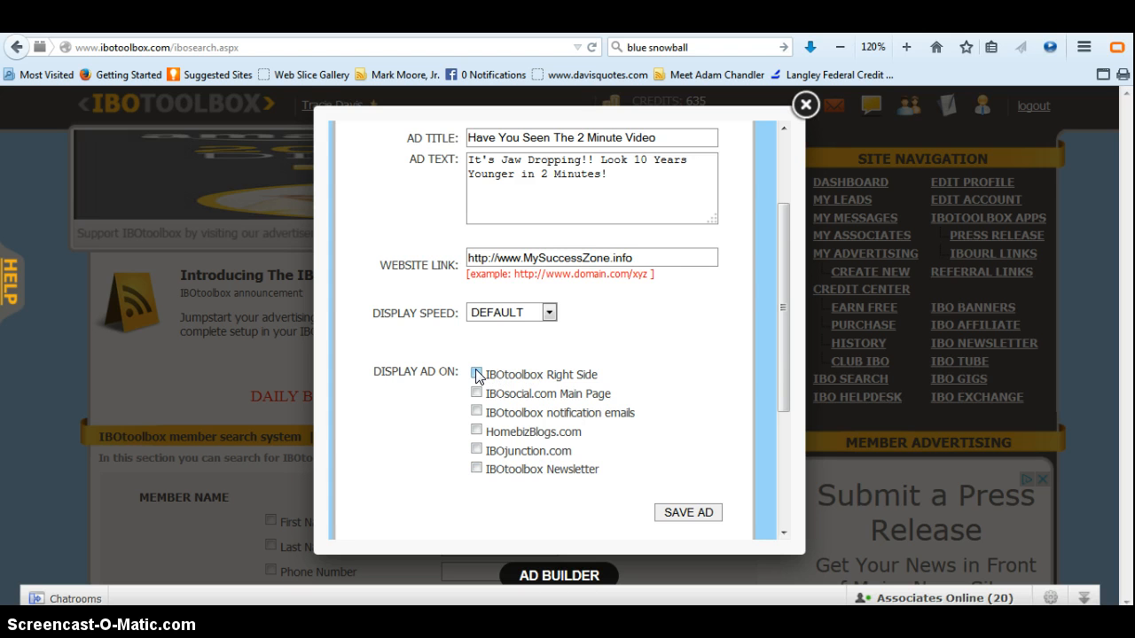
pyautogui.click(475, 375)
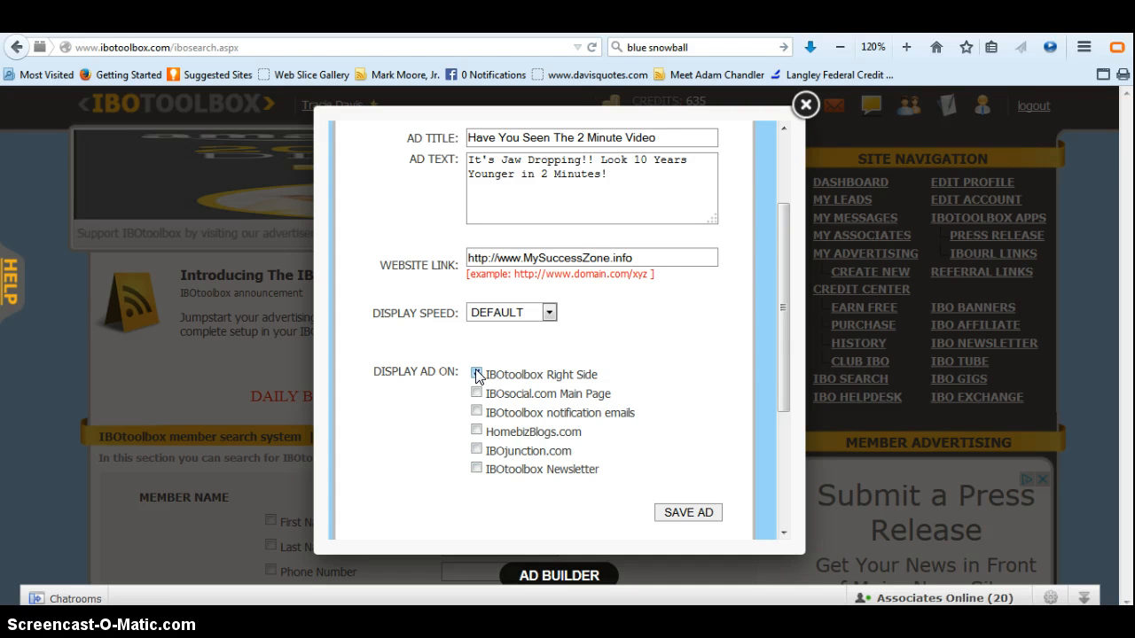
pyautogui.click(477, 374)
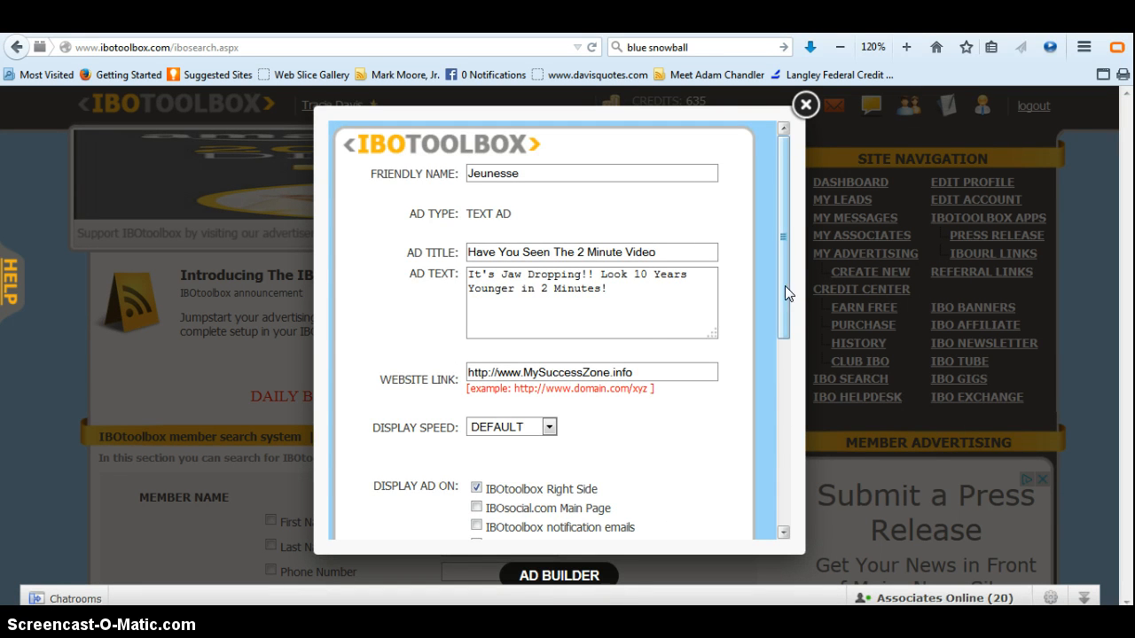
# Step: Change the title to 'Watch The 2 Minute Video' and save the Jeunesse ad
pyautogui.scroll(-3)
pyautogui.write('W')
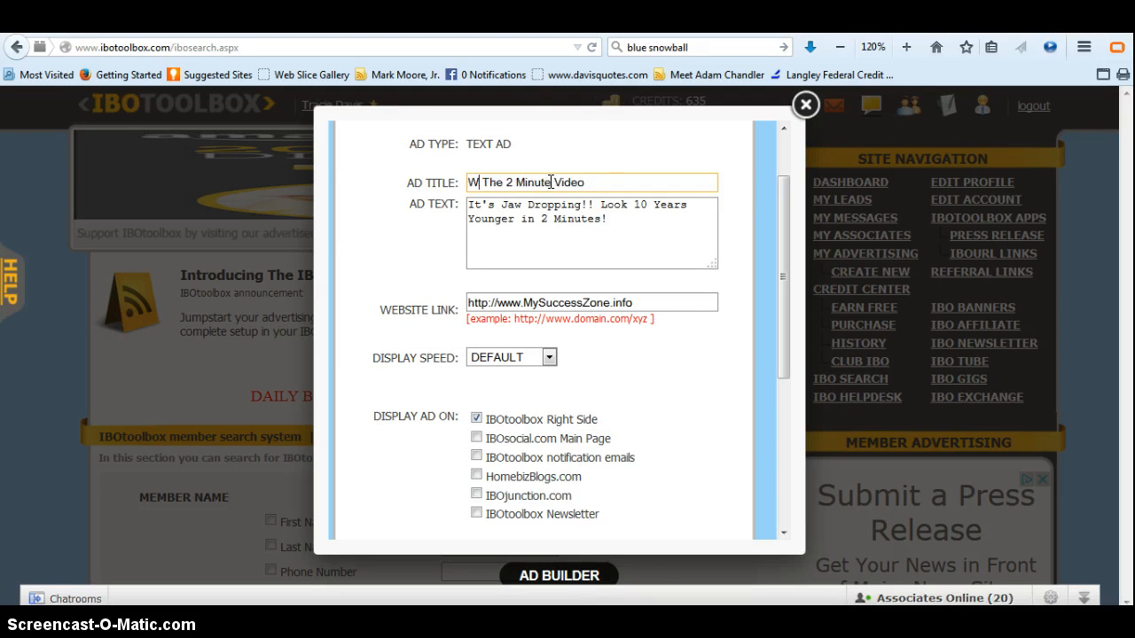
pyautogui.write('atch')
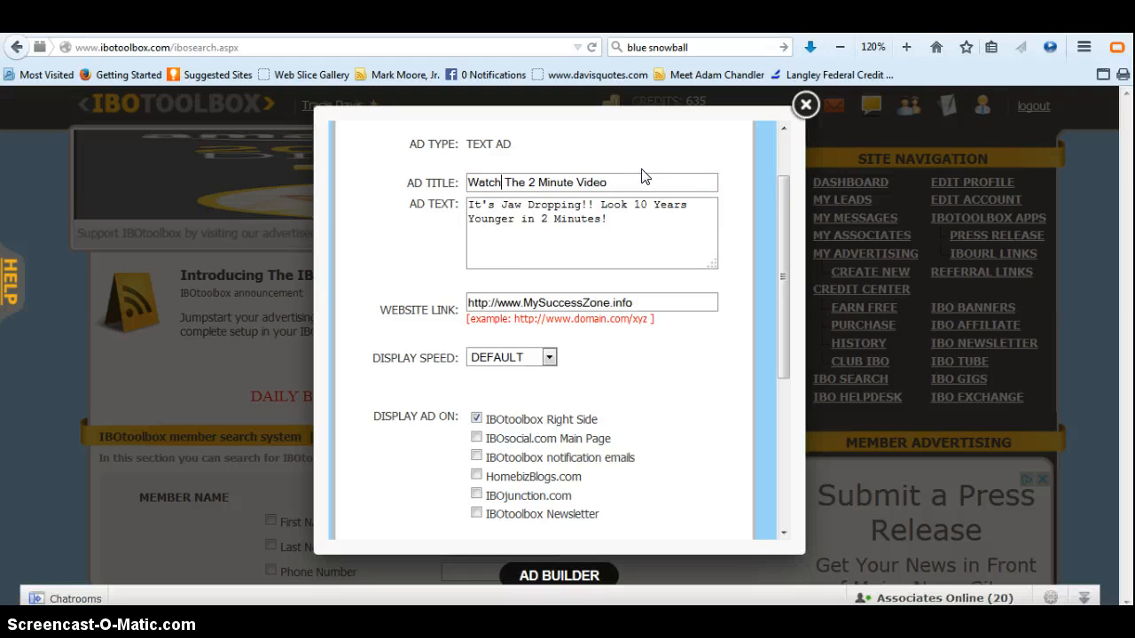
pyautogui.scroll(-3)
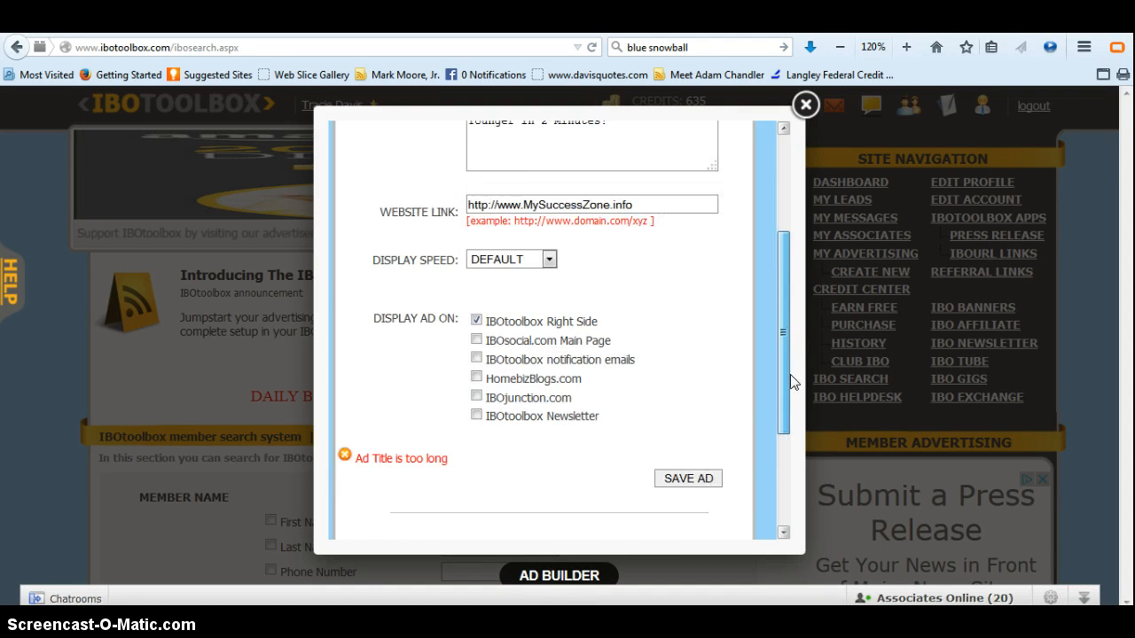
pyautogui.scroll(-3)
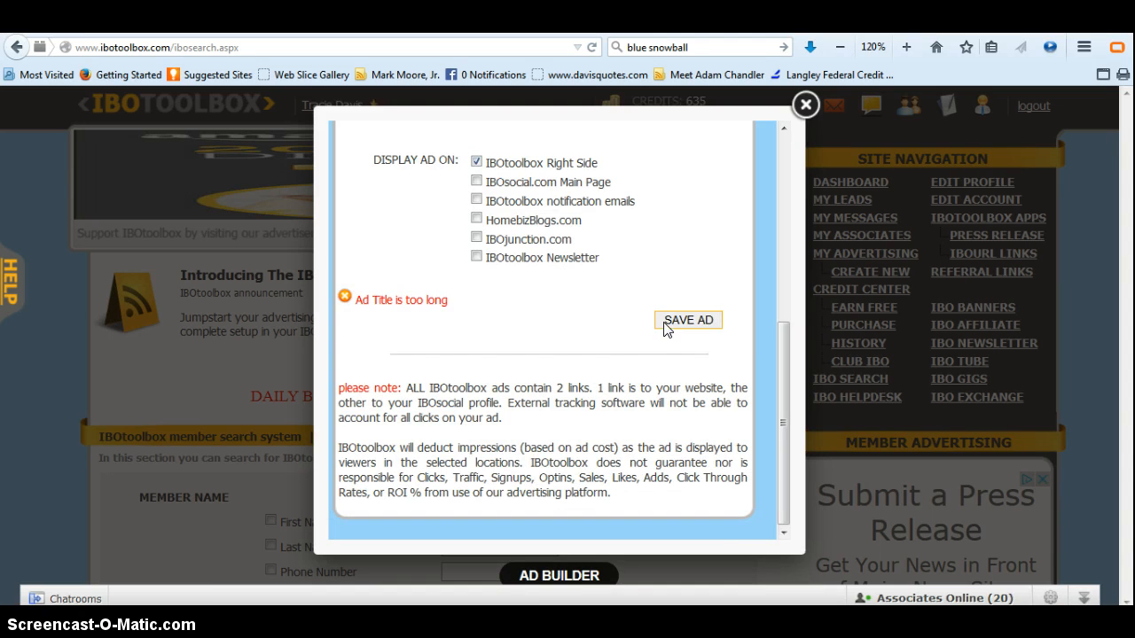
pyautogui.click(805, 105)
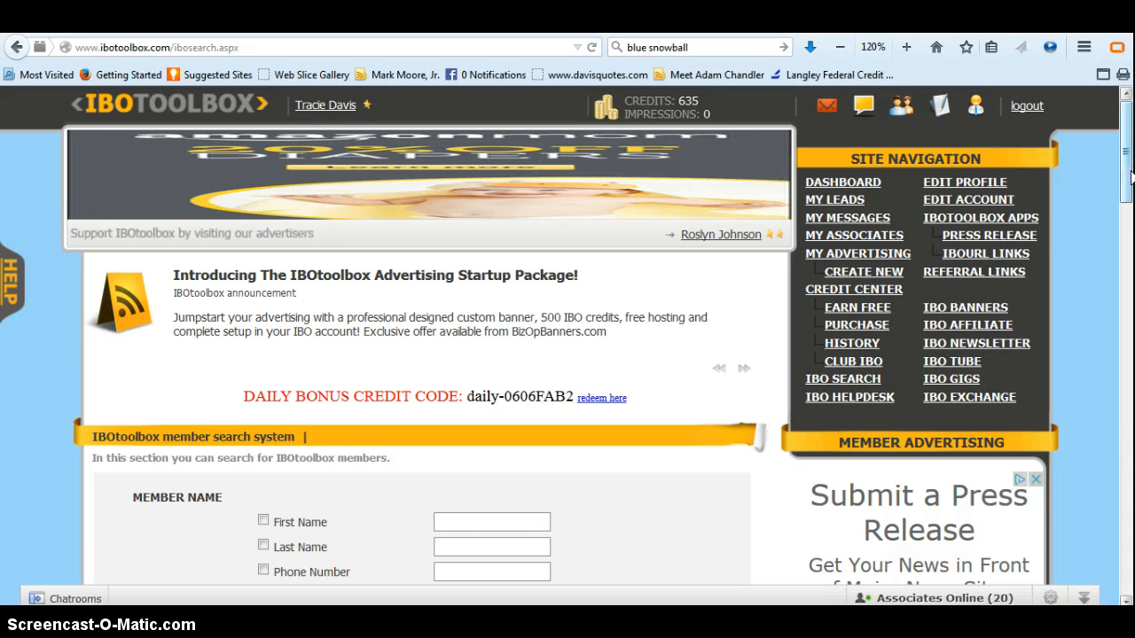
pyautogui.moveTo(876, 257)
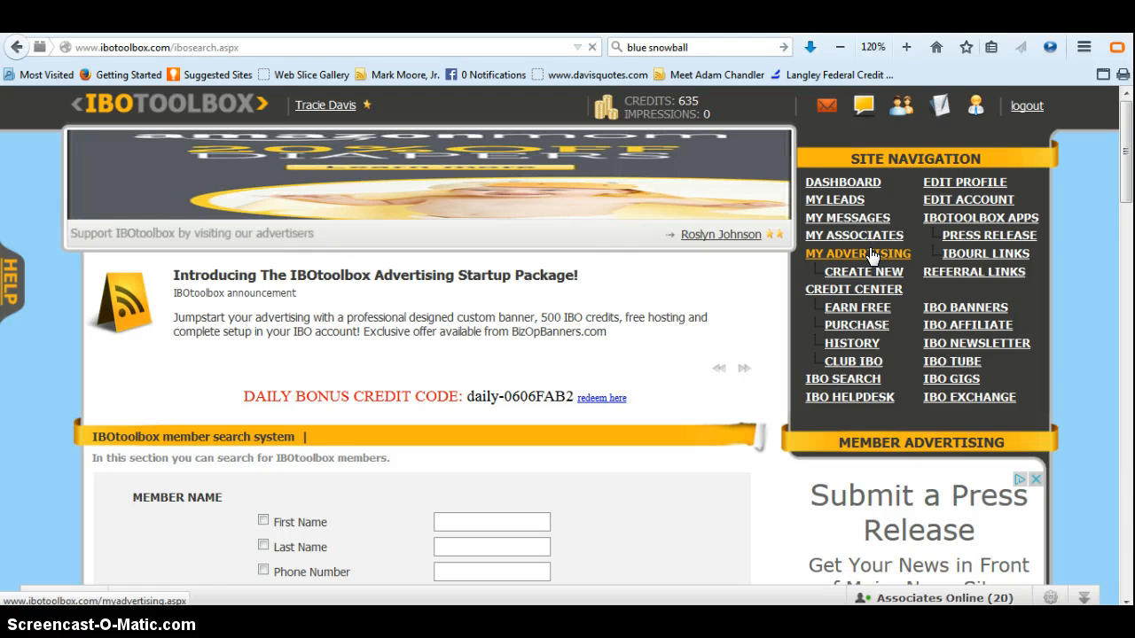
# Step: Go from the advertising overview to the credits-to-impressions conversion page
pyautogui.click(858, 252)
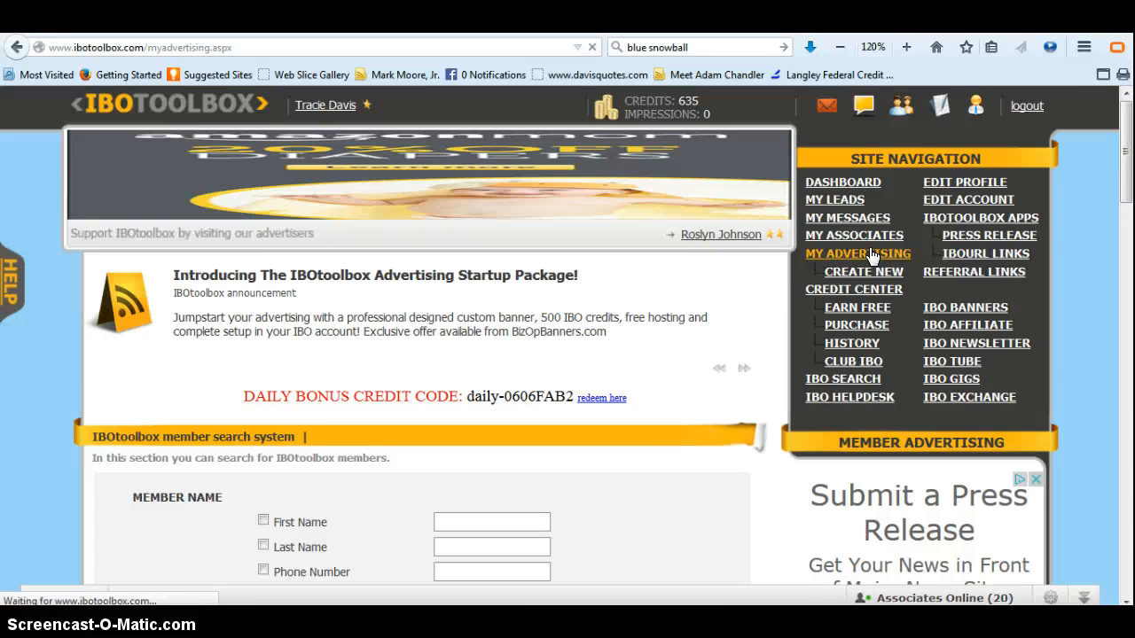
pyautogui.click(858, 252)
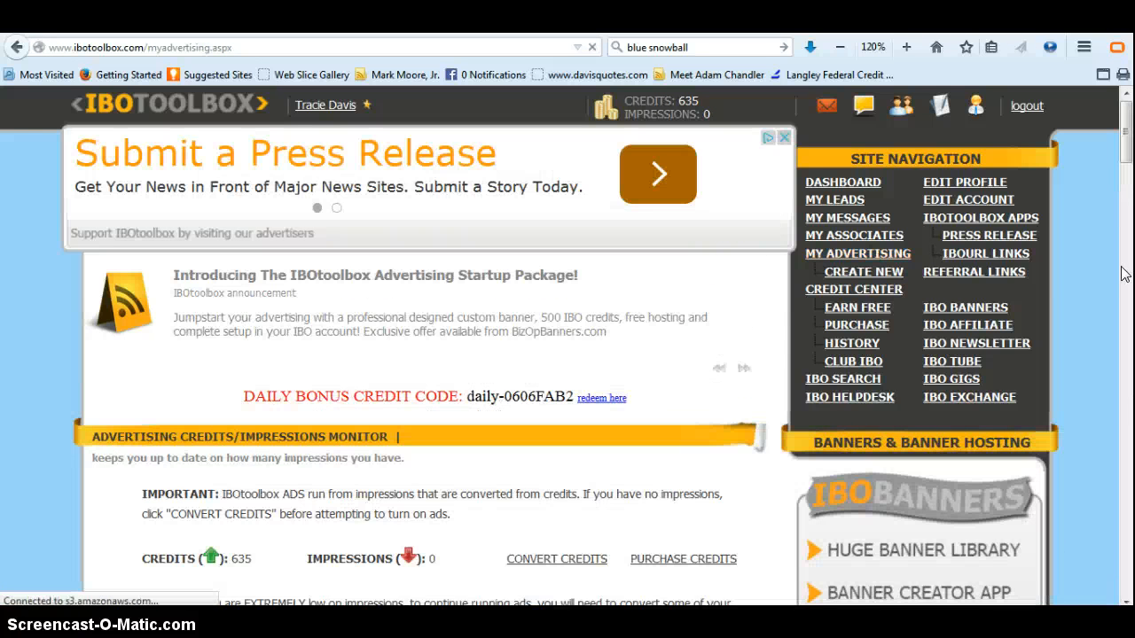
pyautogui.scroll(-3)
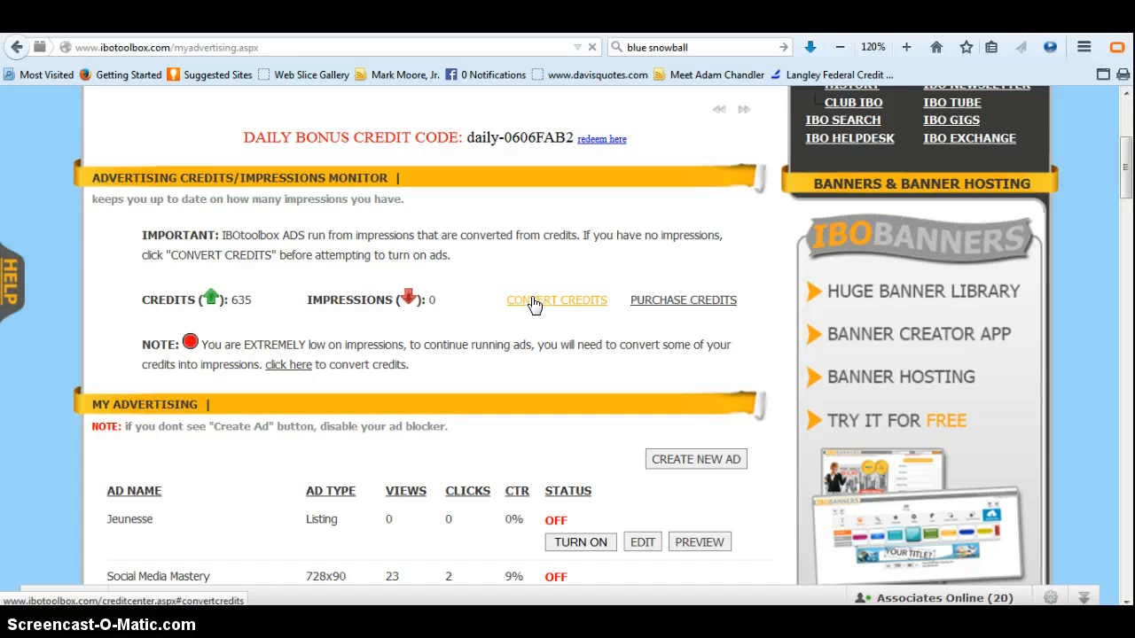
pyautogui.click(556, 300)
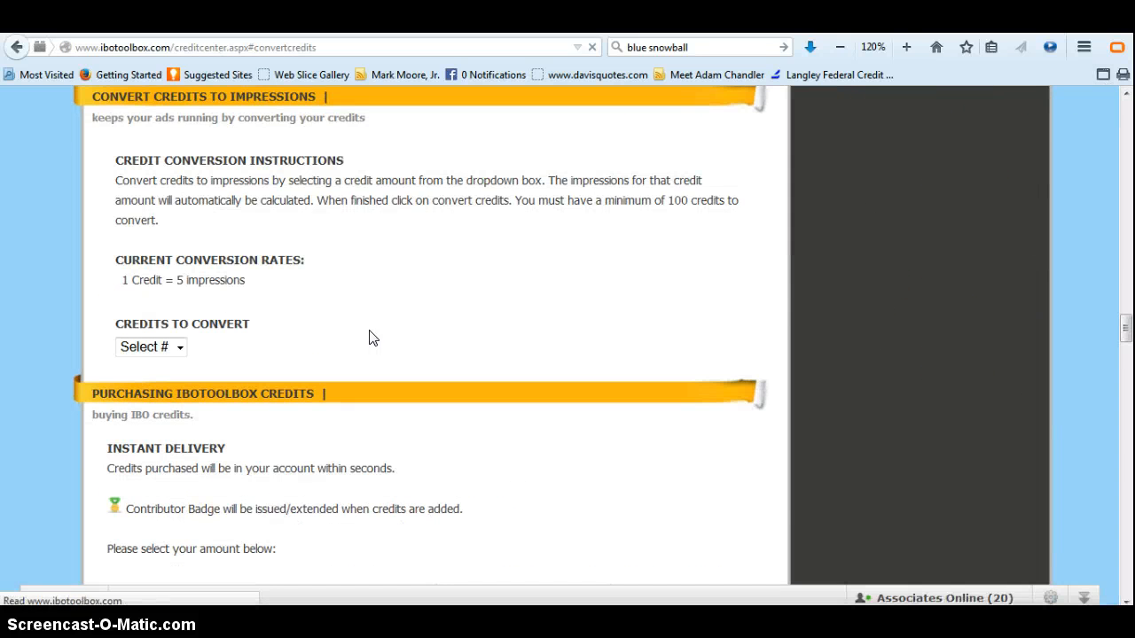
# Step: Convert 100 credits into 500 impressions
pyautogui.click(179, 345)
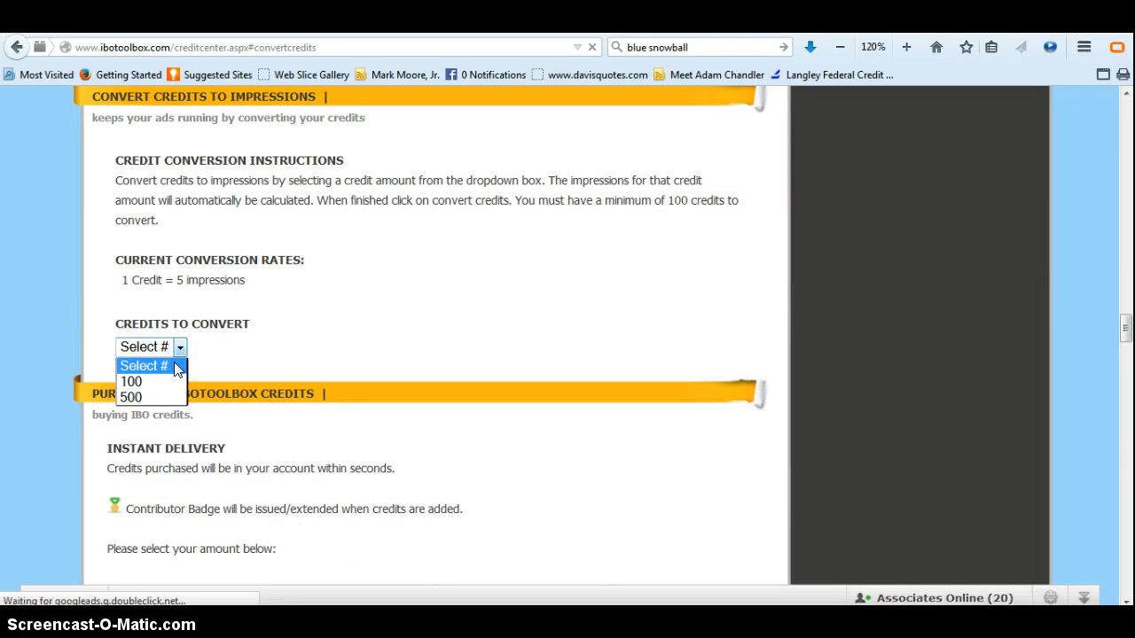
pyautogui.click(131, 382)
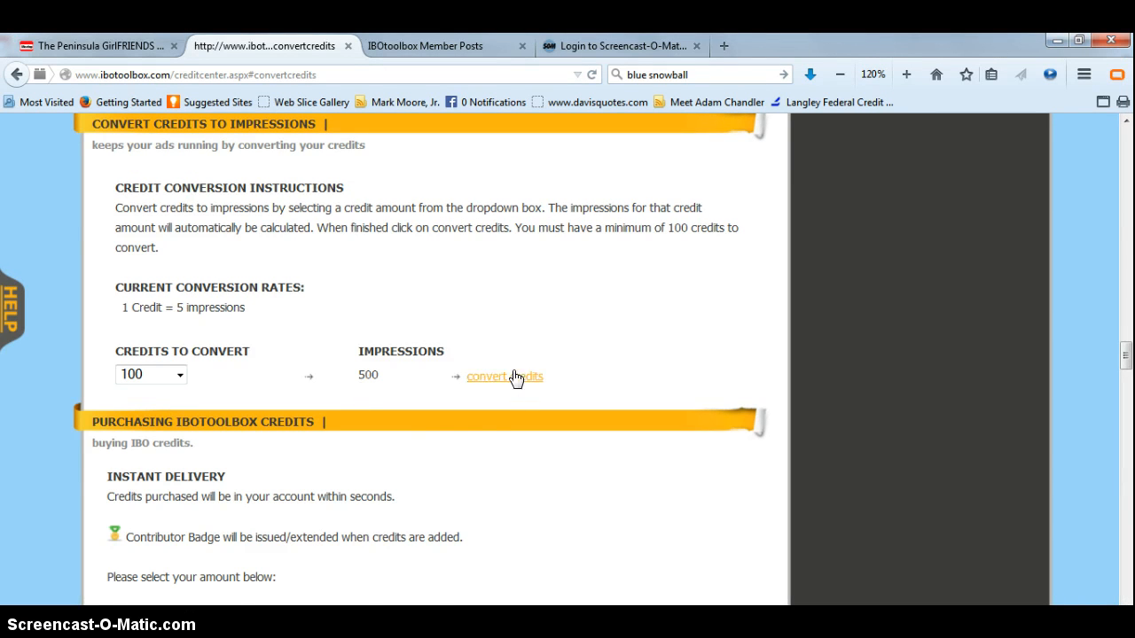
pyautogui.click(503, 376)
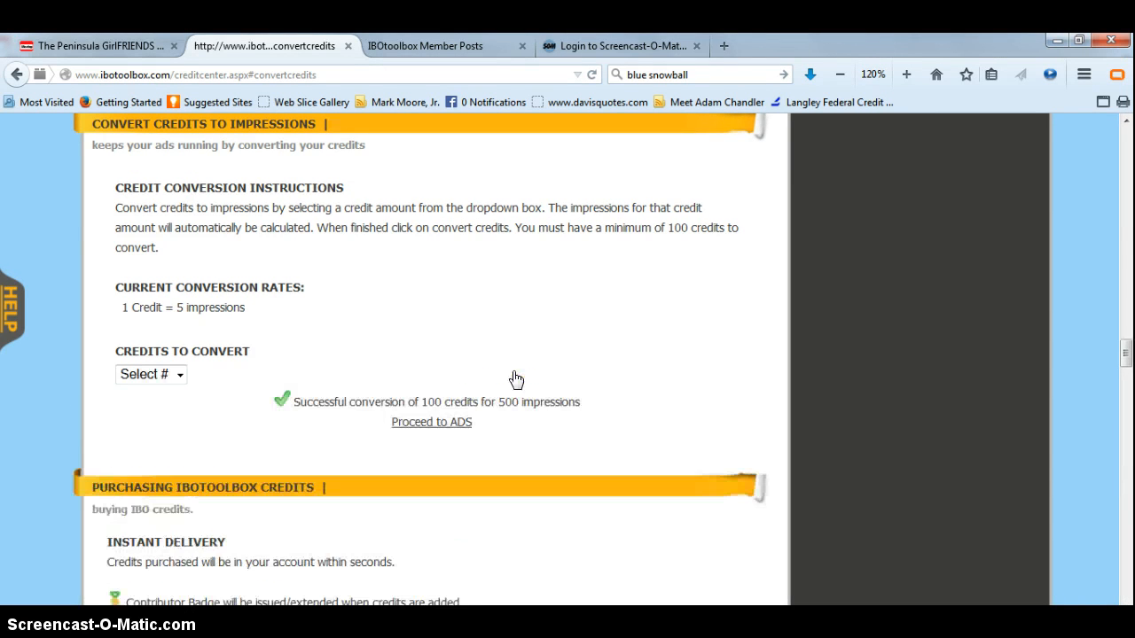
pyautogui.moveTo(445, 428)
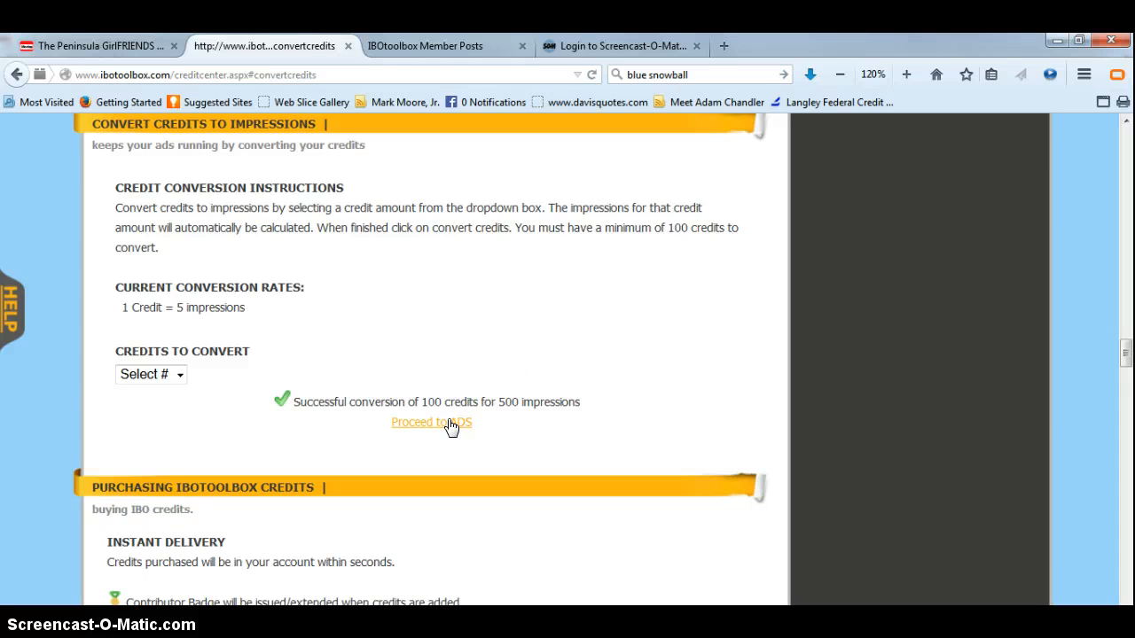
# Step: Proceed to the advertising page showing the 500 impressions
pyautogui.click(431, 422)
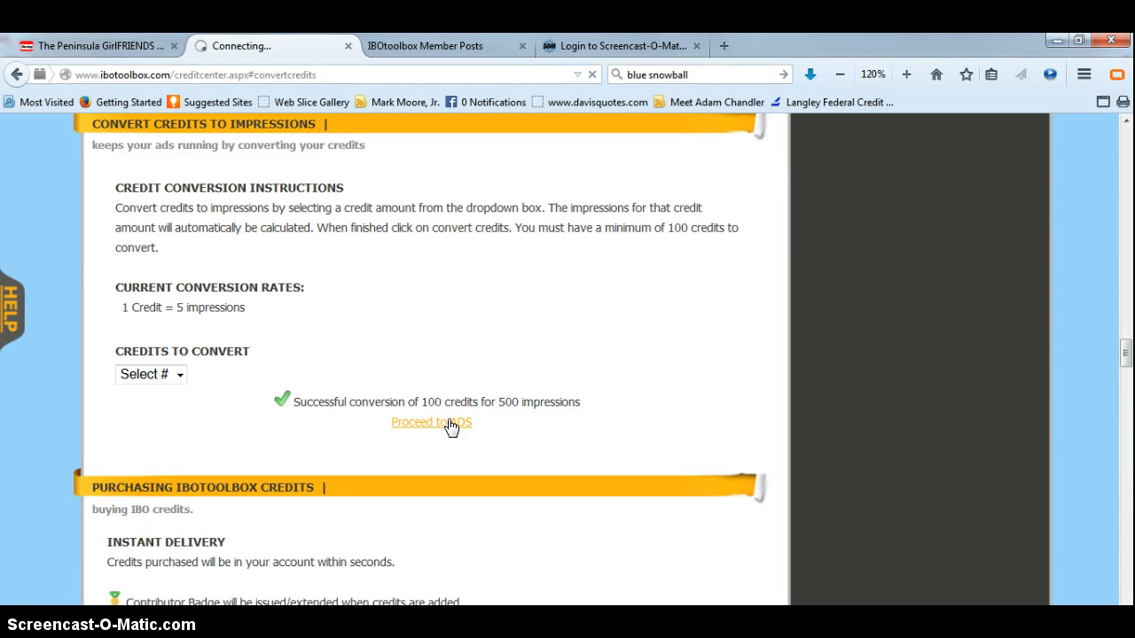
pyautogui.click(432, 422)
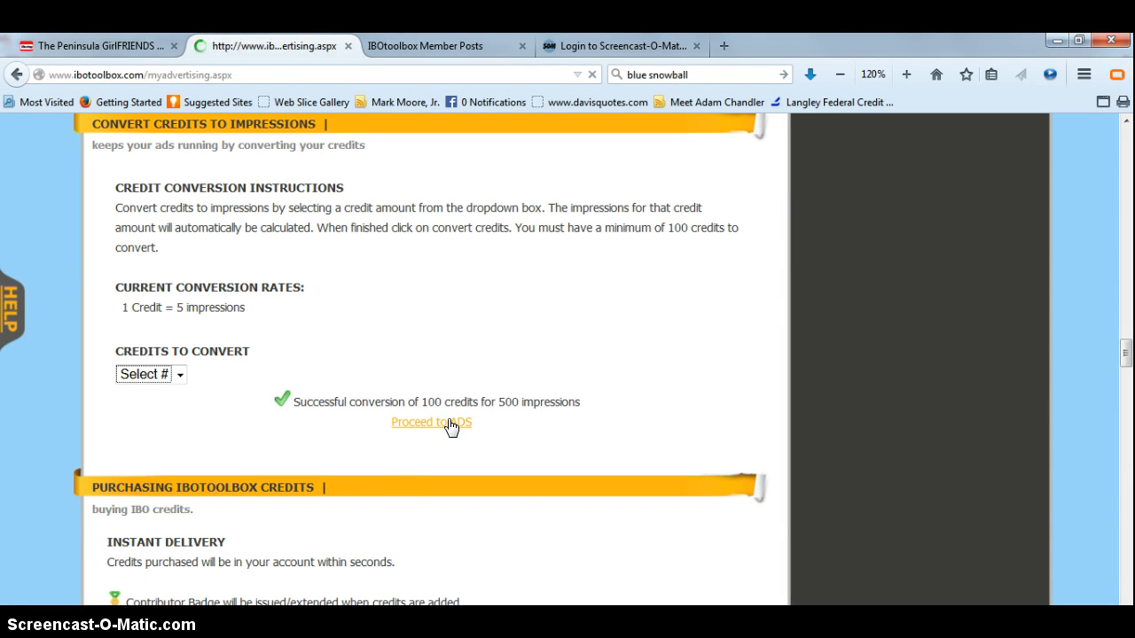
pyautogui.click(431, 422)
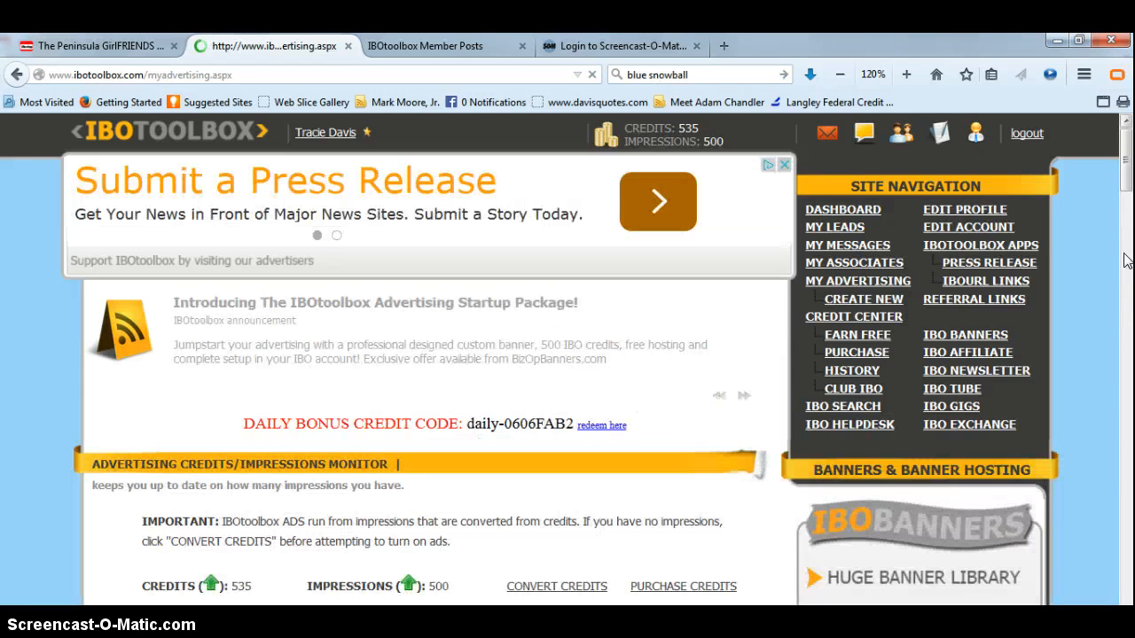
pyautogui.scroll(-3)
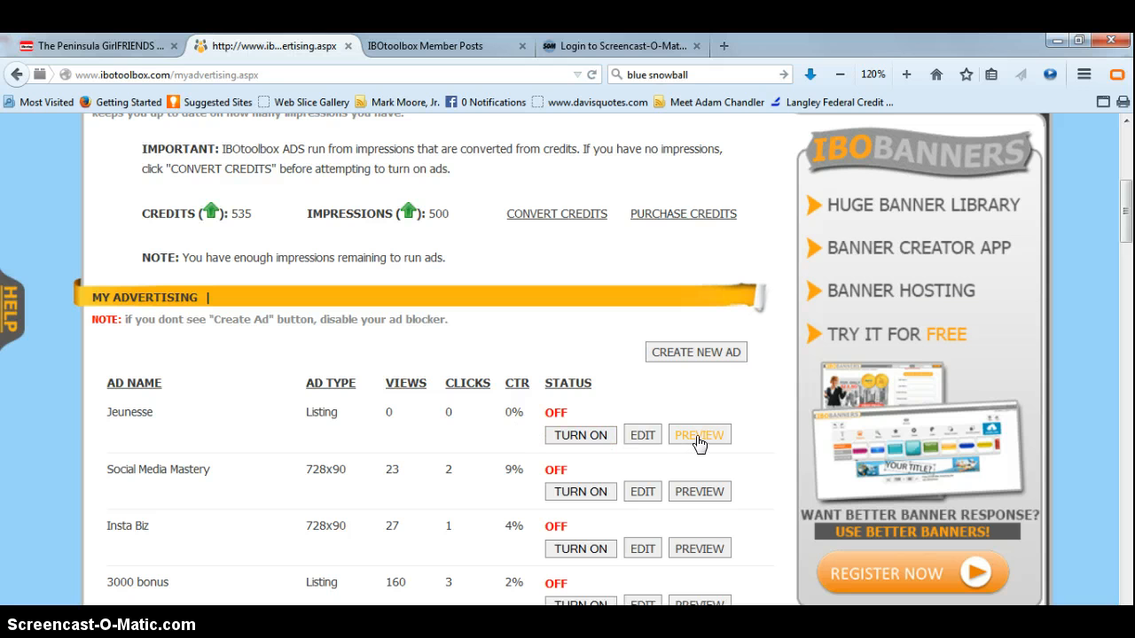
pyautogui.click(698, 434)
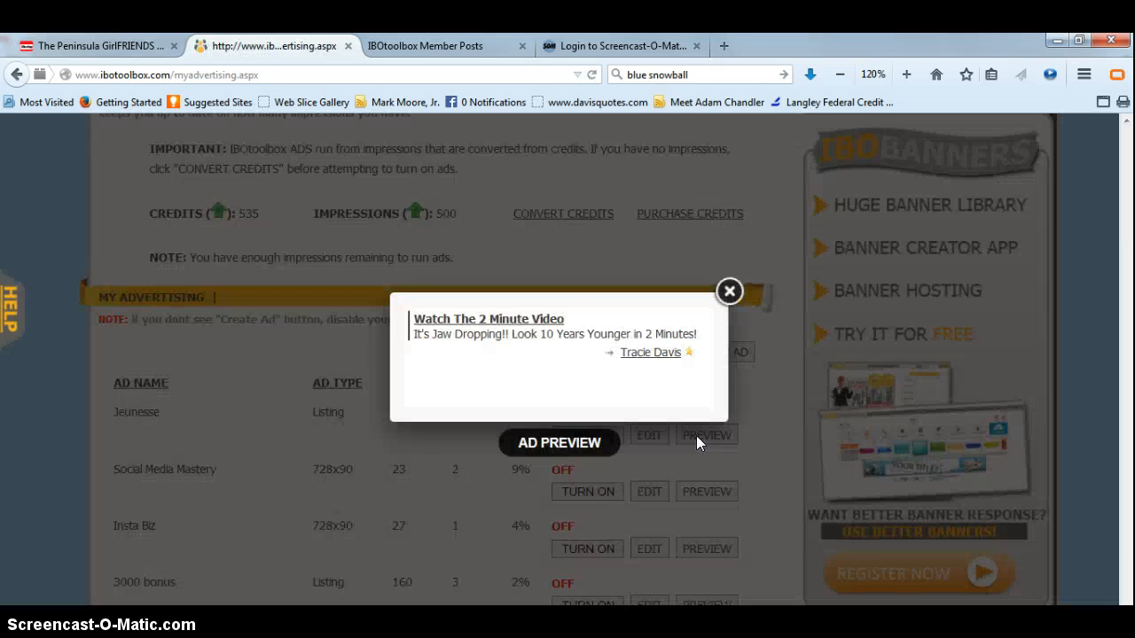
pyautogui.moveTo(557, 322)
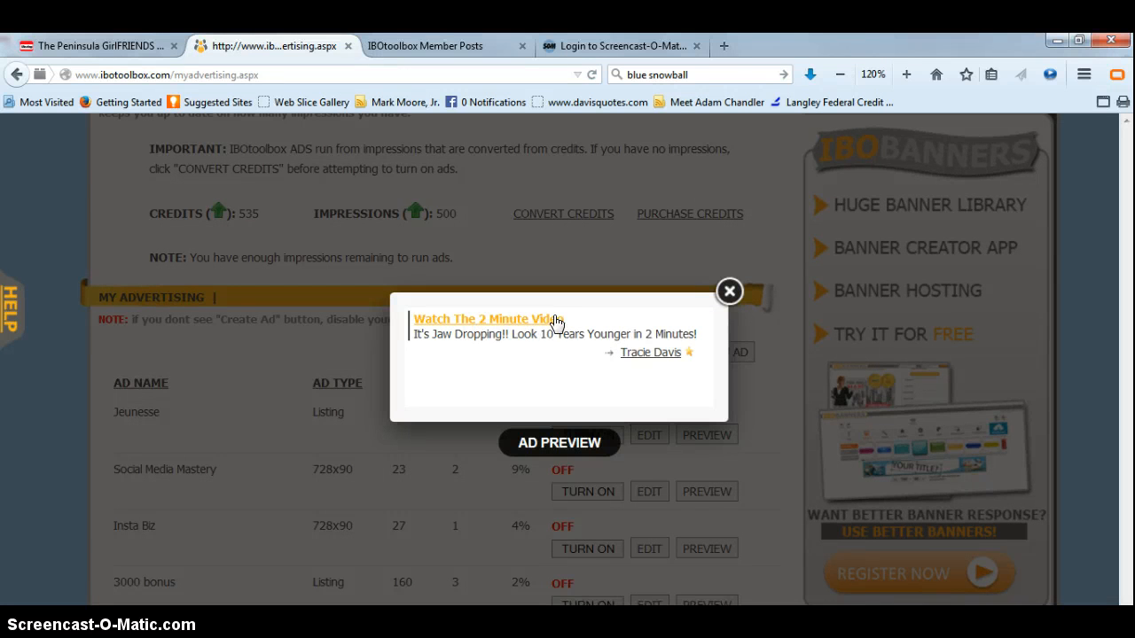
pyautogui.moveTo(705, 352)
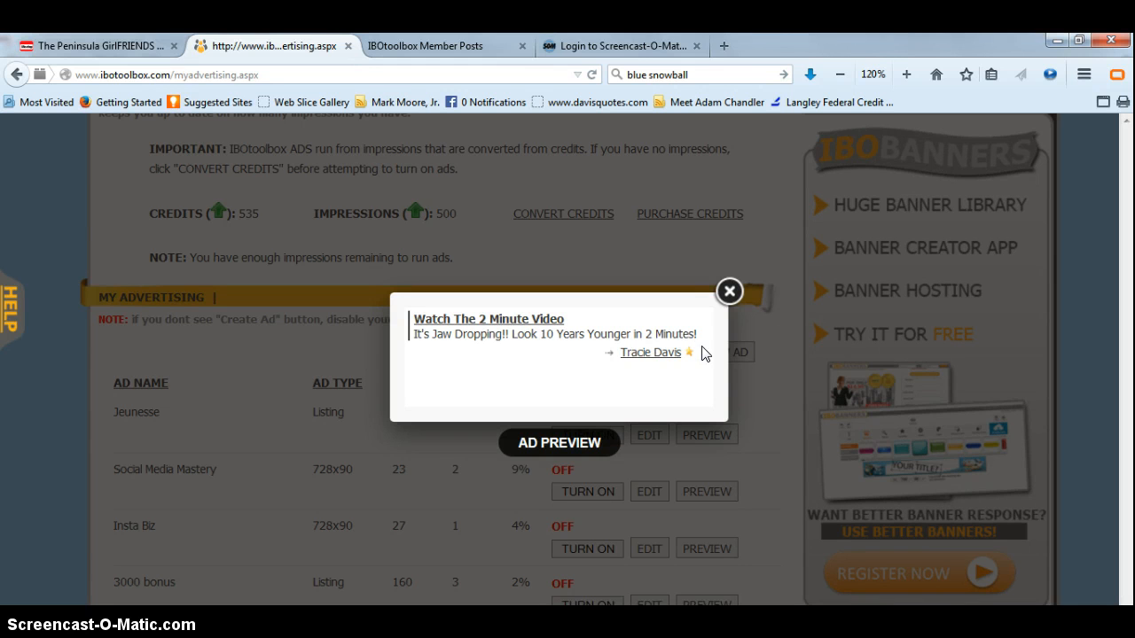
pyautogui.moveTo(649, 351)
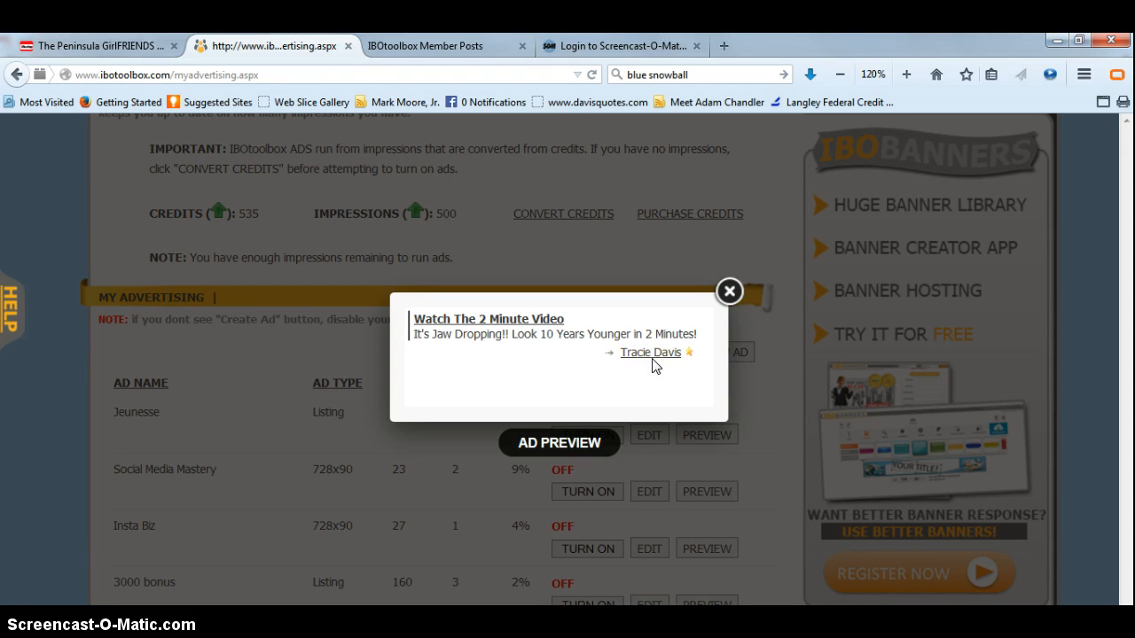
pyautogui.moveTo(493, 322)
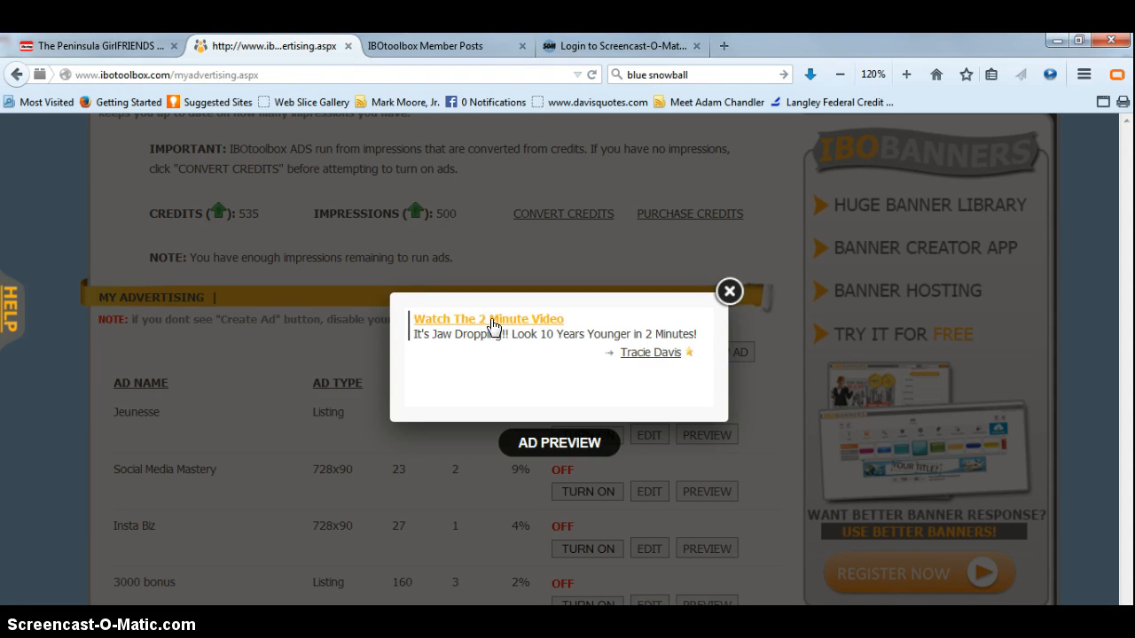
pyautogui.click(489, 319)
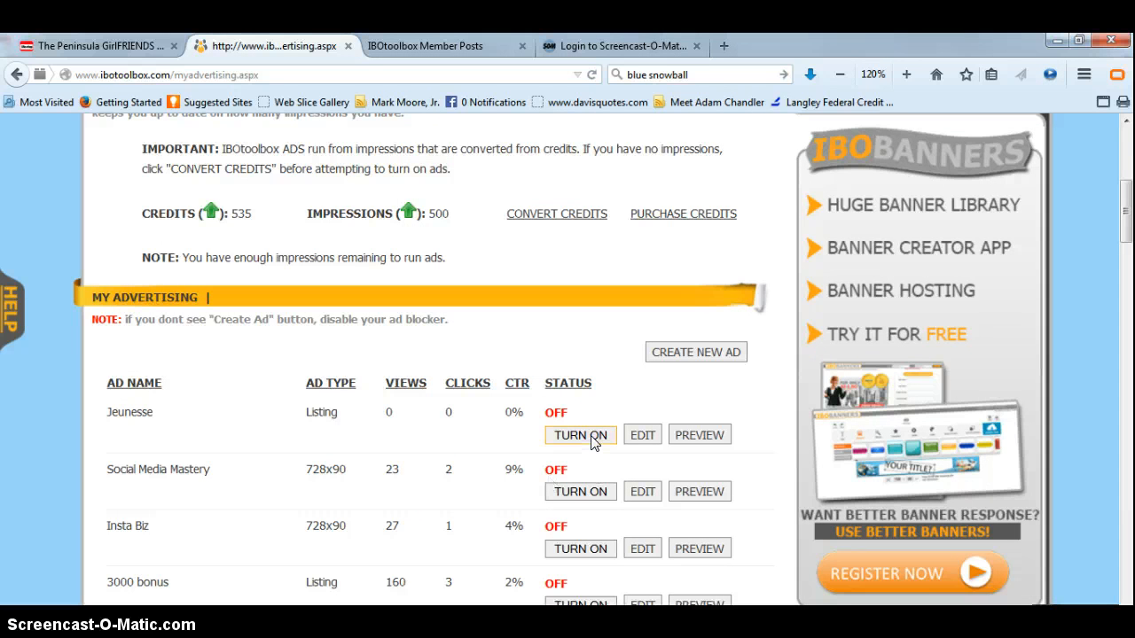
# Step: Turn on the Jeunesse ad so it runs, returning to the dashboard top
pyautogui.click(580, 434)
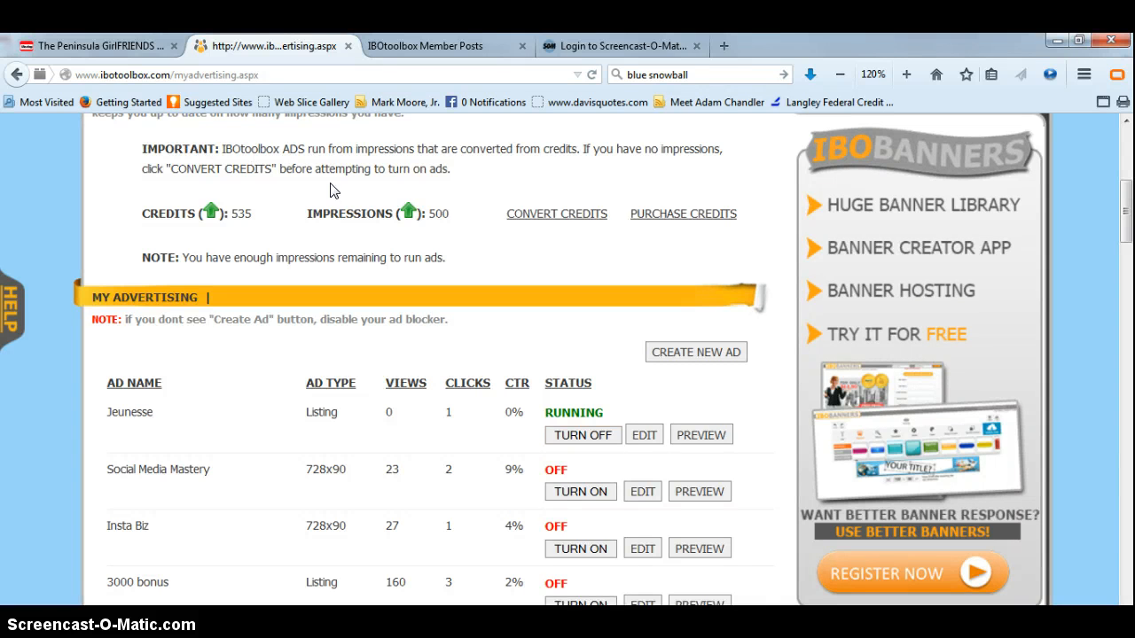
pyautogui.moveTo(645, 248)
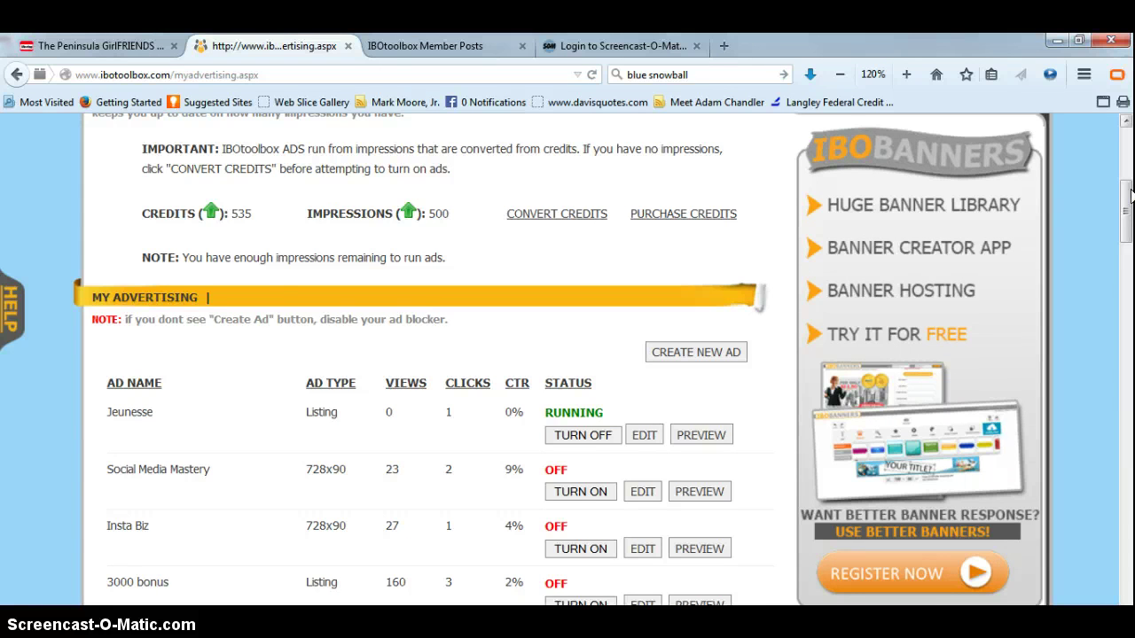
pyautogui.scroll(3)
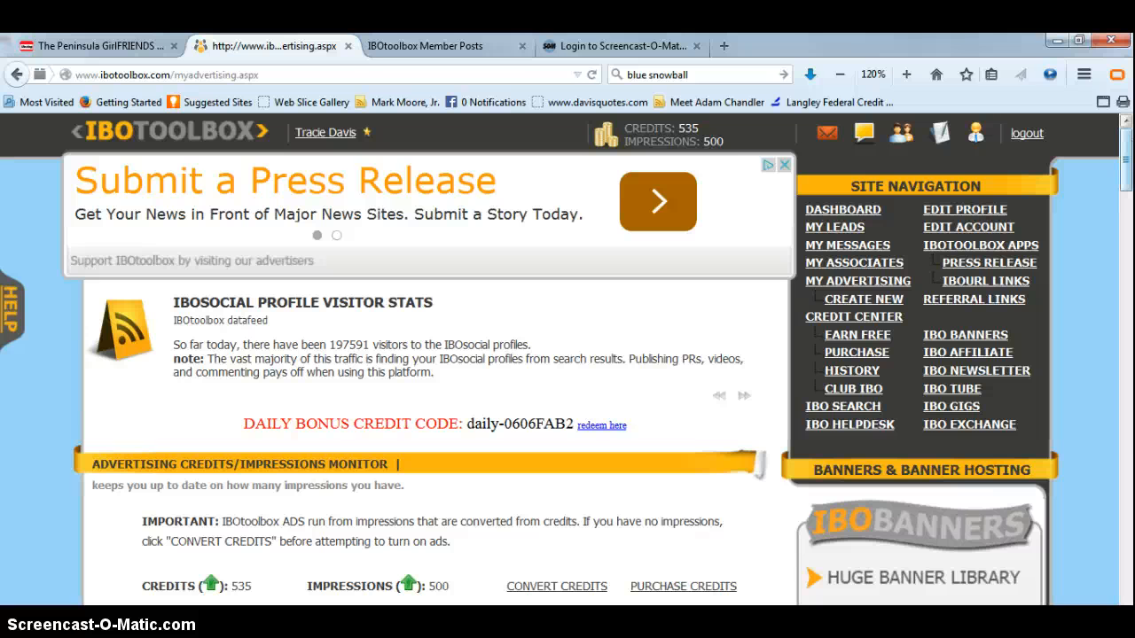
pyautogui.moveTo(997, 266)
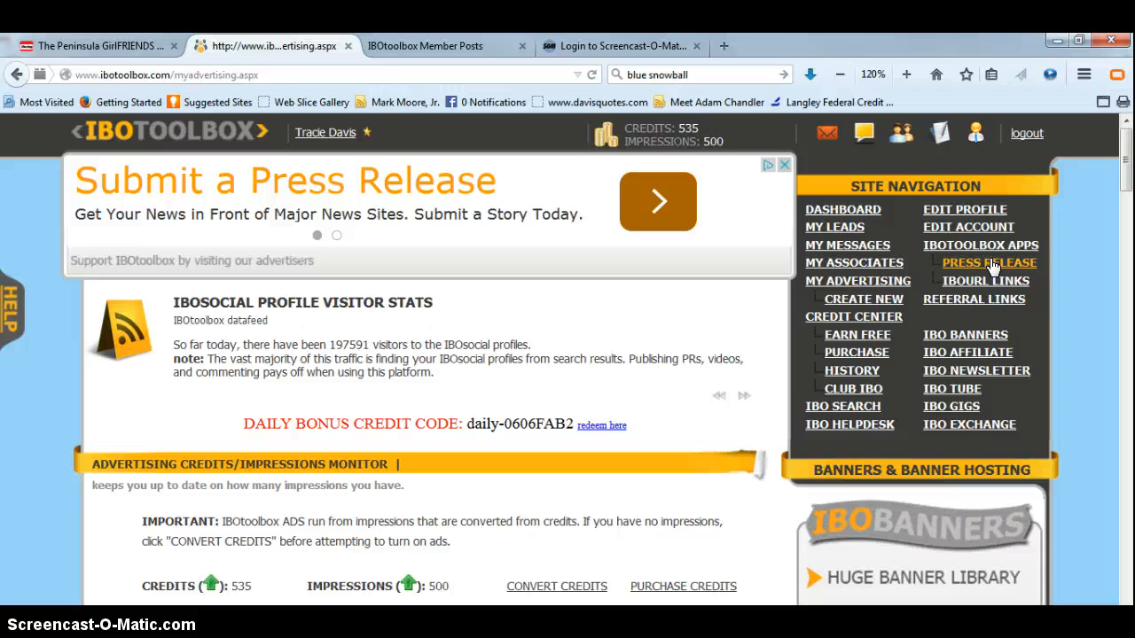
# Step: Start a new press release from the Press Release section, reaching the empty editor
pyautogui.click(991, 263)
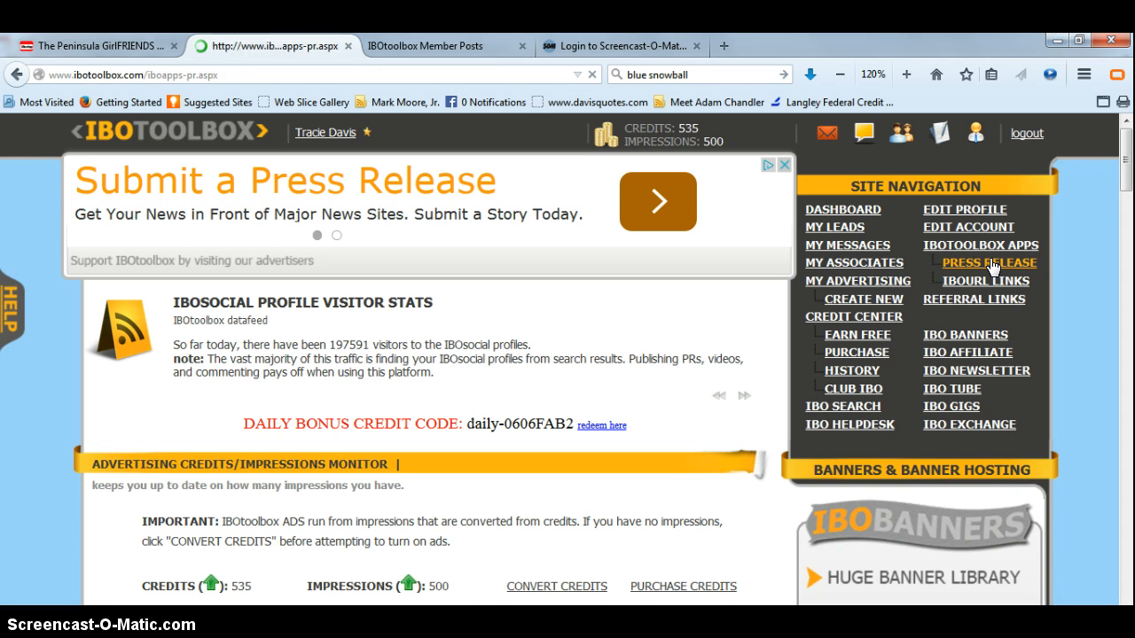
pyautogui.click(986, 262)
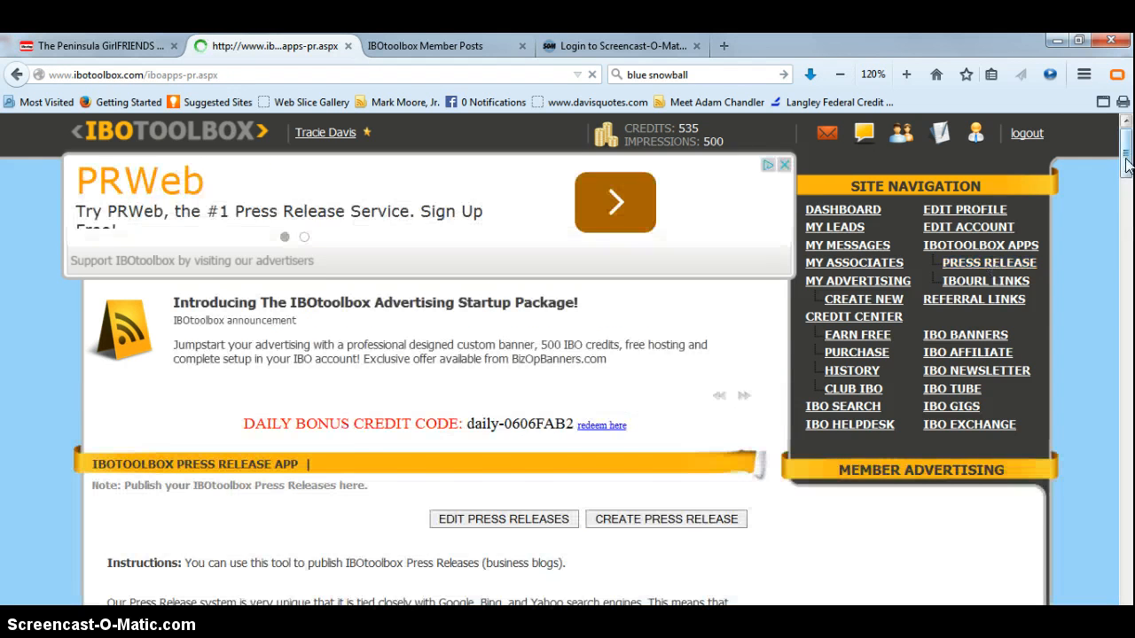
pyautogui.scroll(-3)
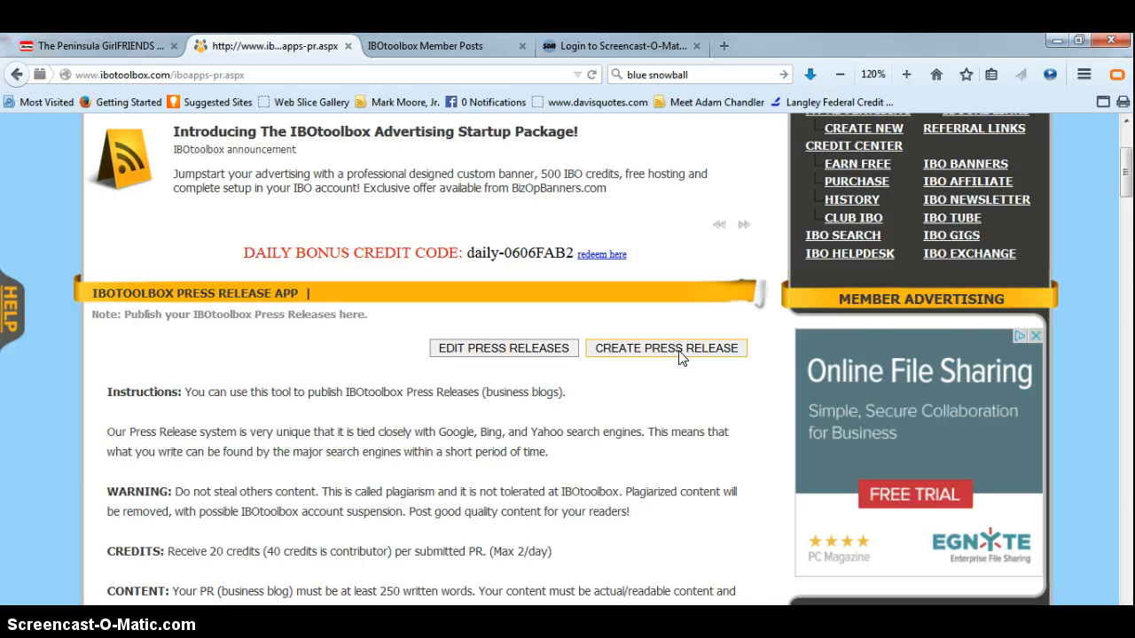
pyautogui.click(667, 348)
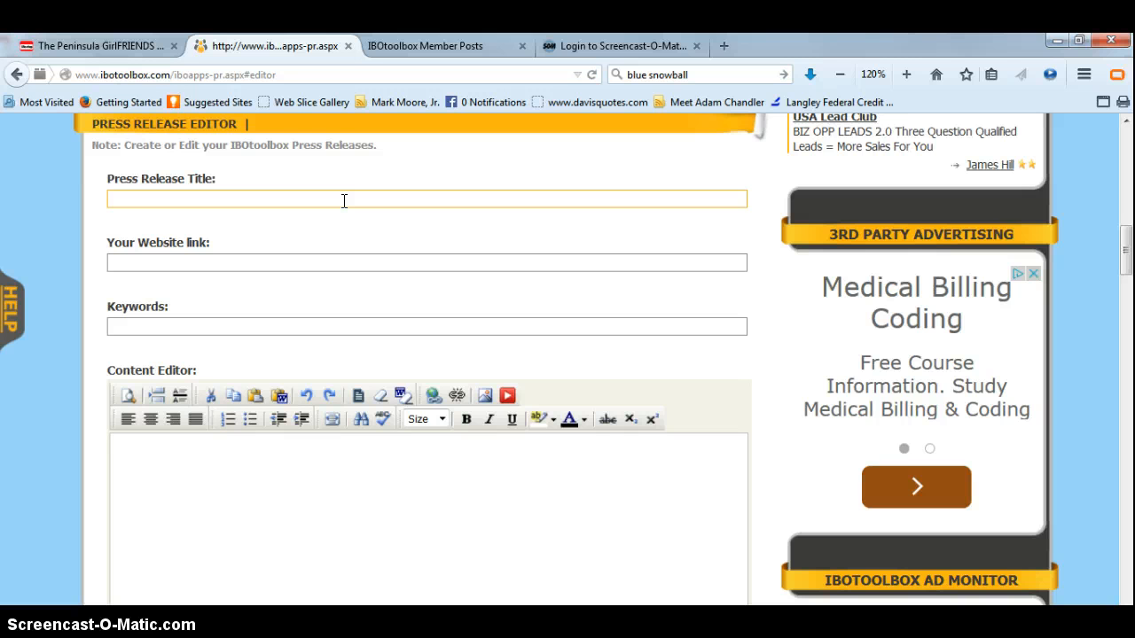
pyautogui.click(337, 263)
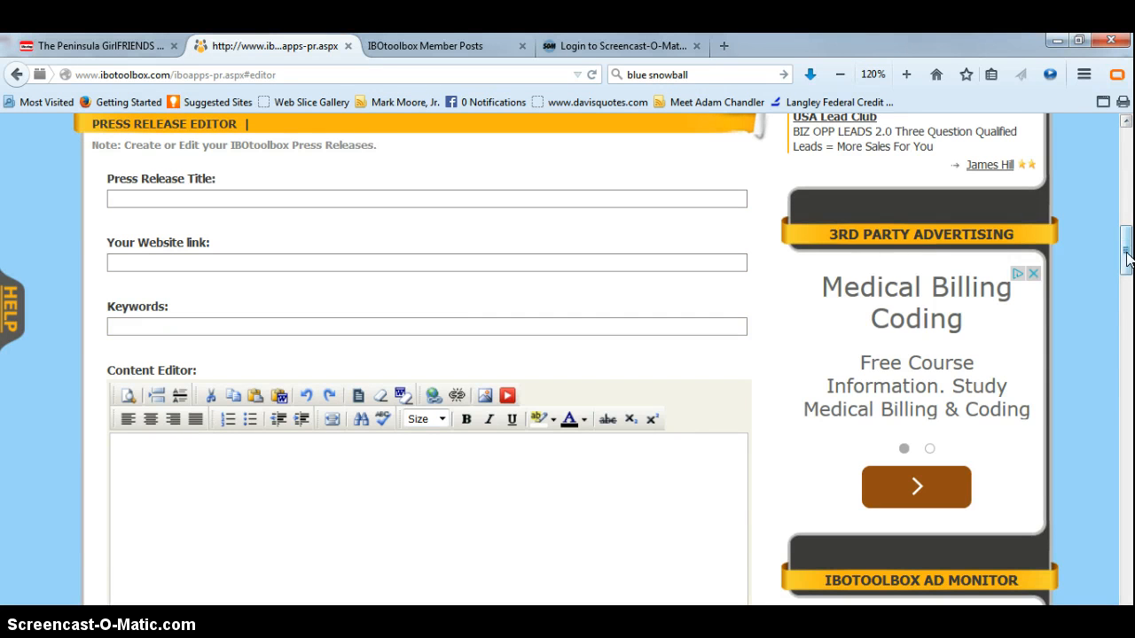
pyautogui.scroll(-3)
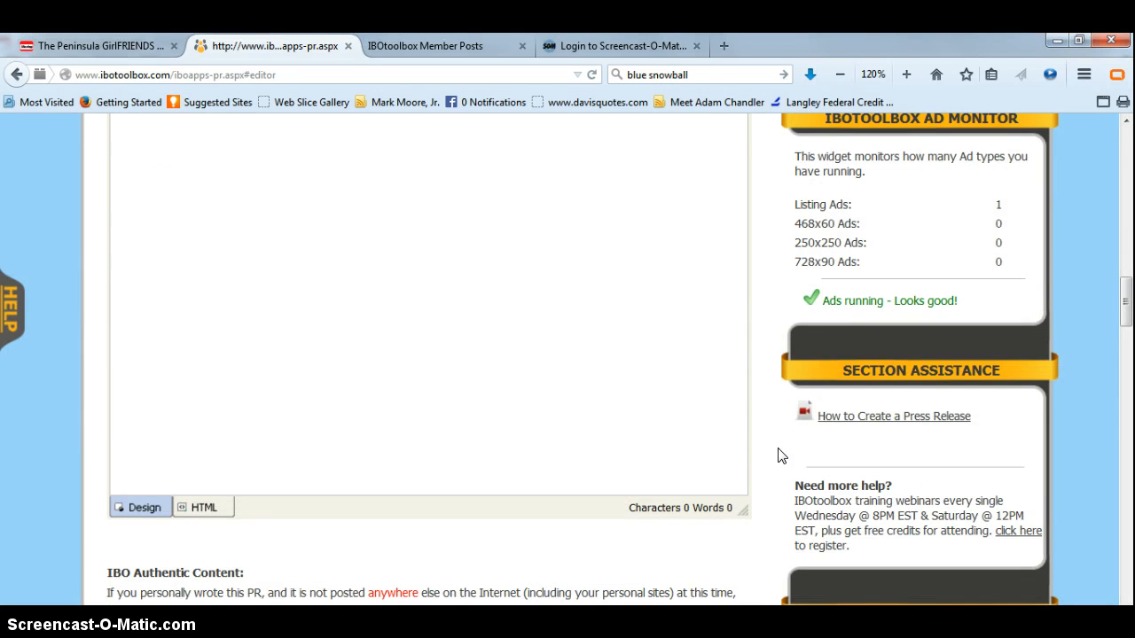
pyautogui.moveTo(686, 475)
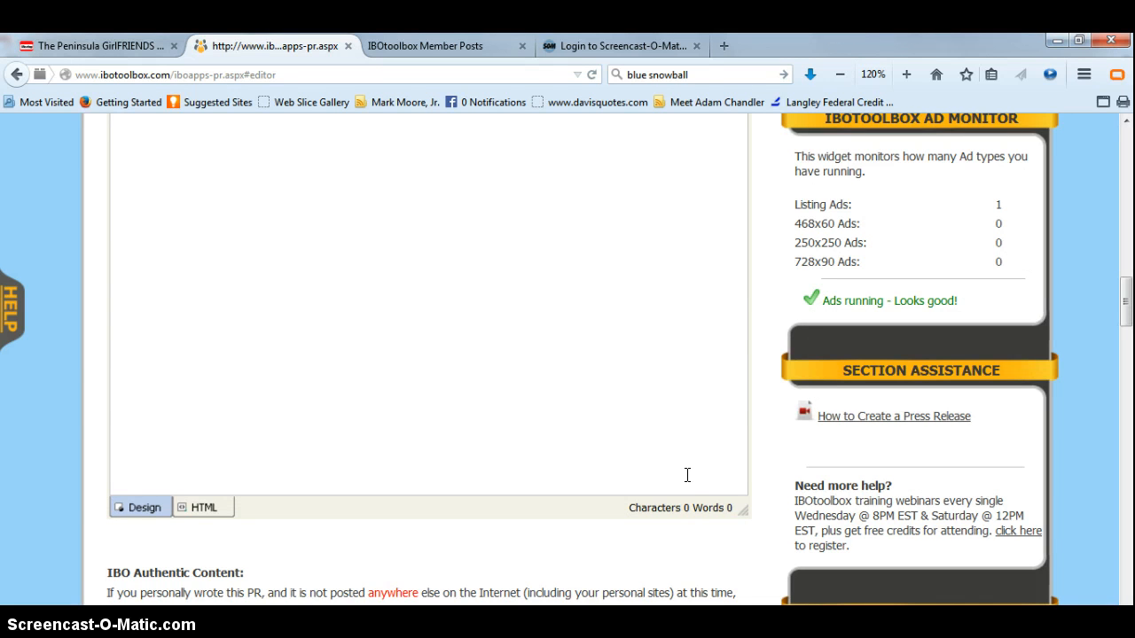
pyautogui.scroll(-3)
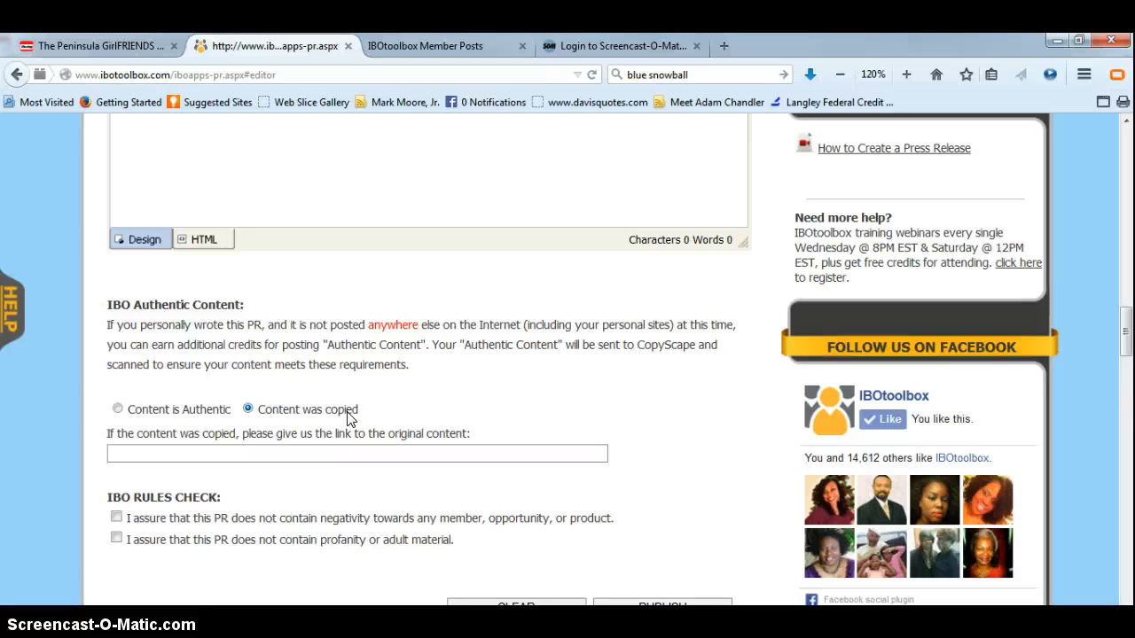
pyautogui.moveTo(149, 493)
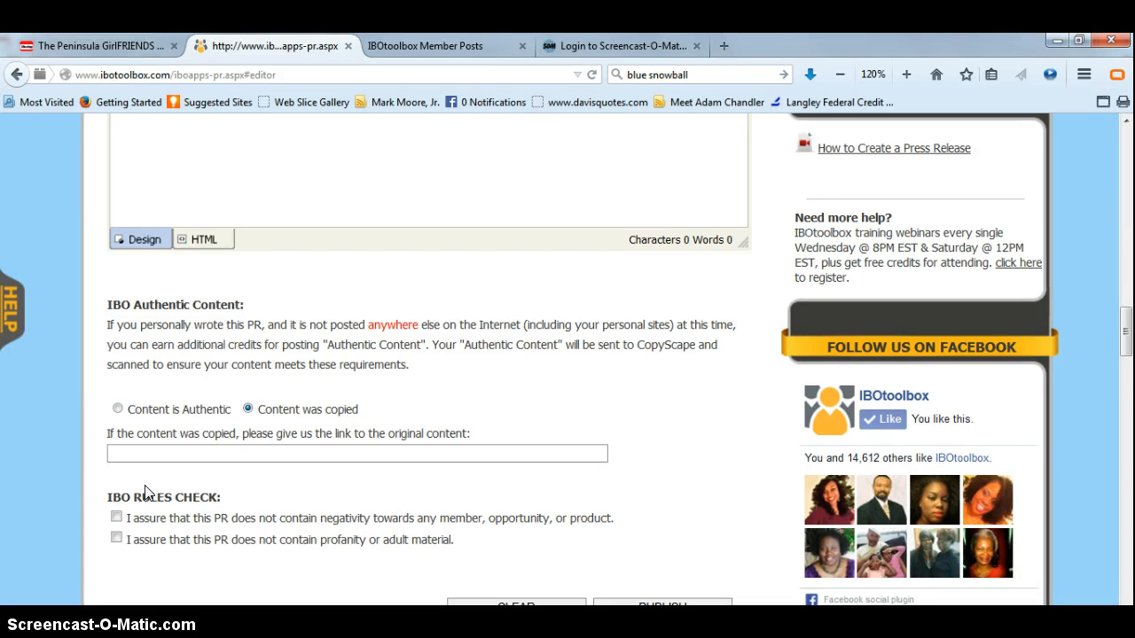